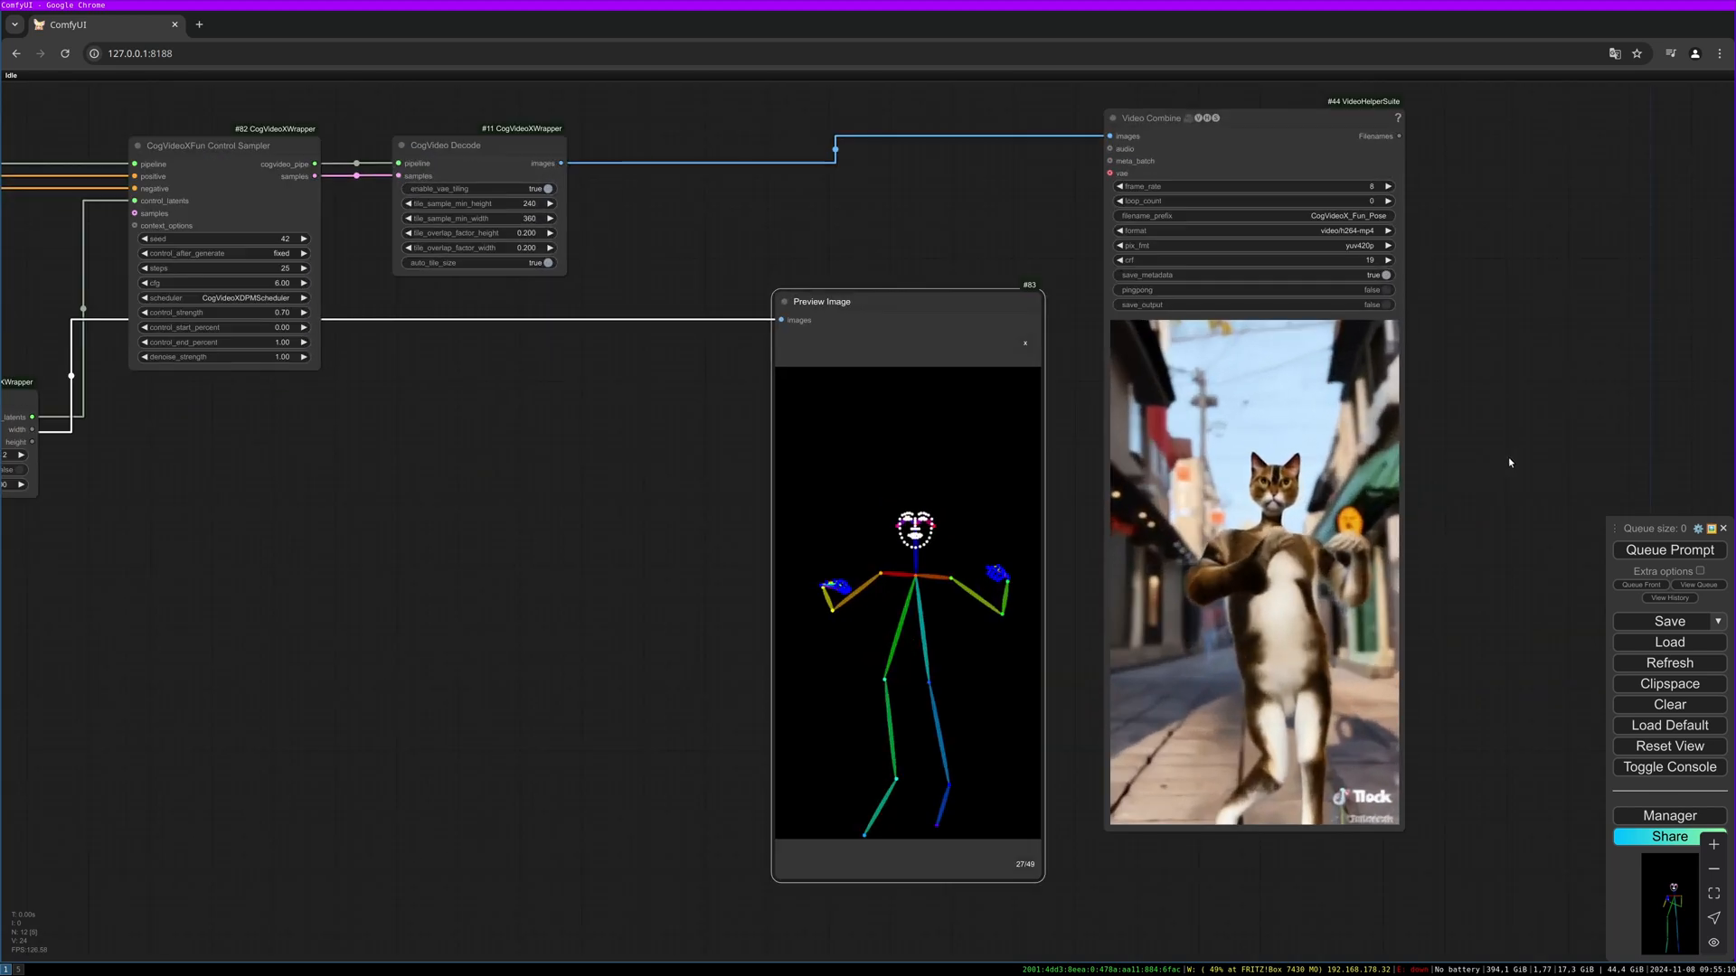
View the whole pose-to-video workflow, then clear the canvas
scroll("down", 3)
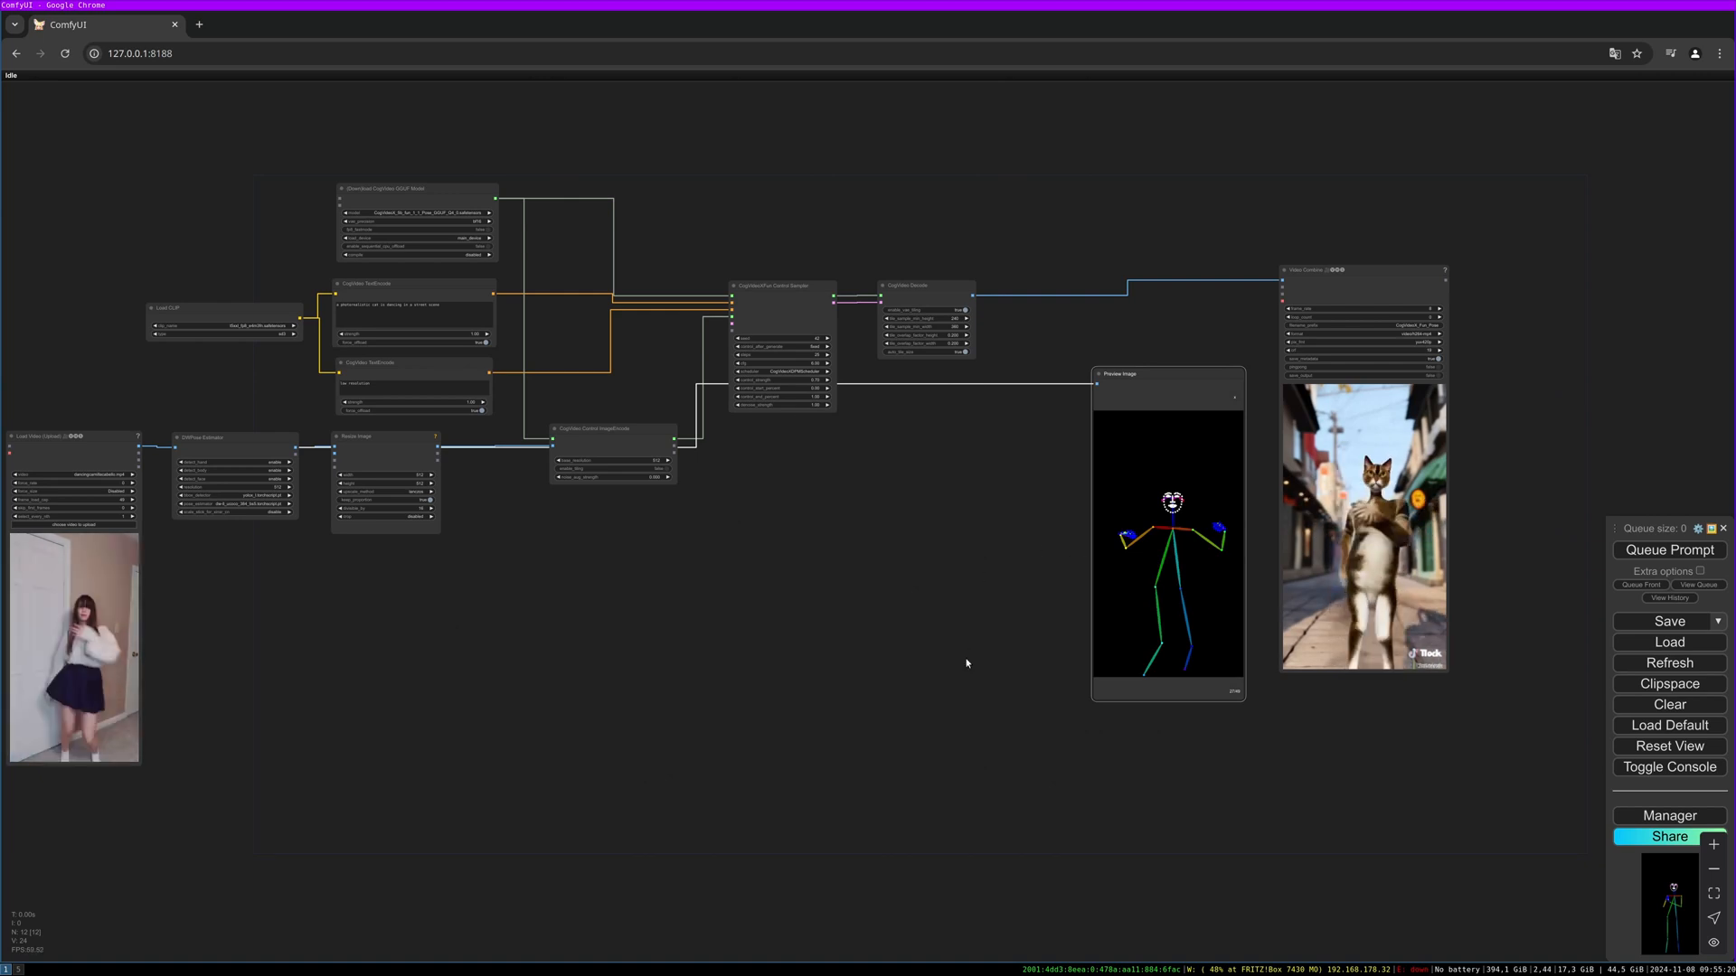
left_click(1669, 703)
type("load c")
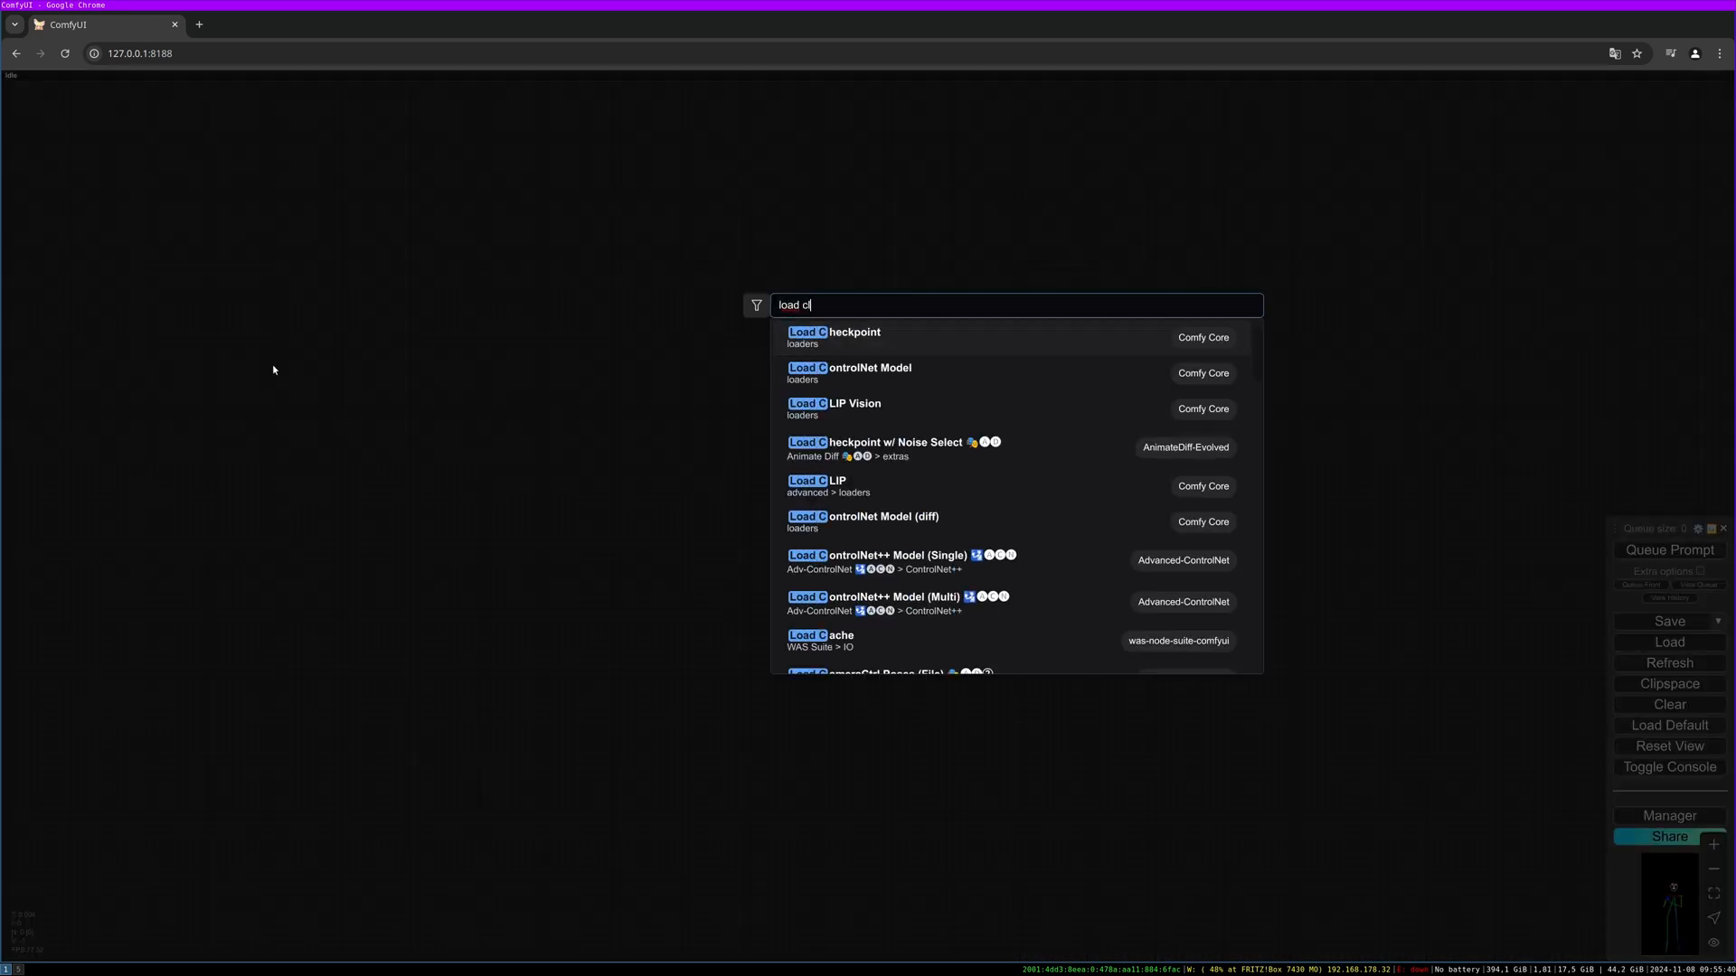
Add a Load CLIP node using t5xxl_fp8_e4m3fn.safetensors with type sd3
left_click(816, 481)
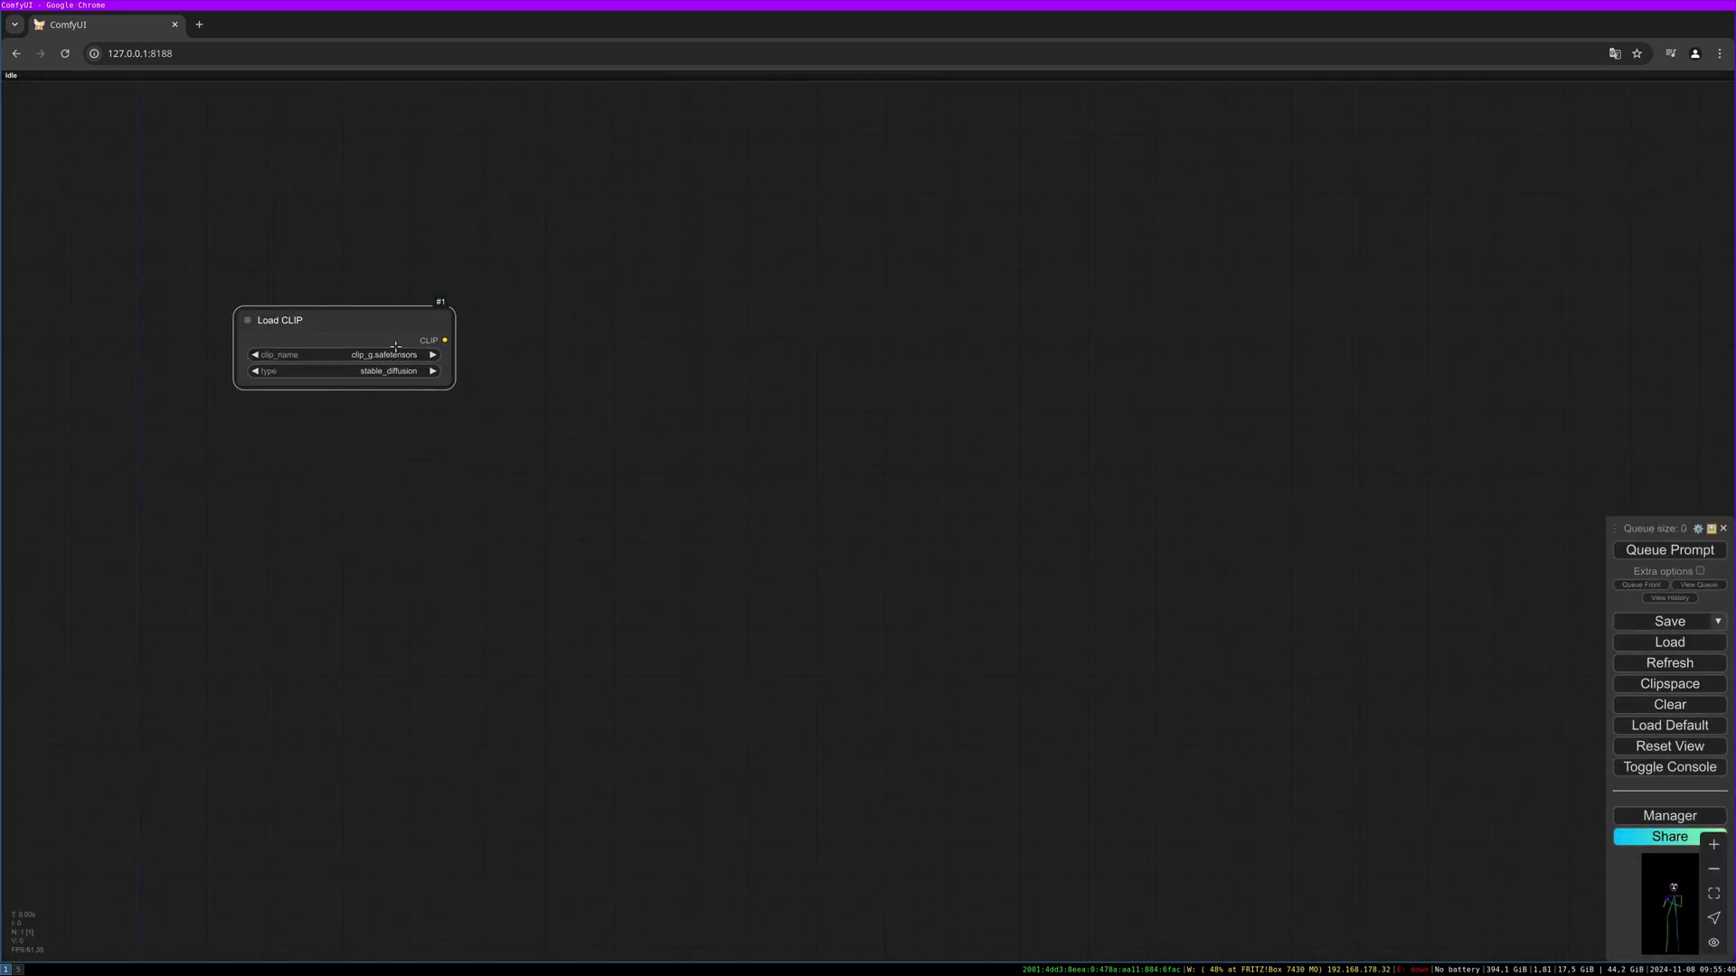
left_click(347, 354)
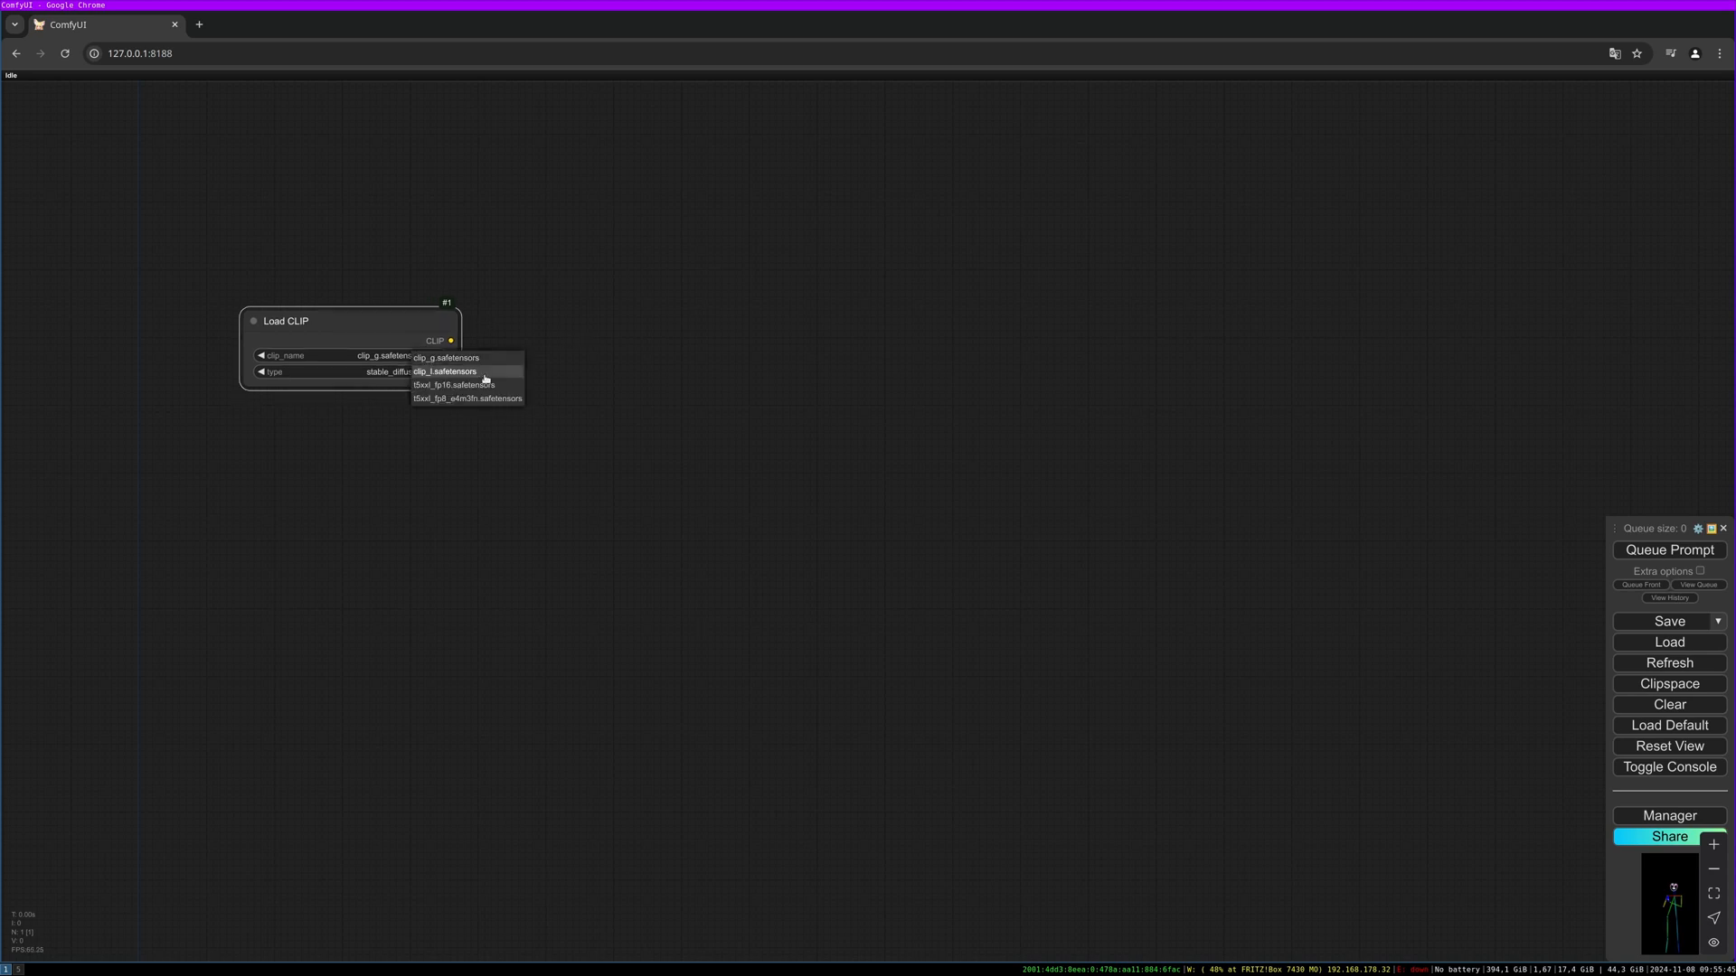
mouse_move(467, 398)
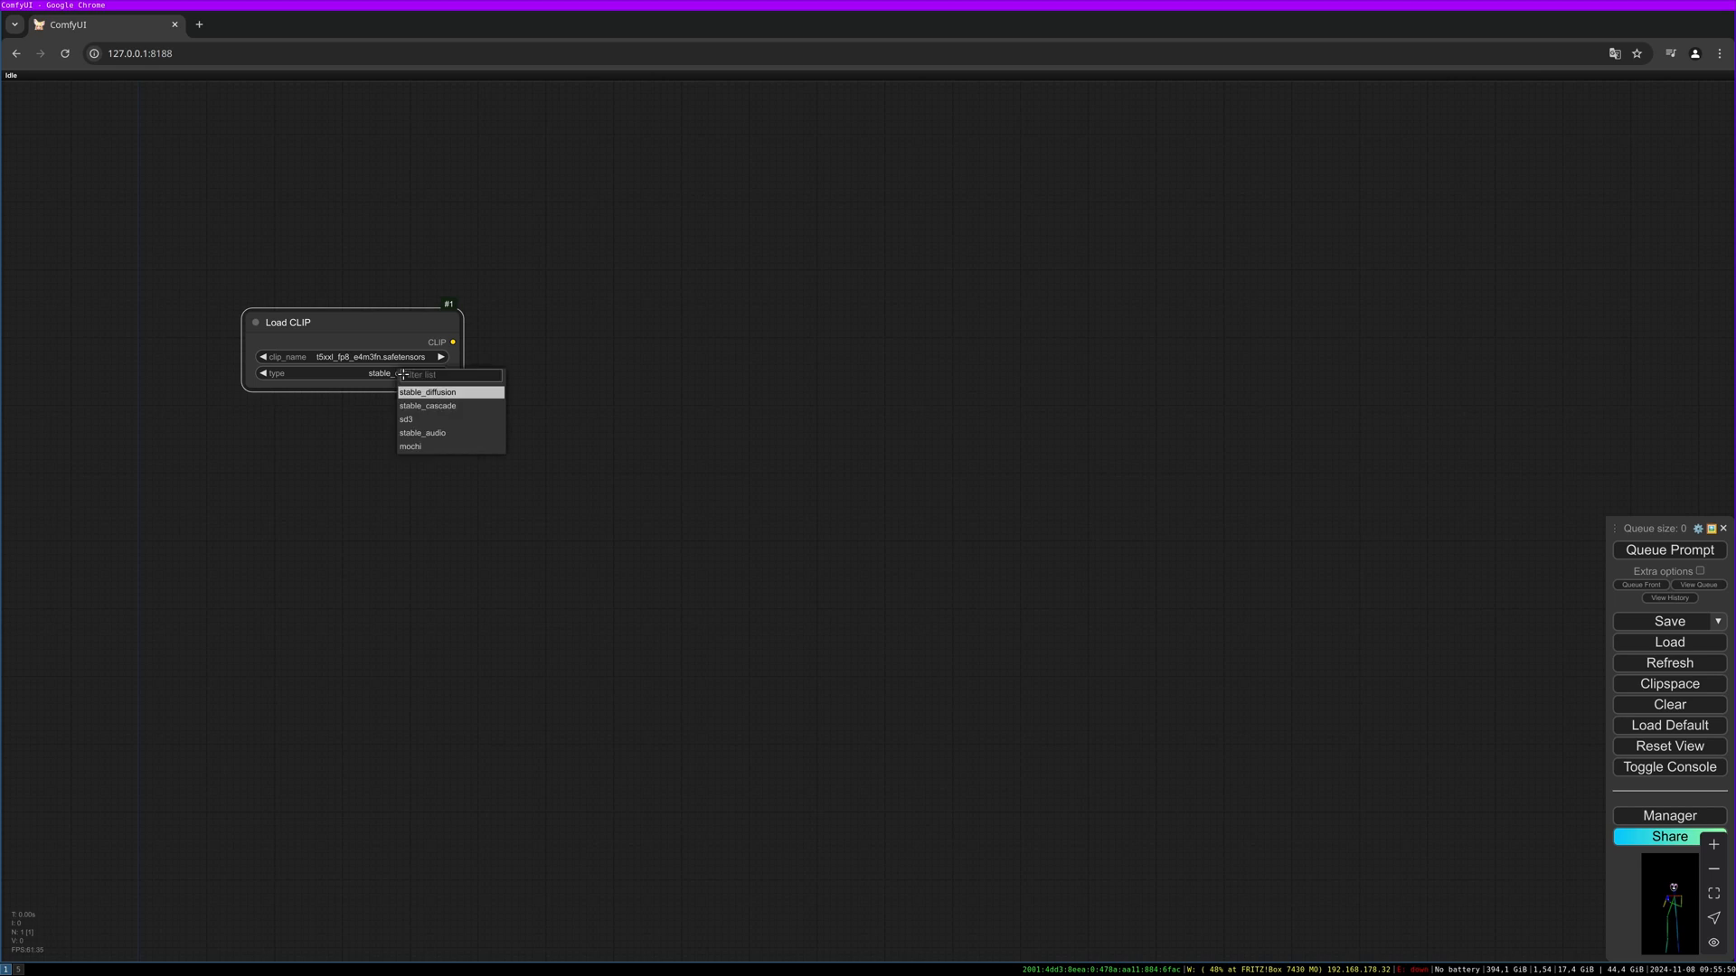
left_click(406, 420)
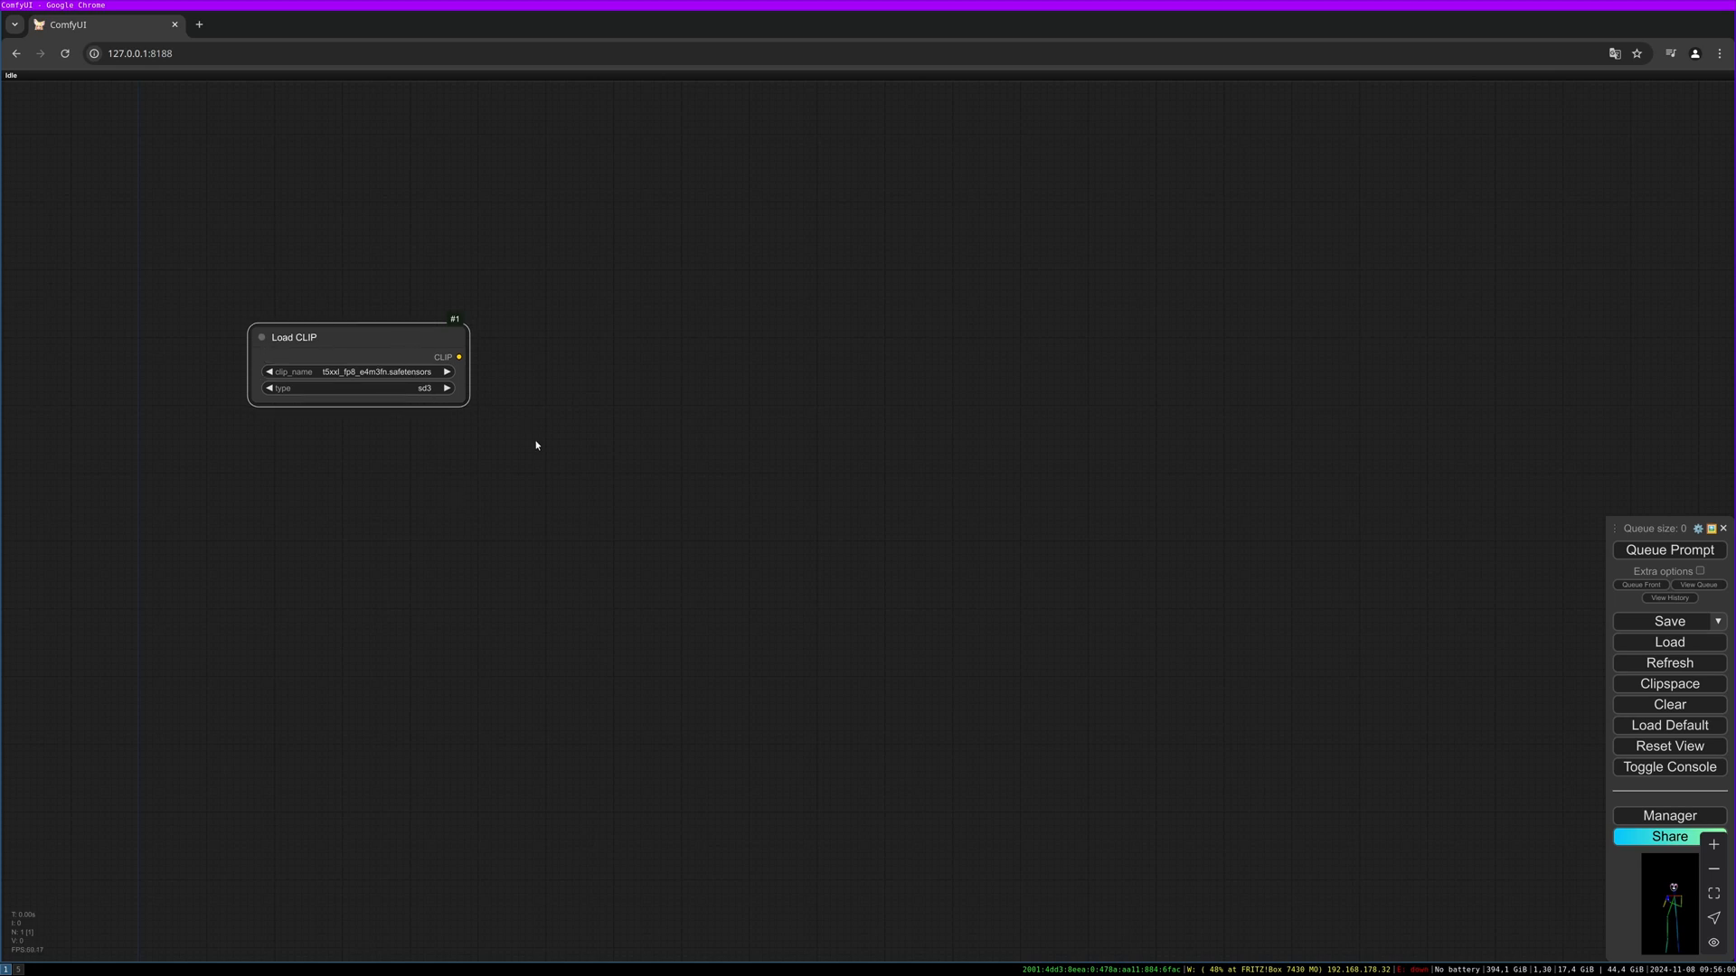
mouse_move(398, 338)
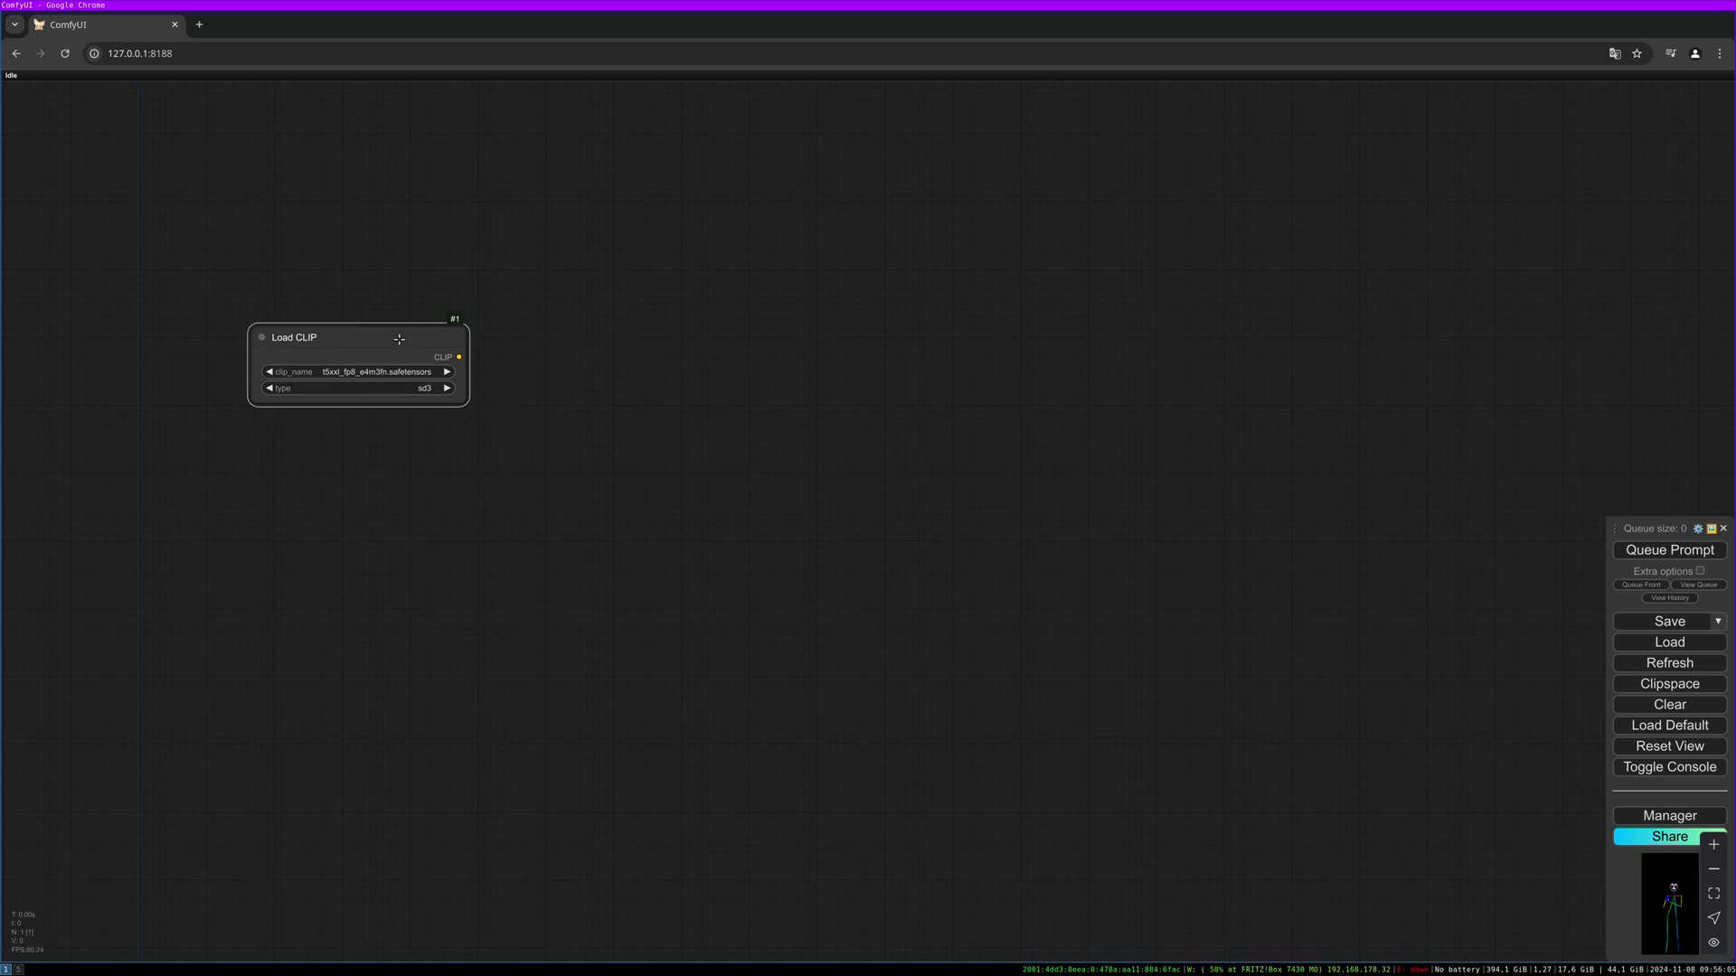
mouse_move(595, 413)
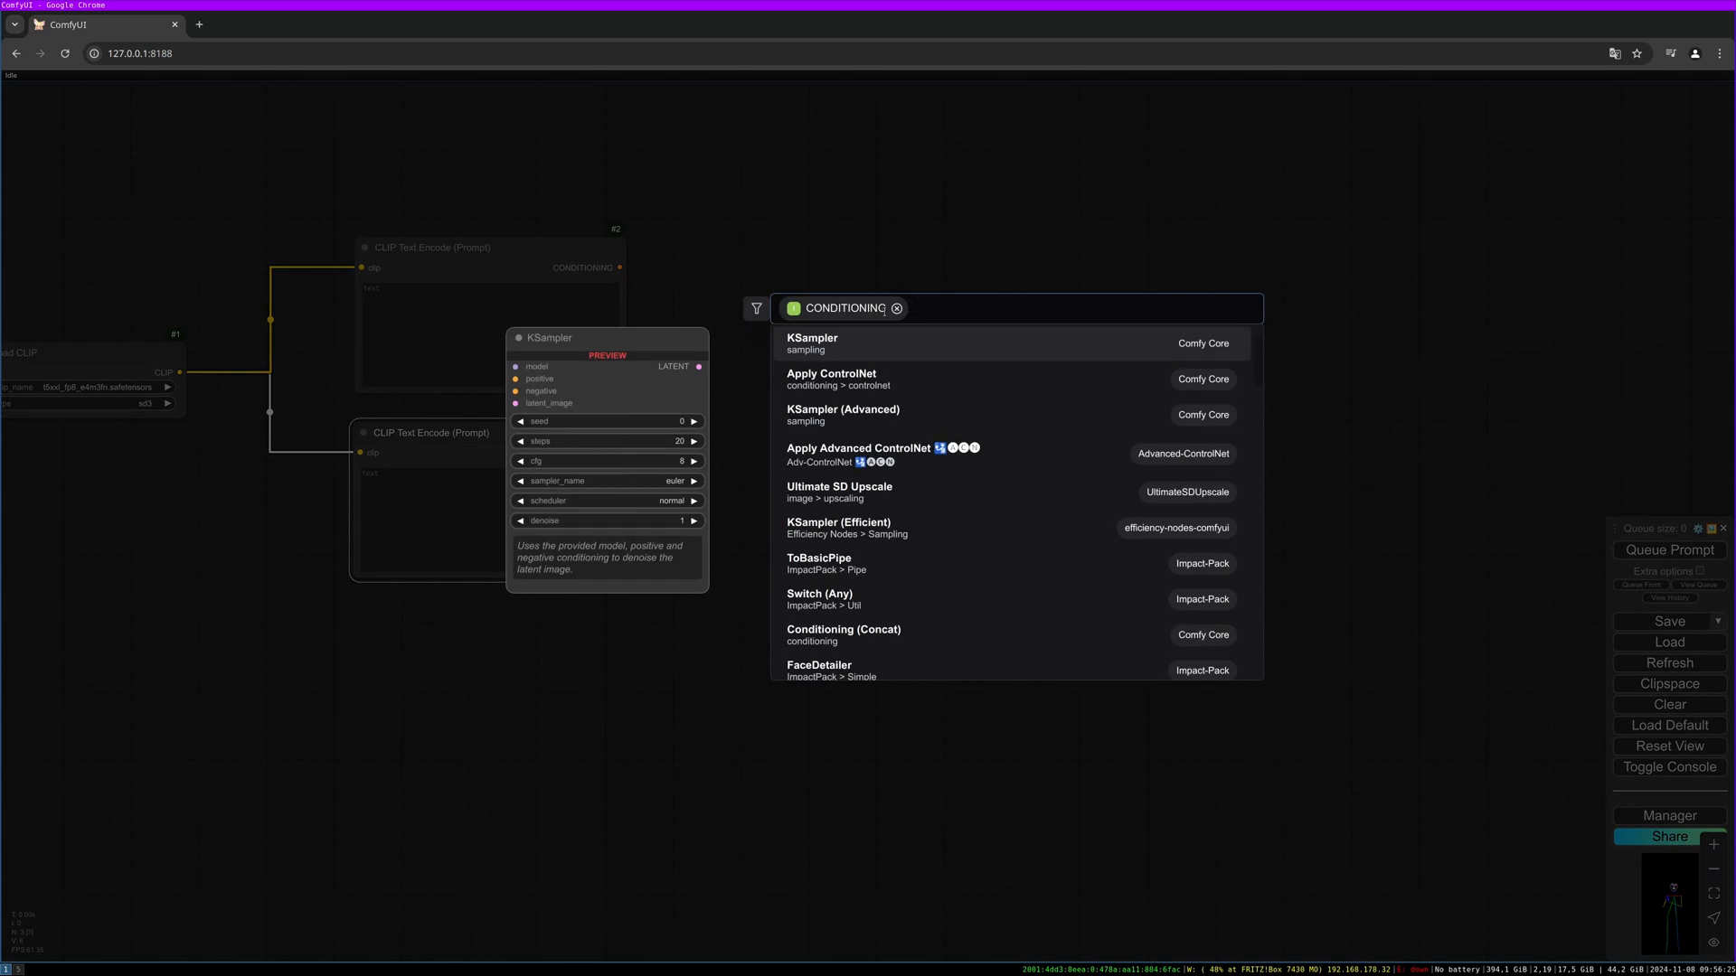
Add a CogVideoXFun Sampler fed by the two CLIP Text Encode conditionings
type("cogvideo")
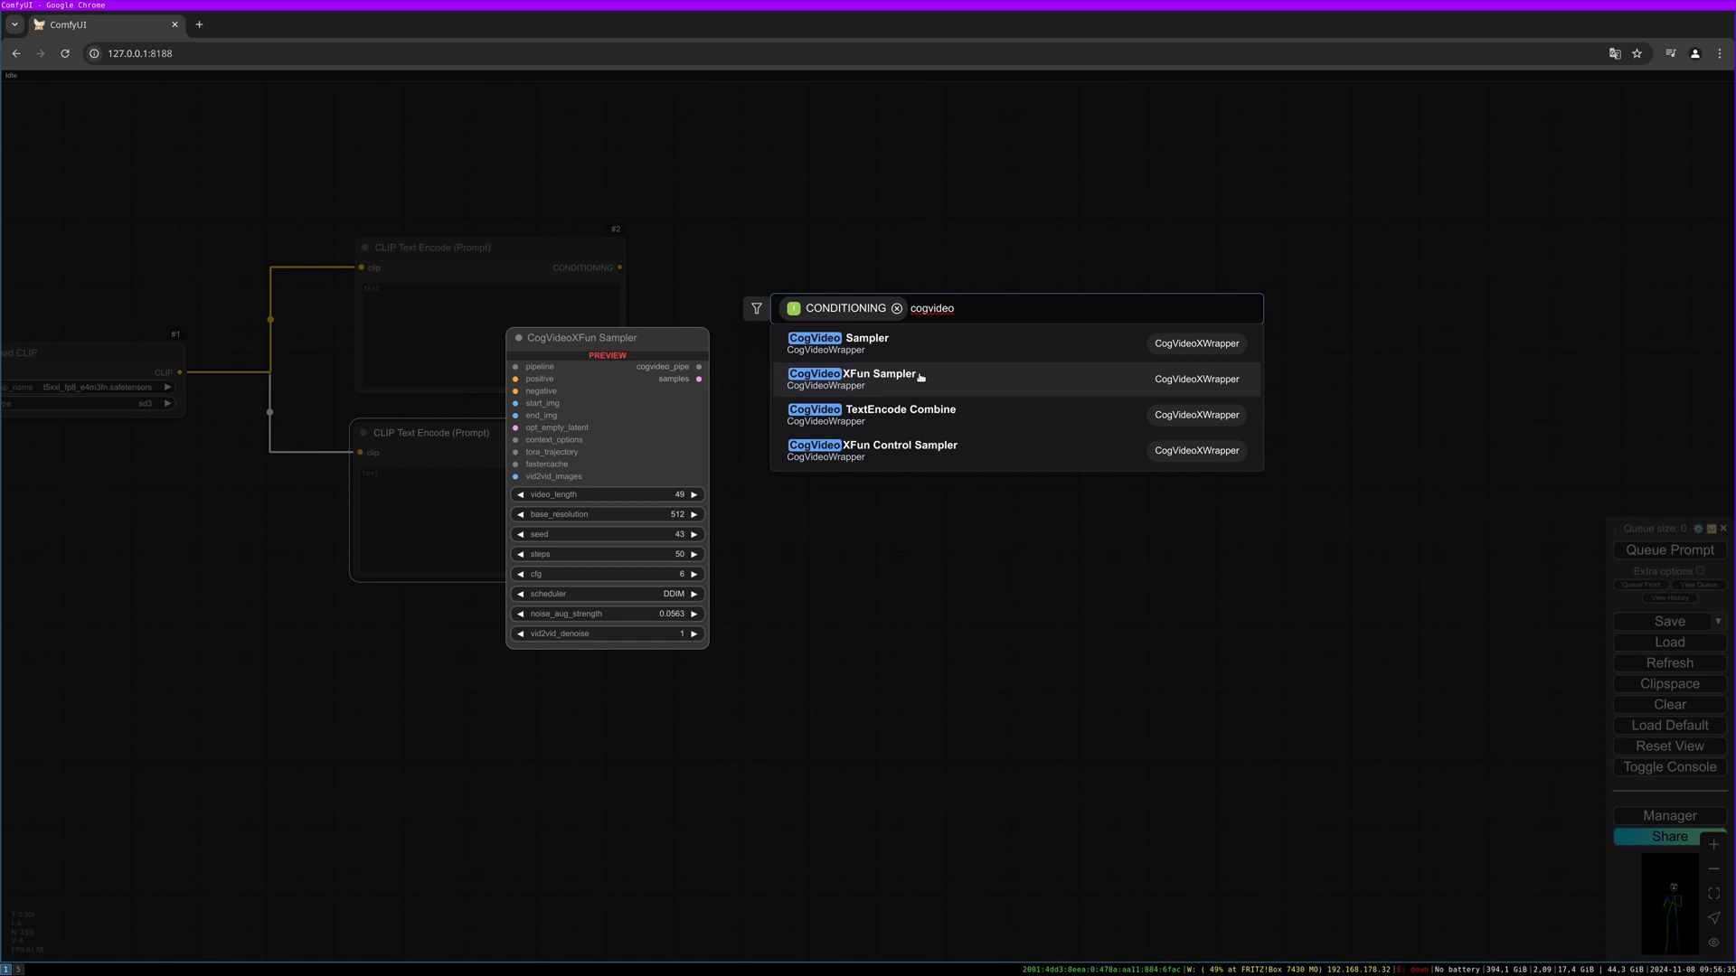
left_click(852, 375)
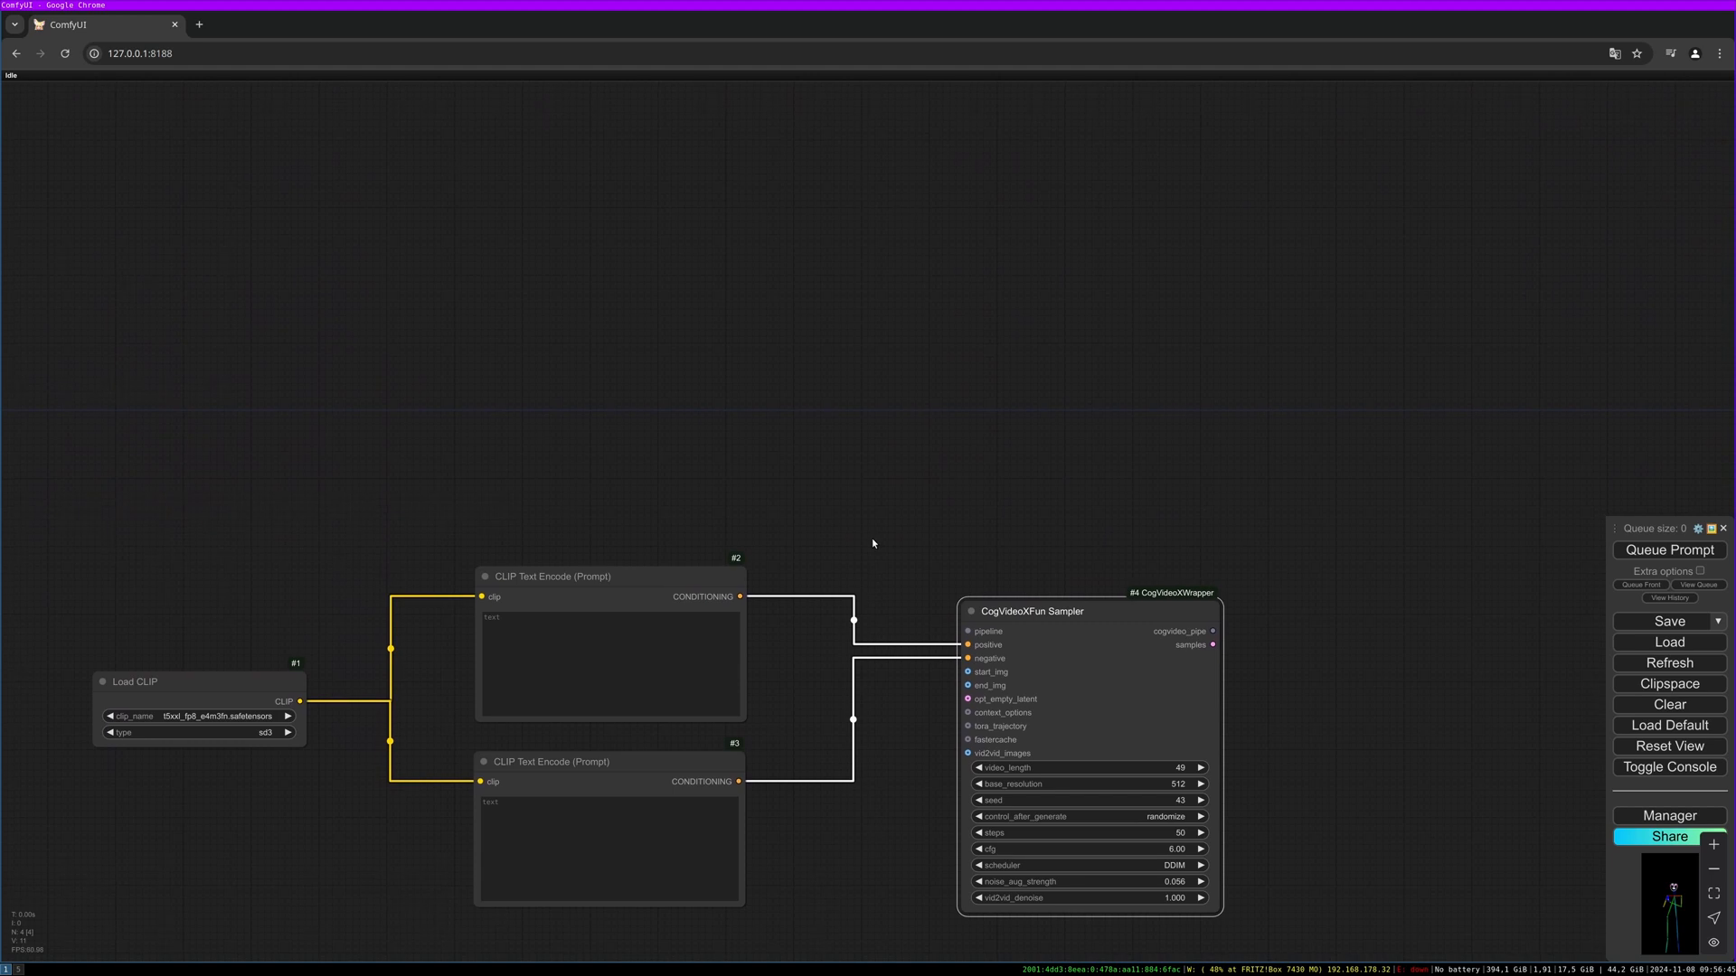
mouse_move(1298, 276)
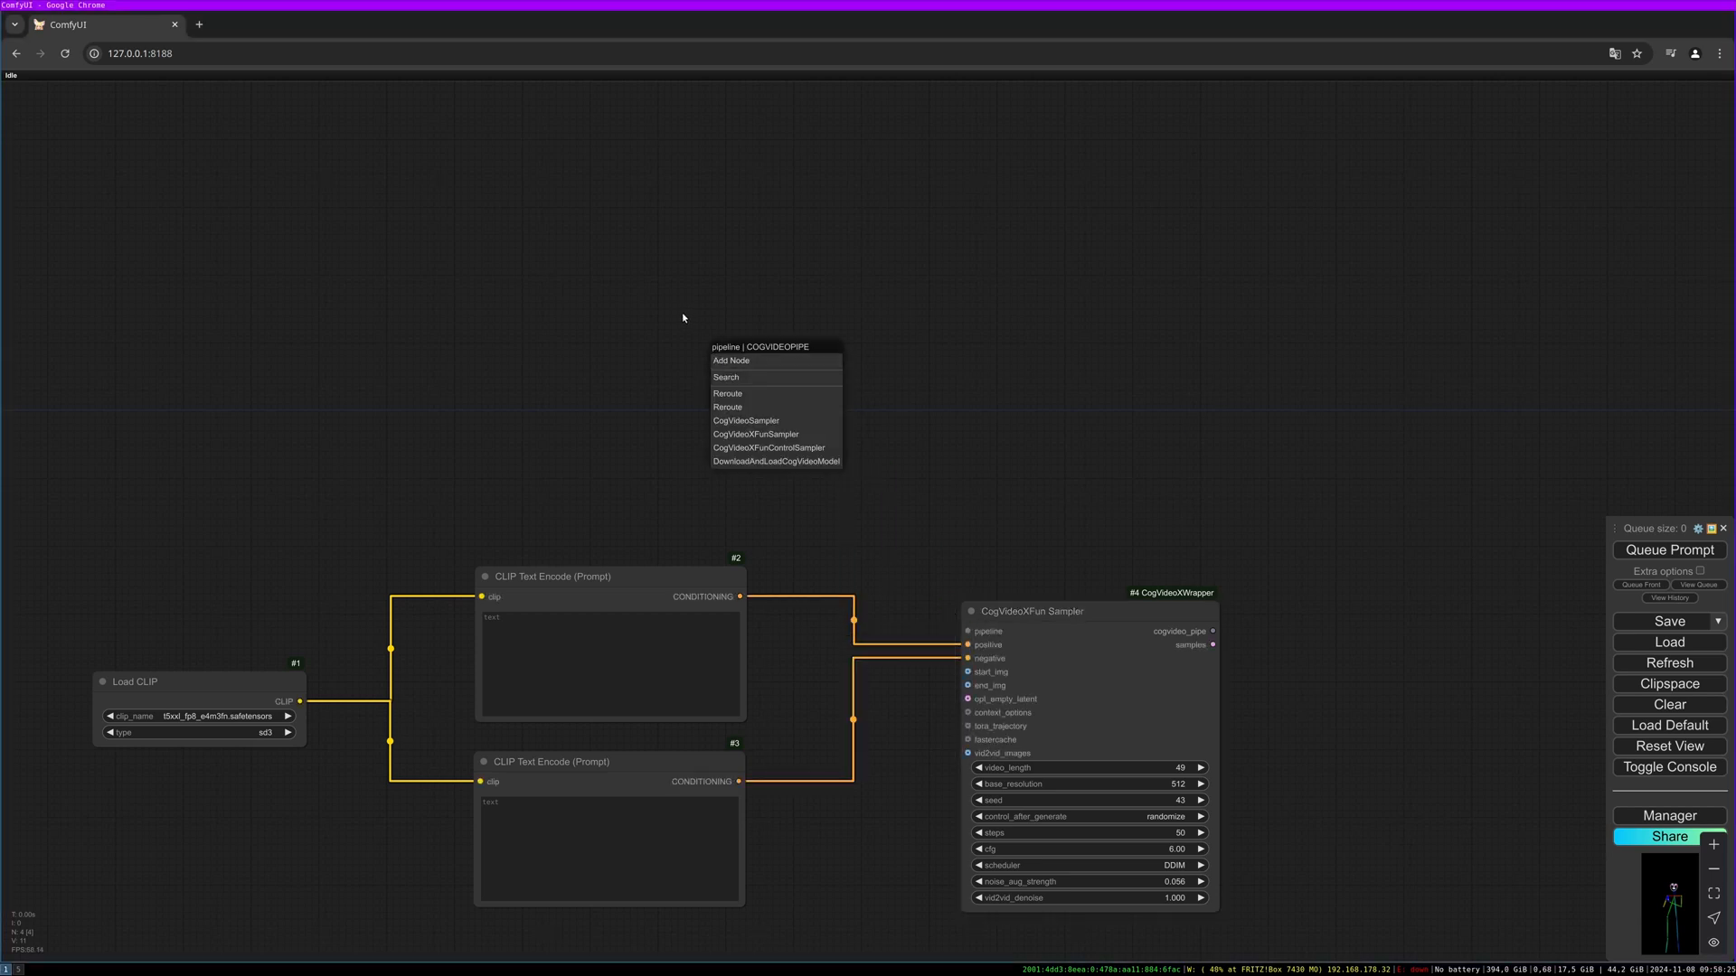
mouse_move(808, 457)
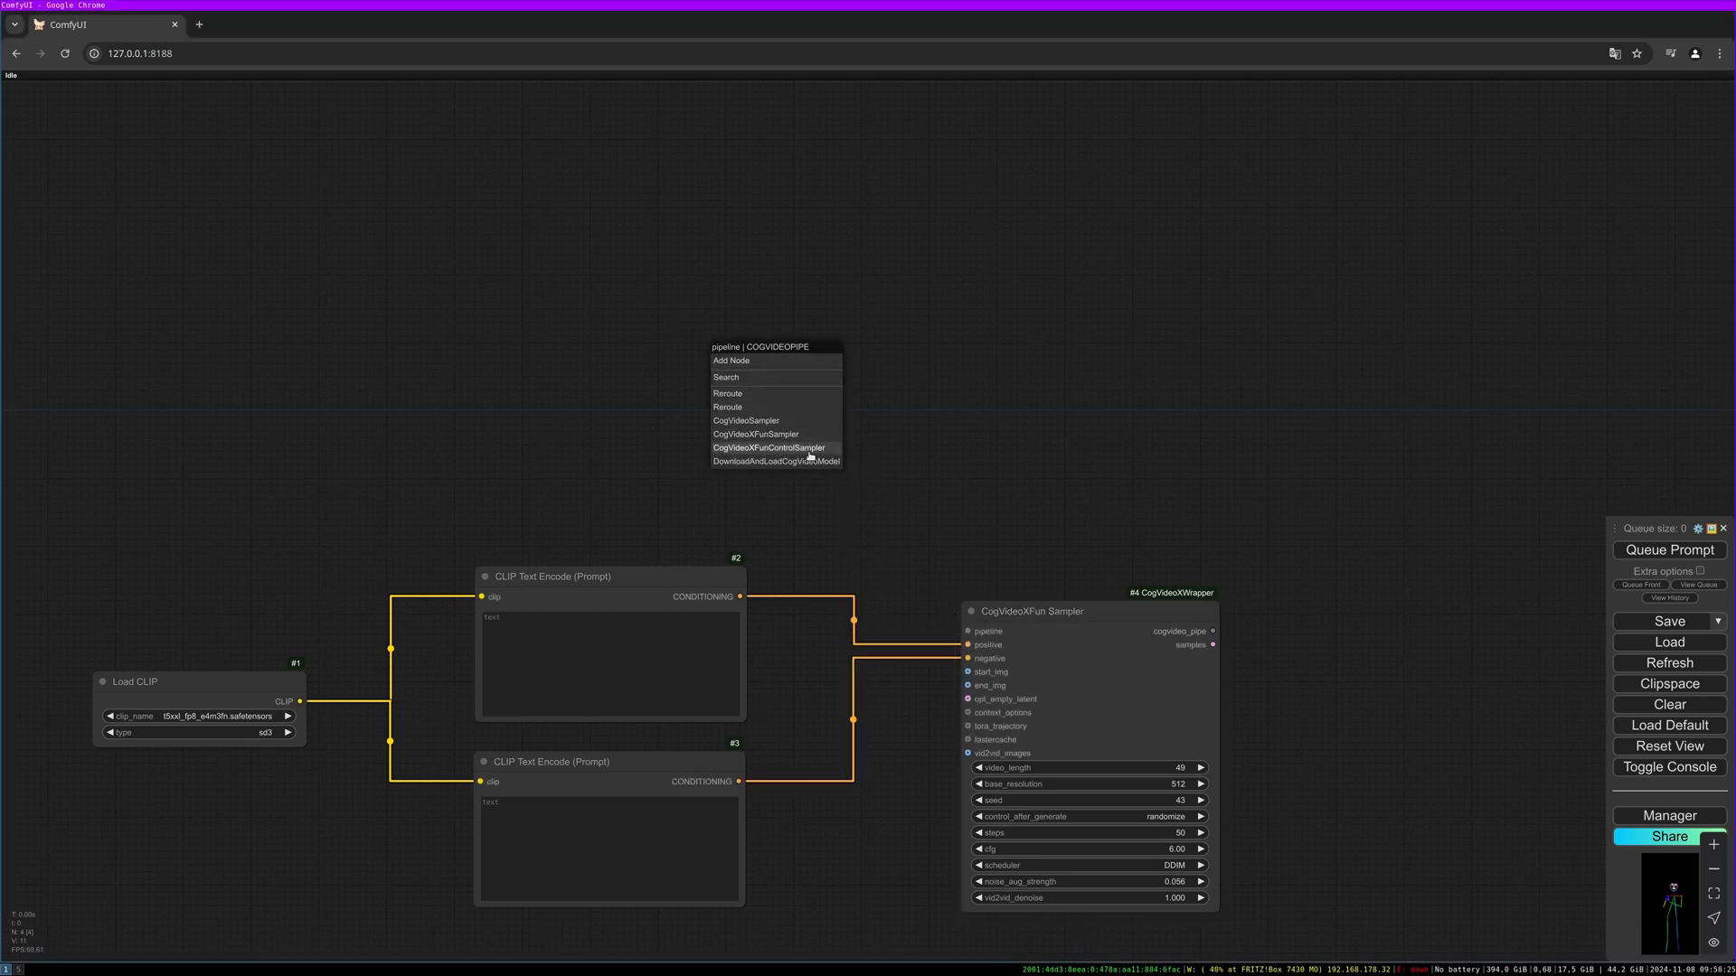
Feed the sampler's pipeline from a CogVideo model loader set to kijai/CogVideoX-Fun-5b
left_click(776, 461)
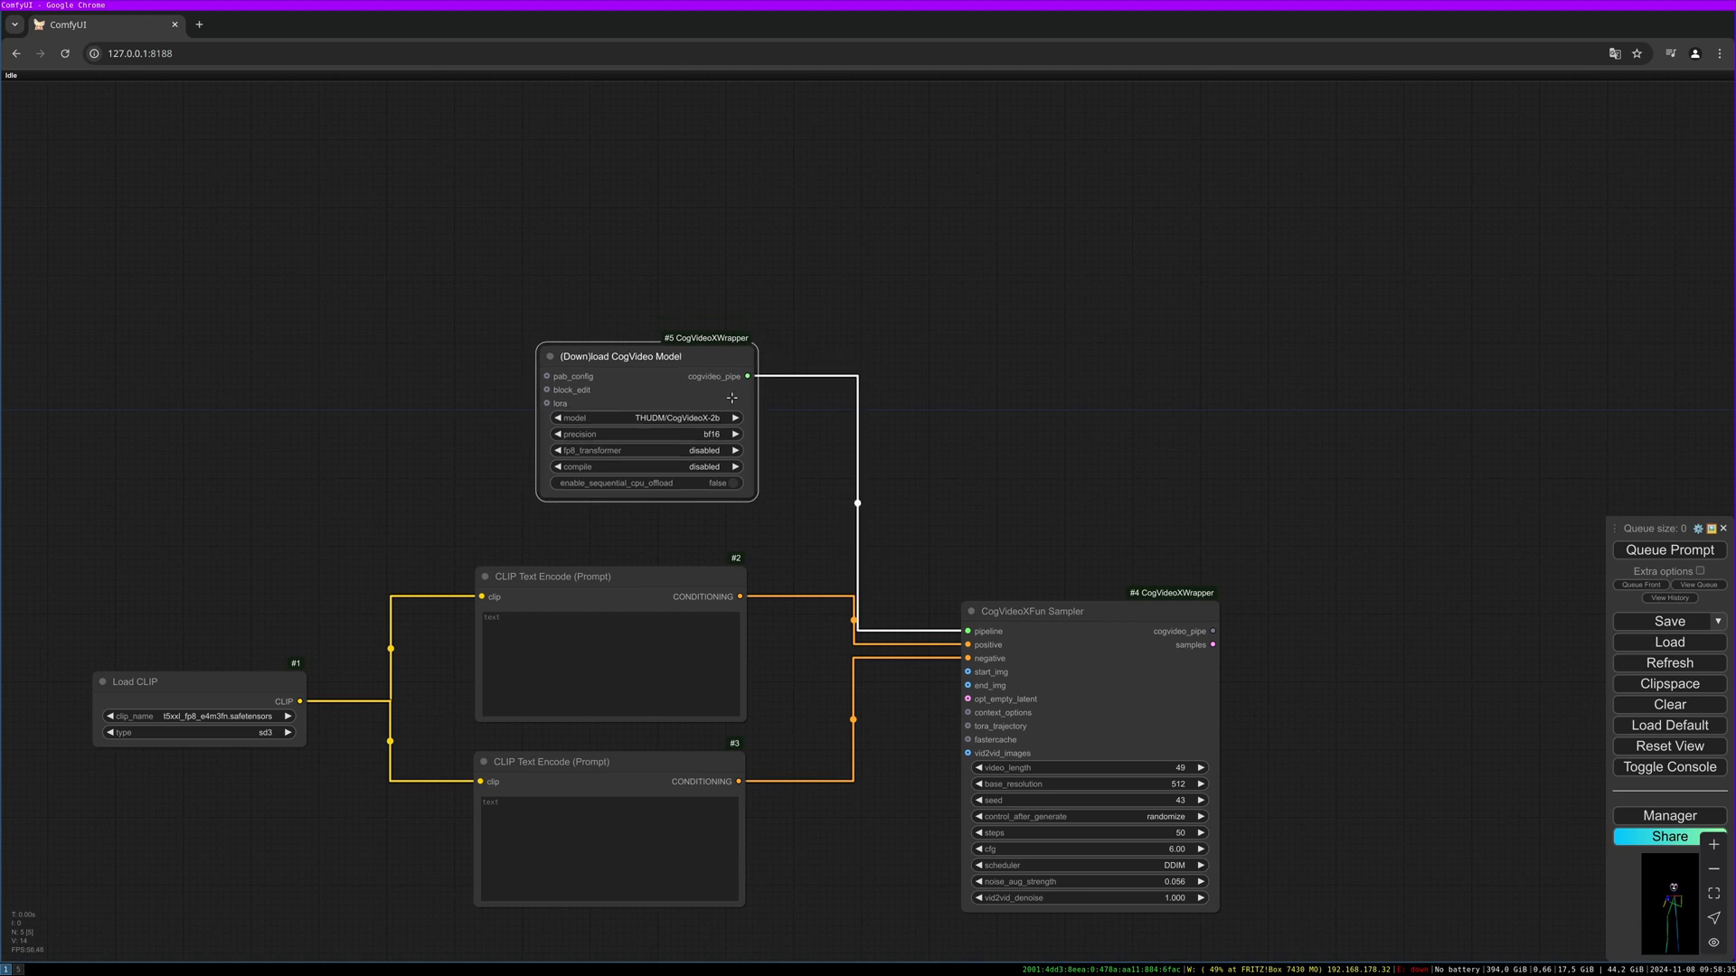
mouse_move(693, 324)
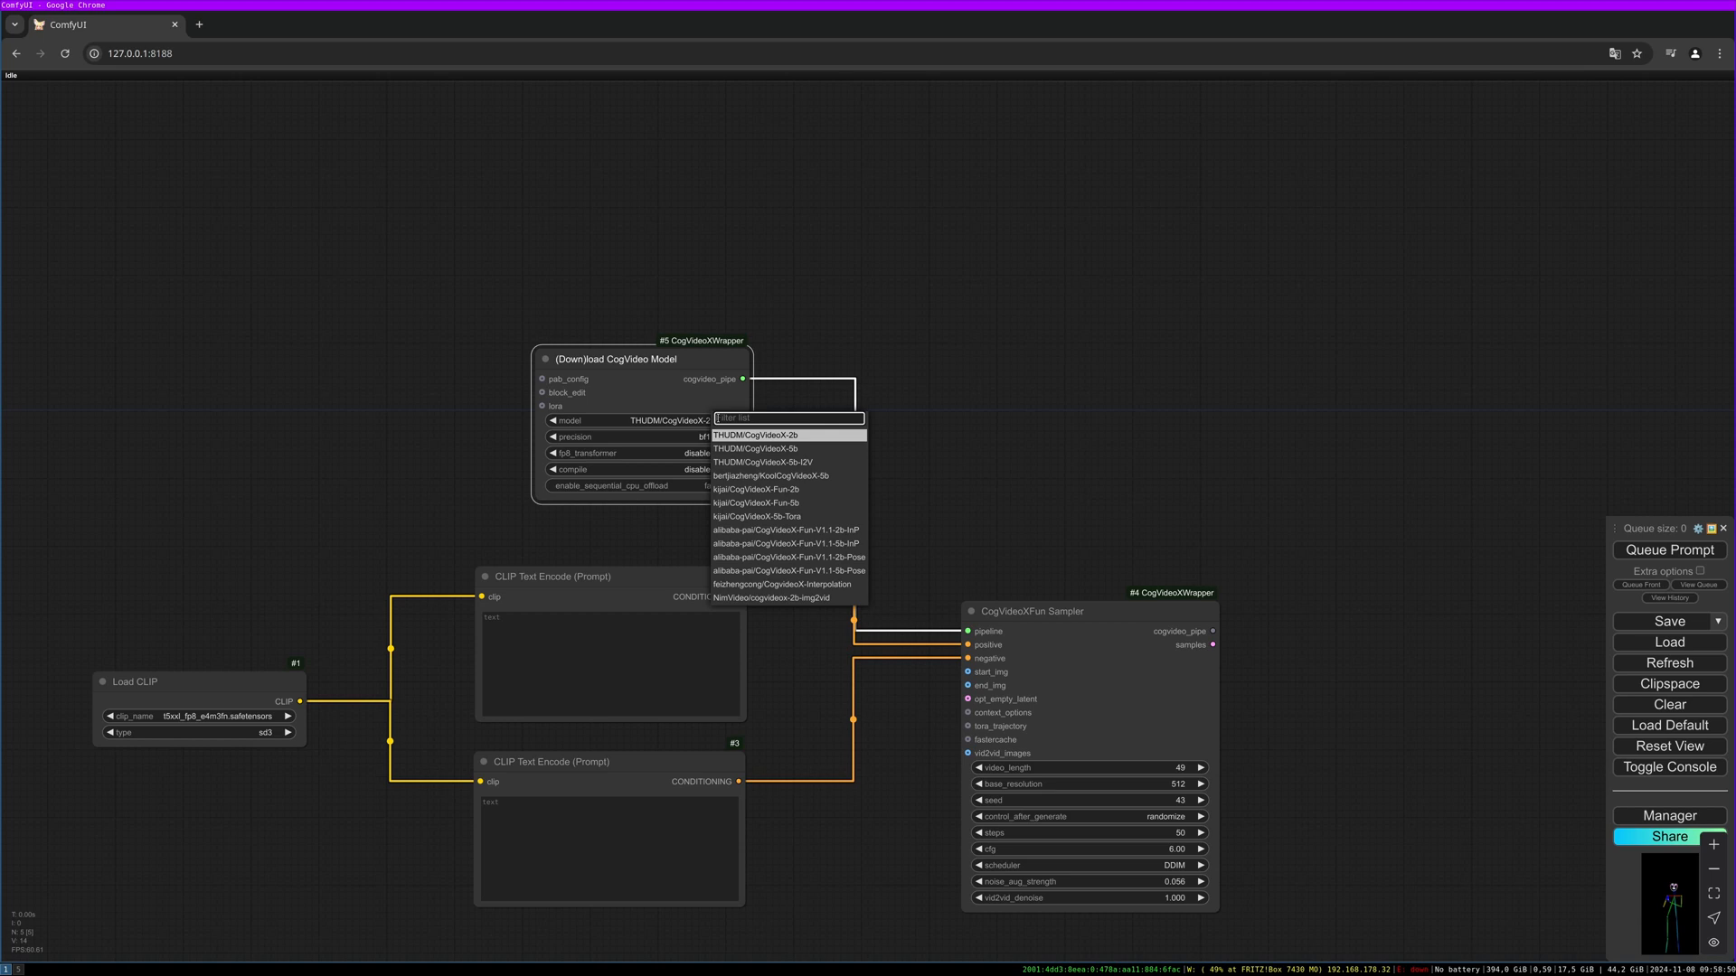
left_click(765, 502)
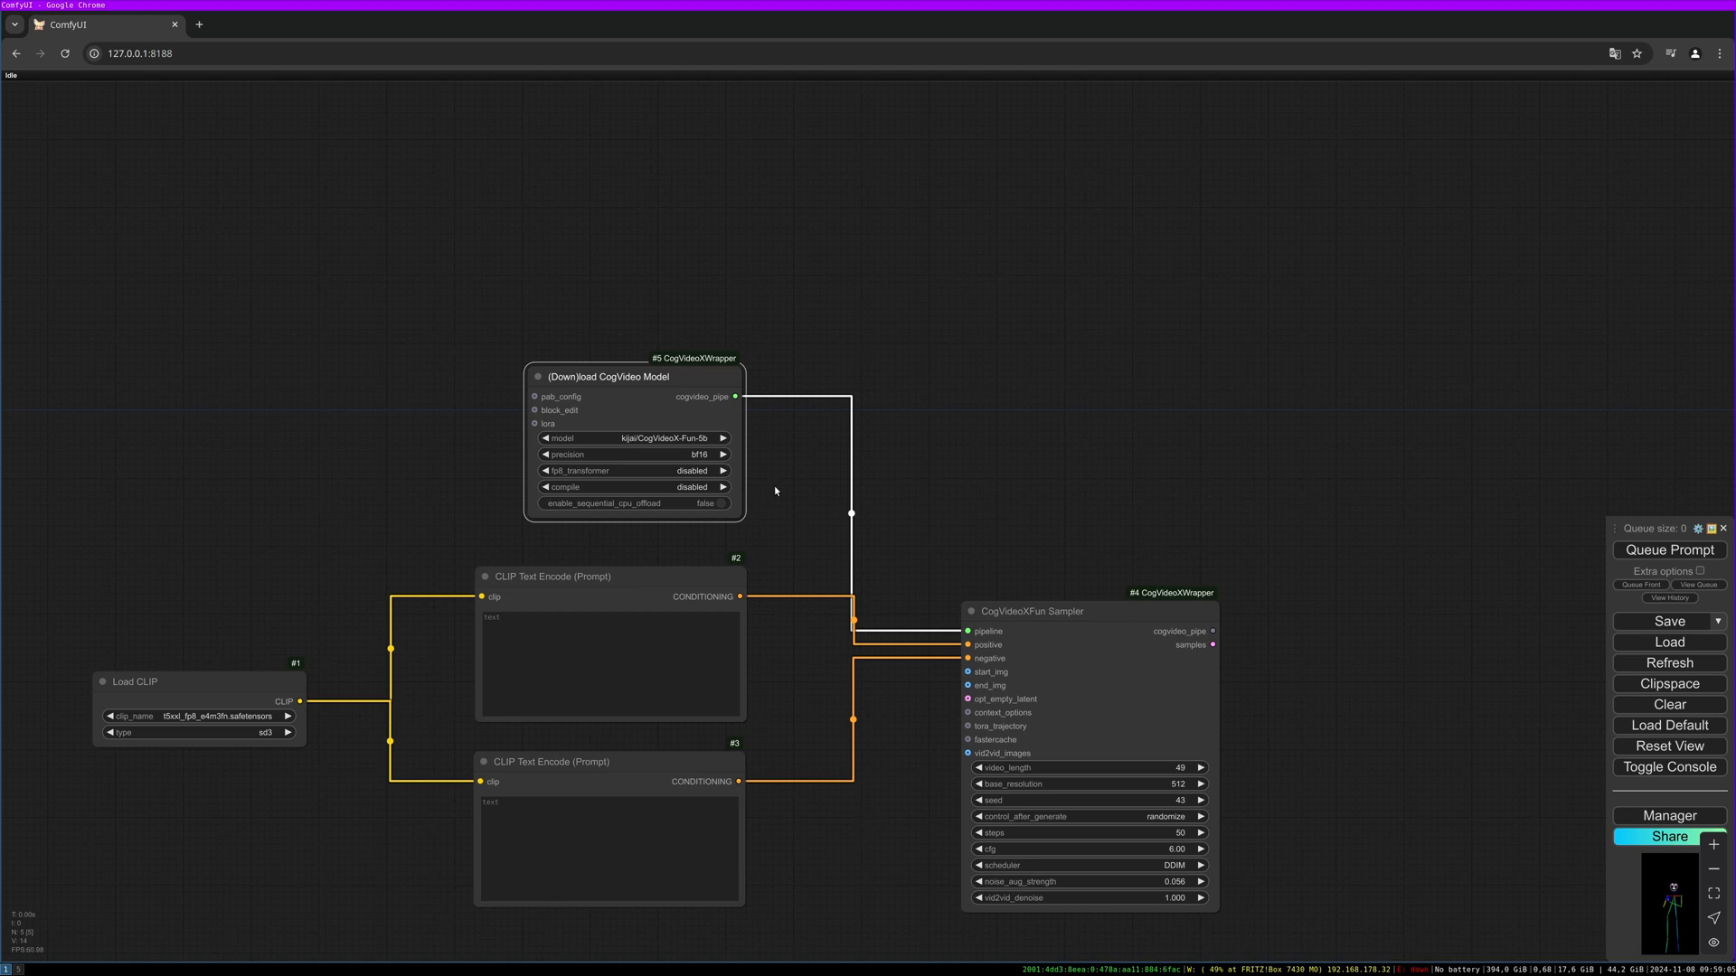
mouse_move(708, 383)
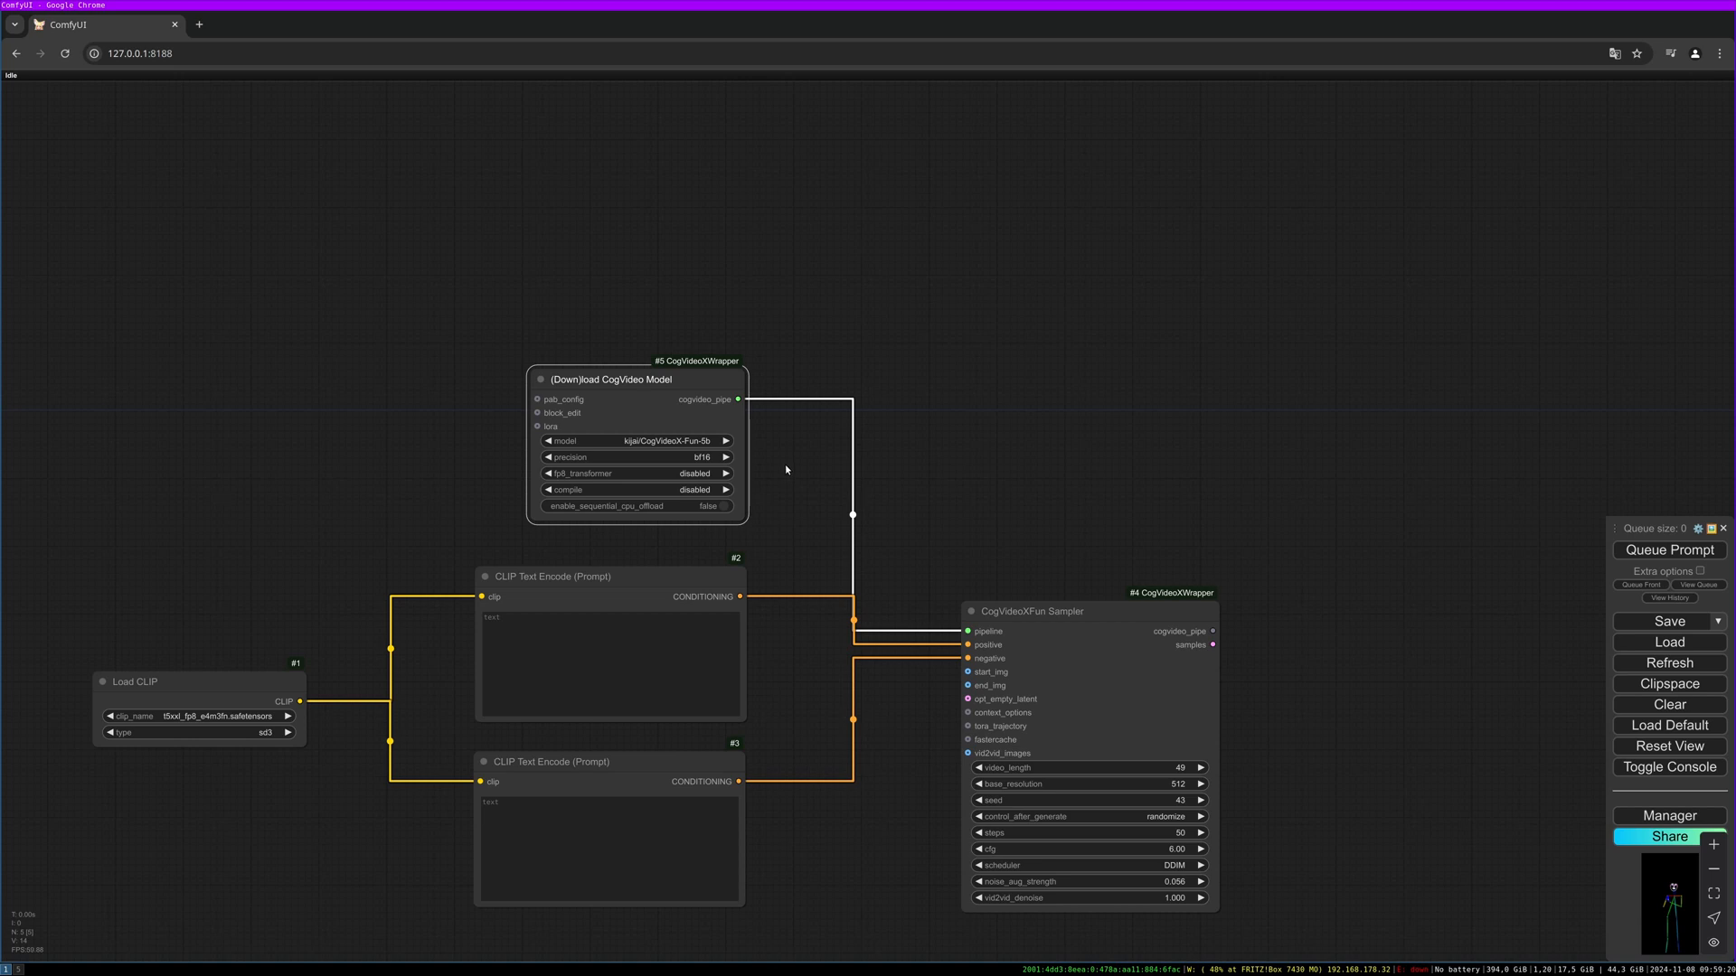
mouse_move(792, 456)
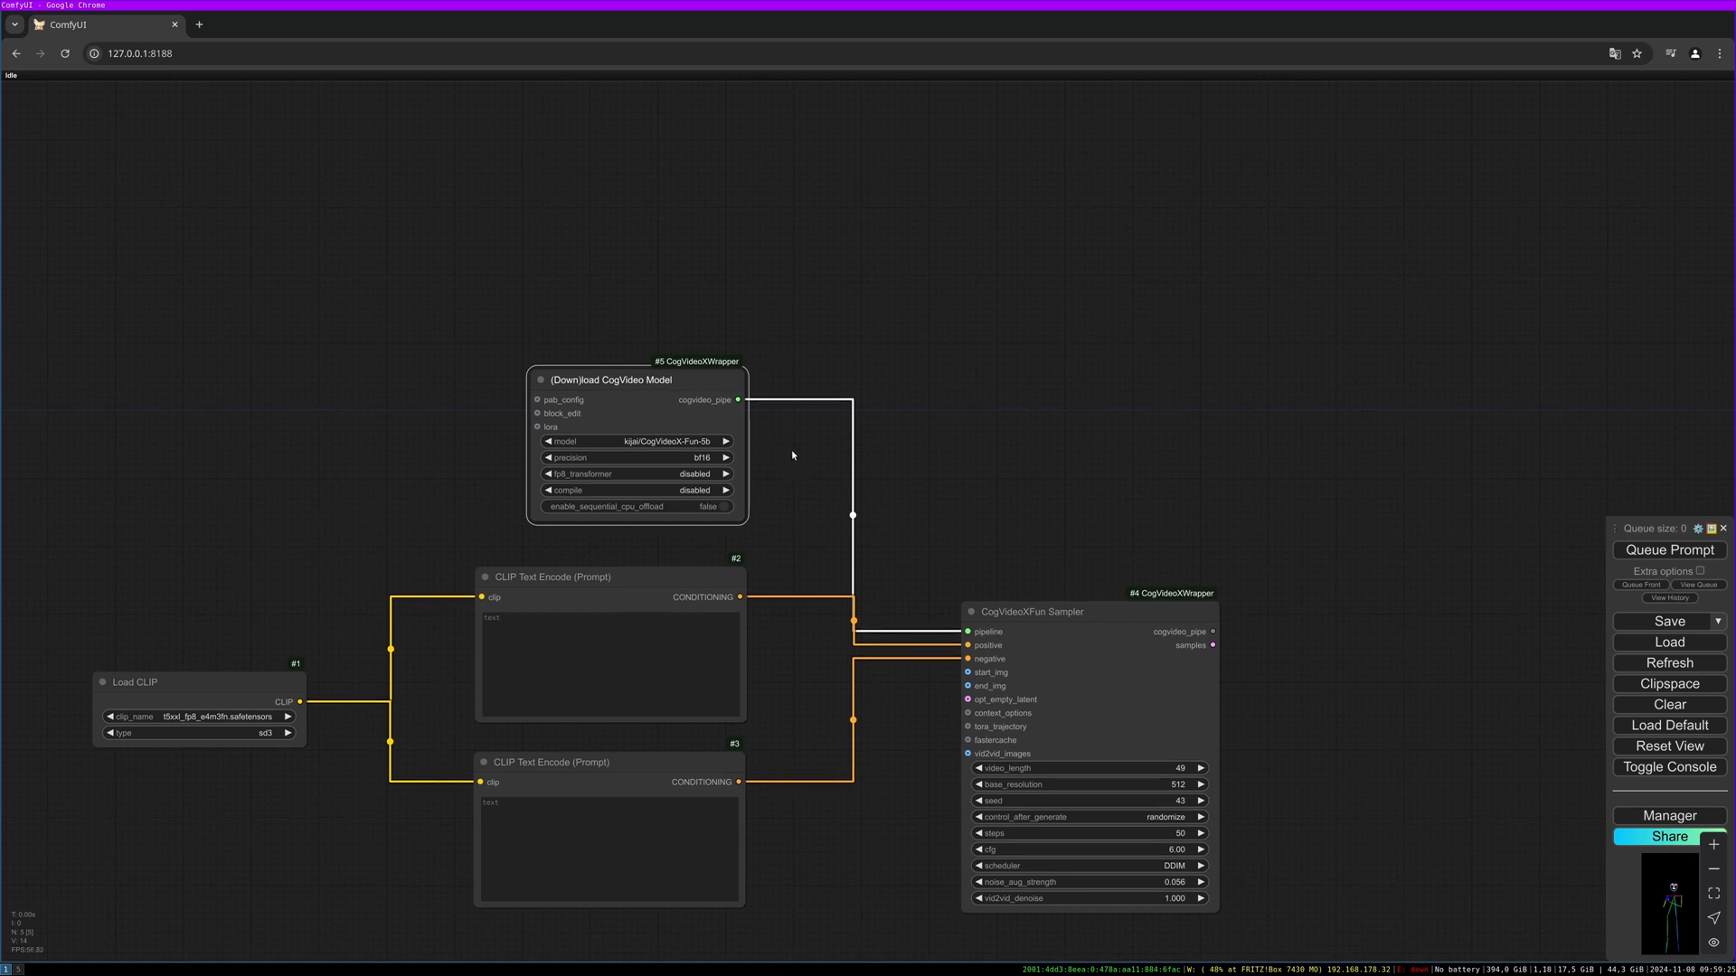
mouse_move(825, 442)
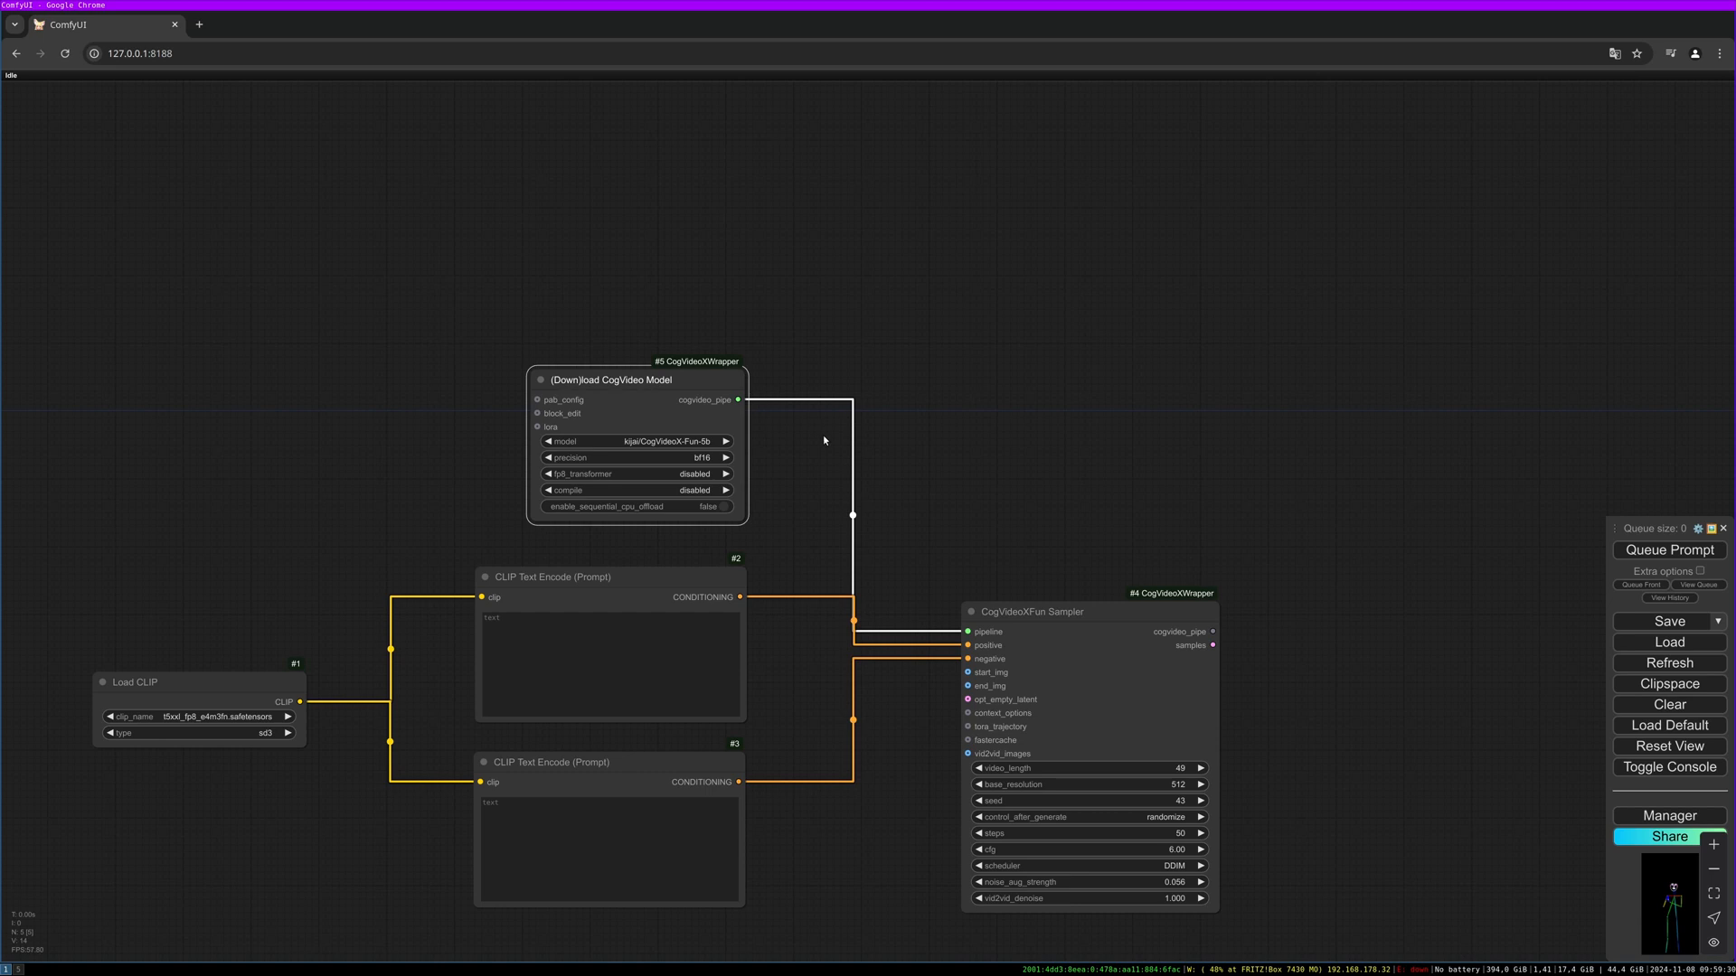
mouse_move(815, 436)
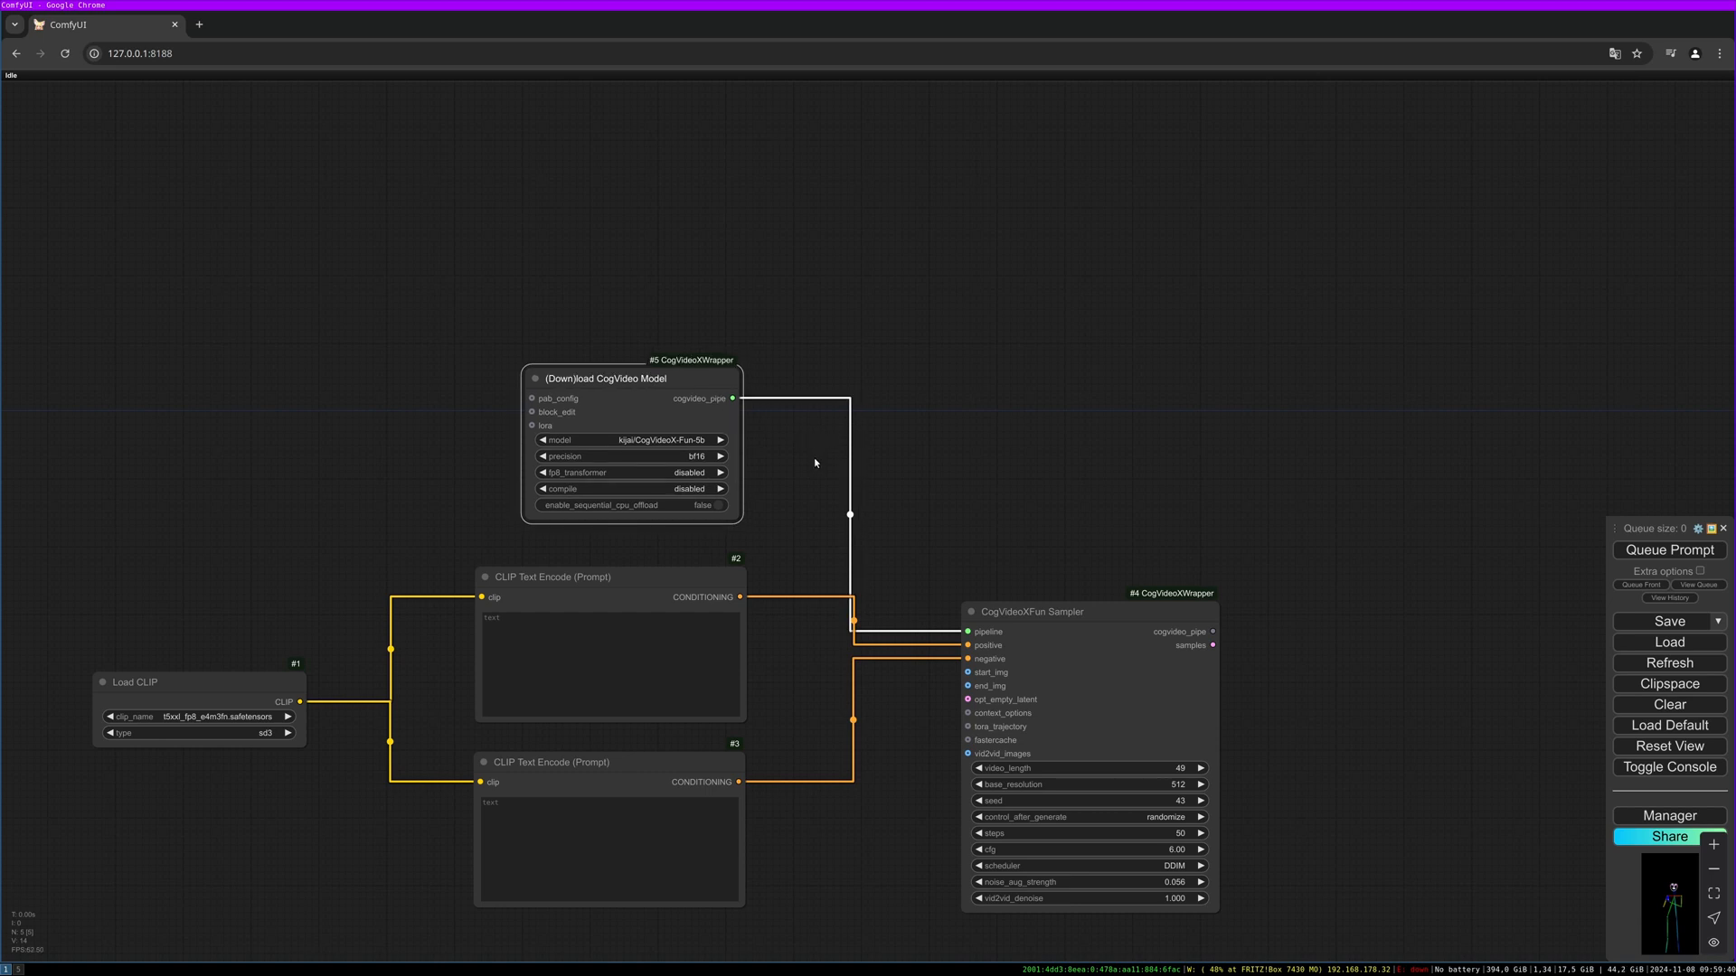
mouse_move(815, 450)
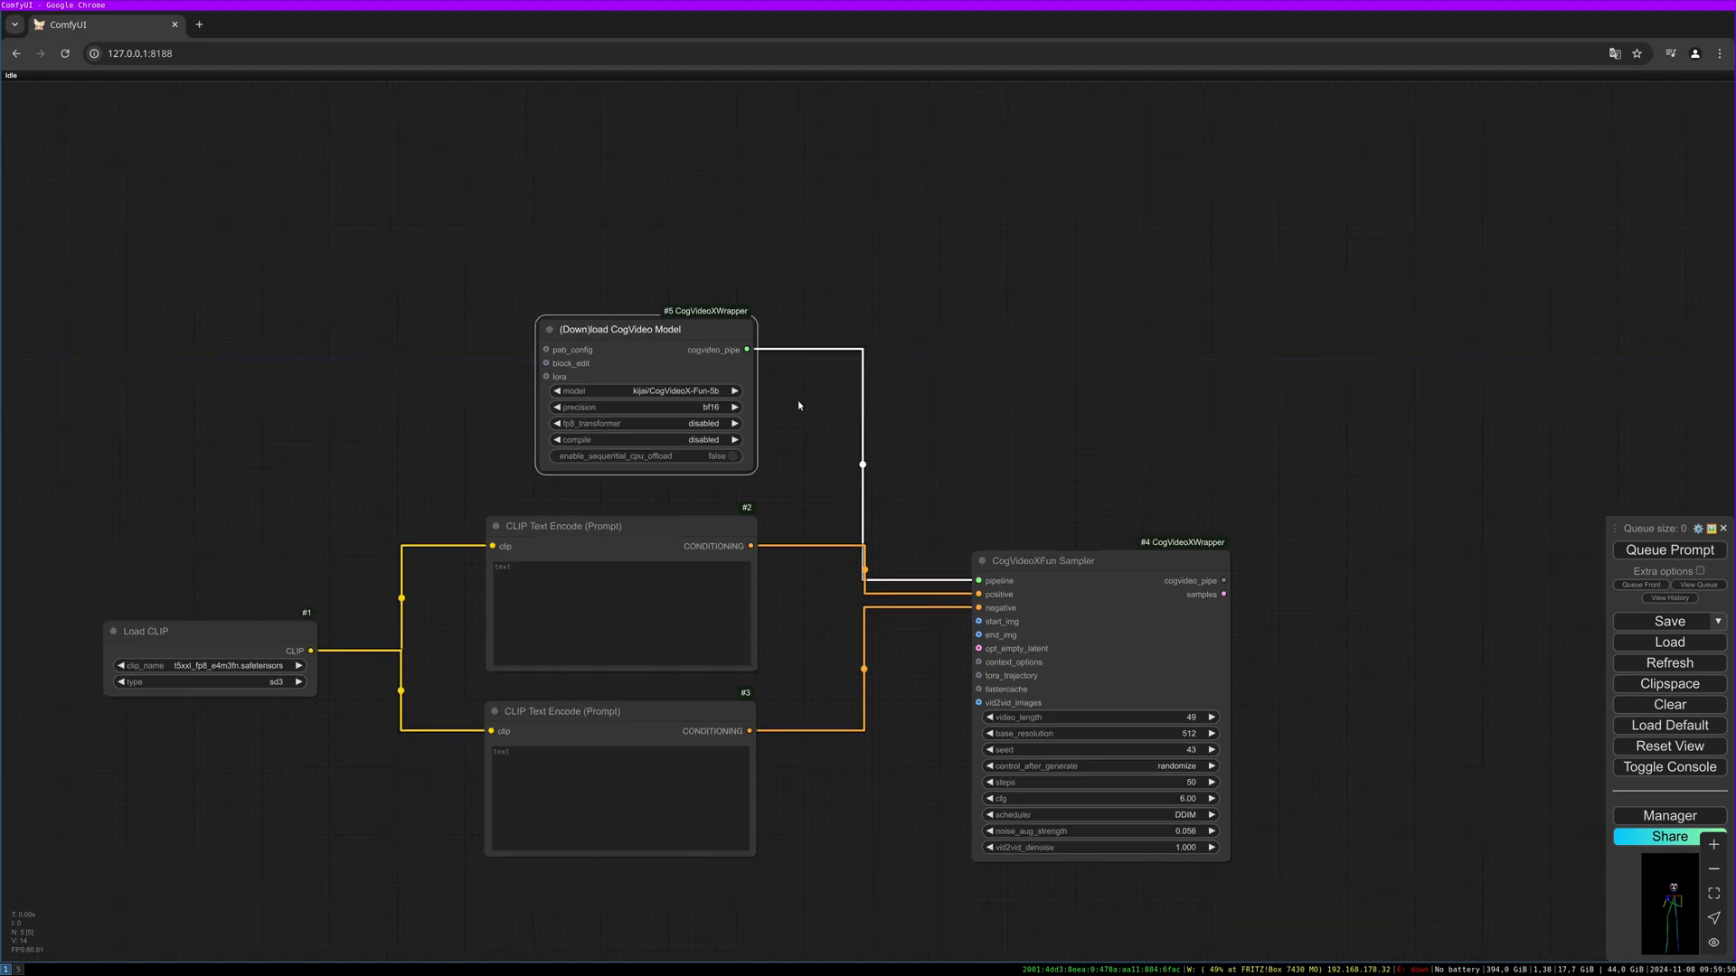
mouse_move(801, 422)
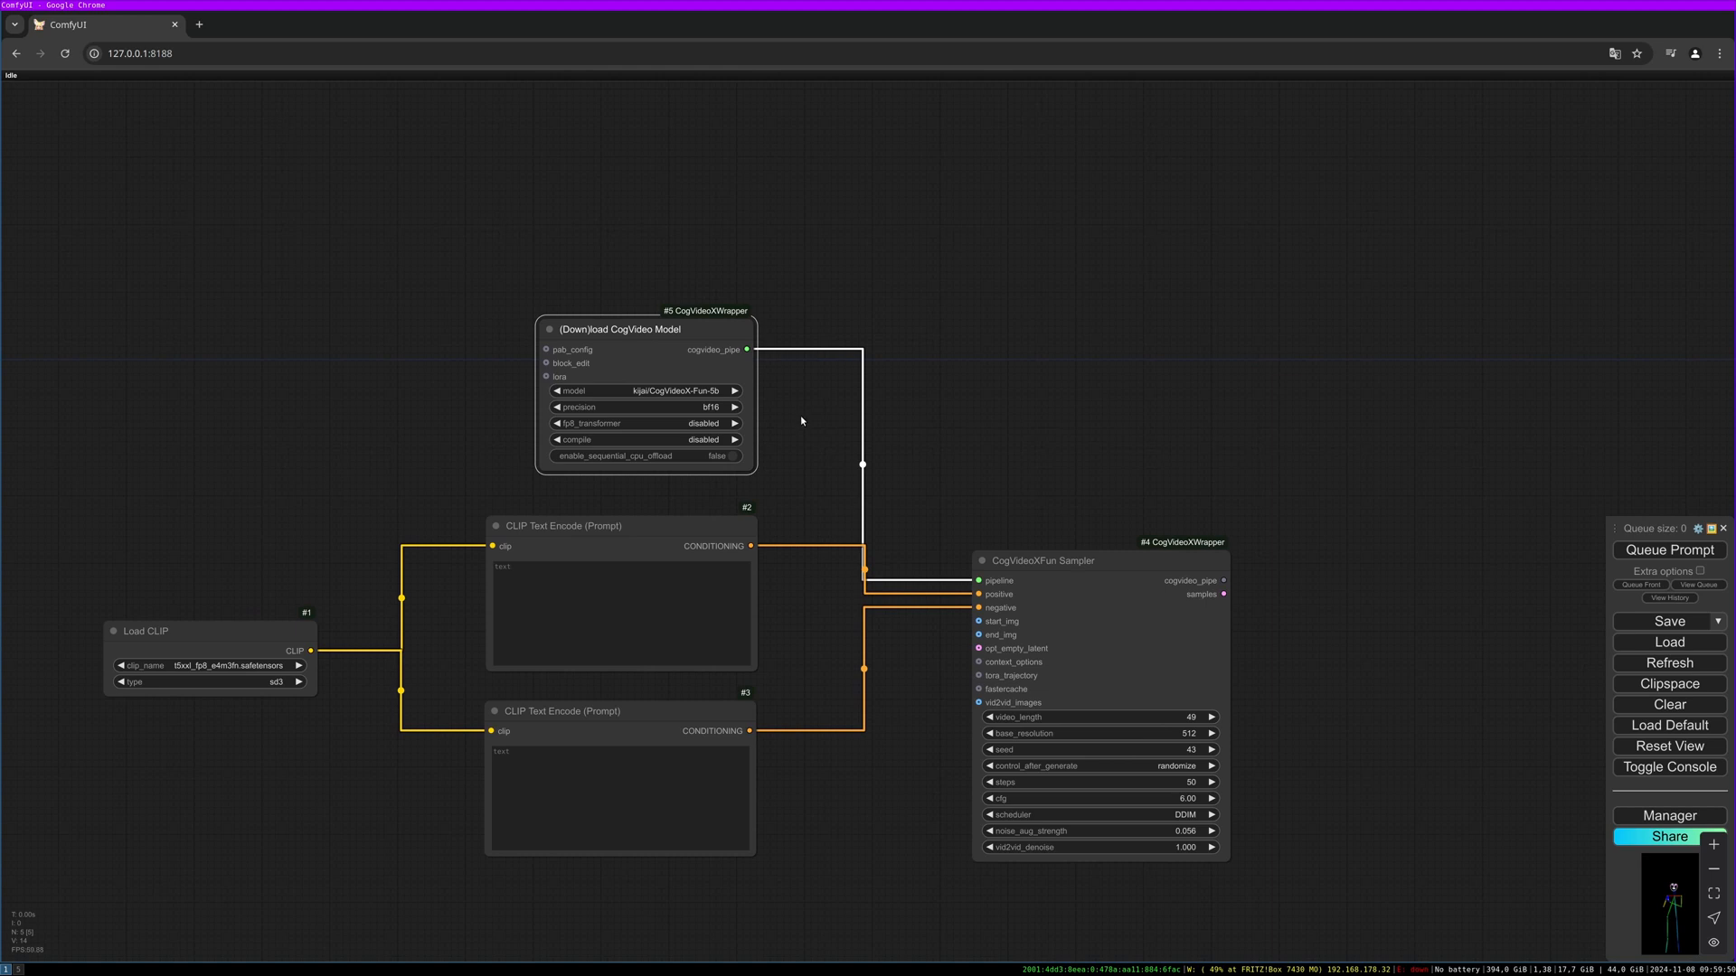
mouse_move(807, 445)
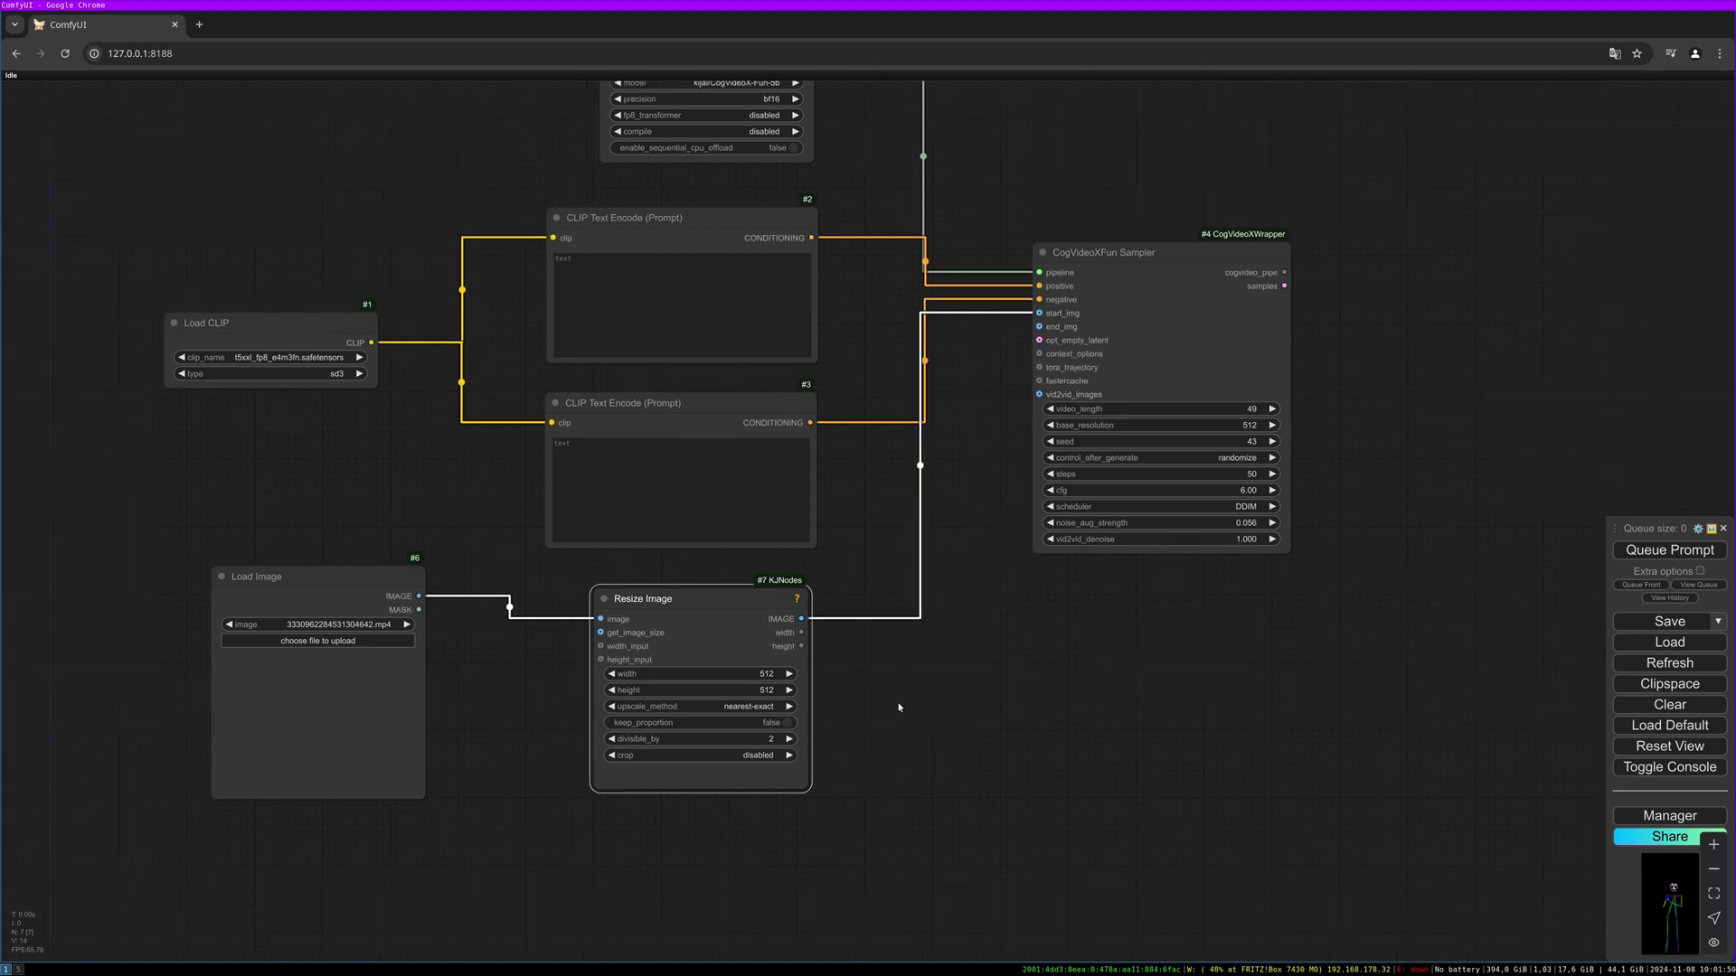
mouse_move(920, 729)
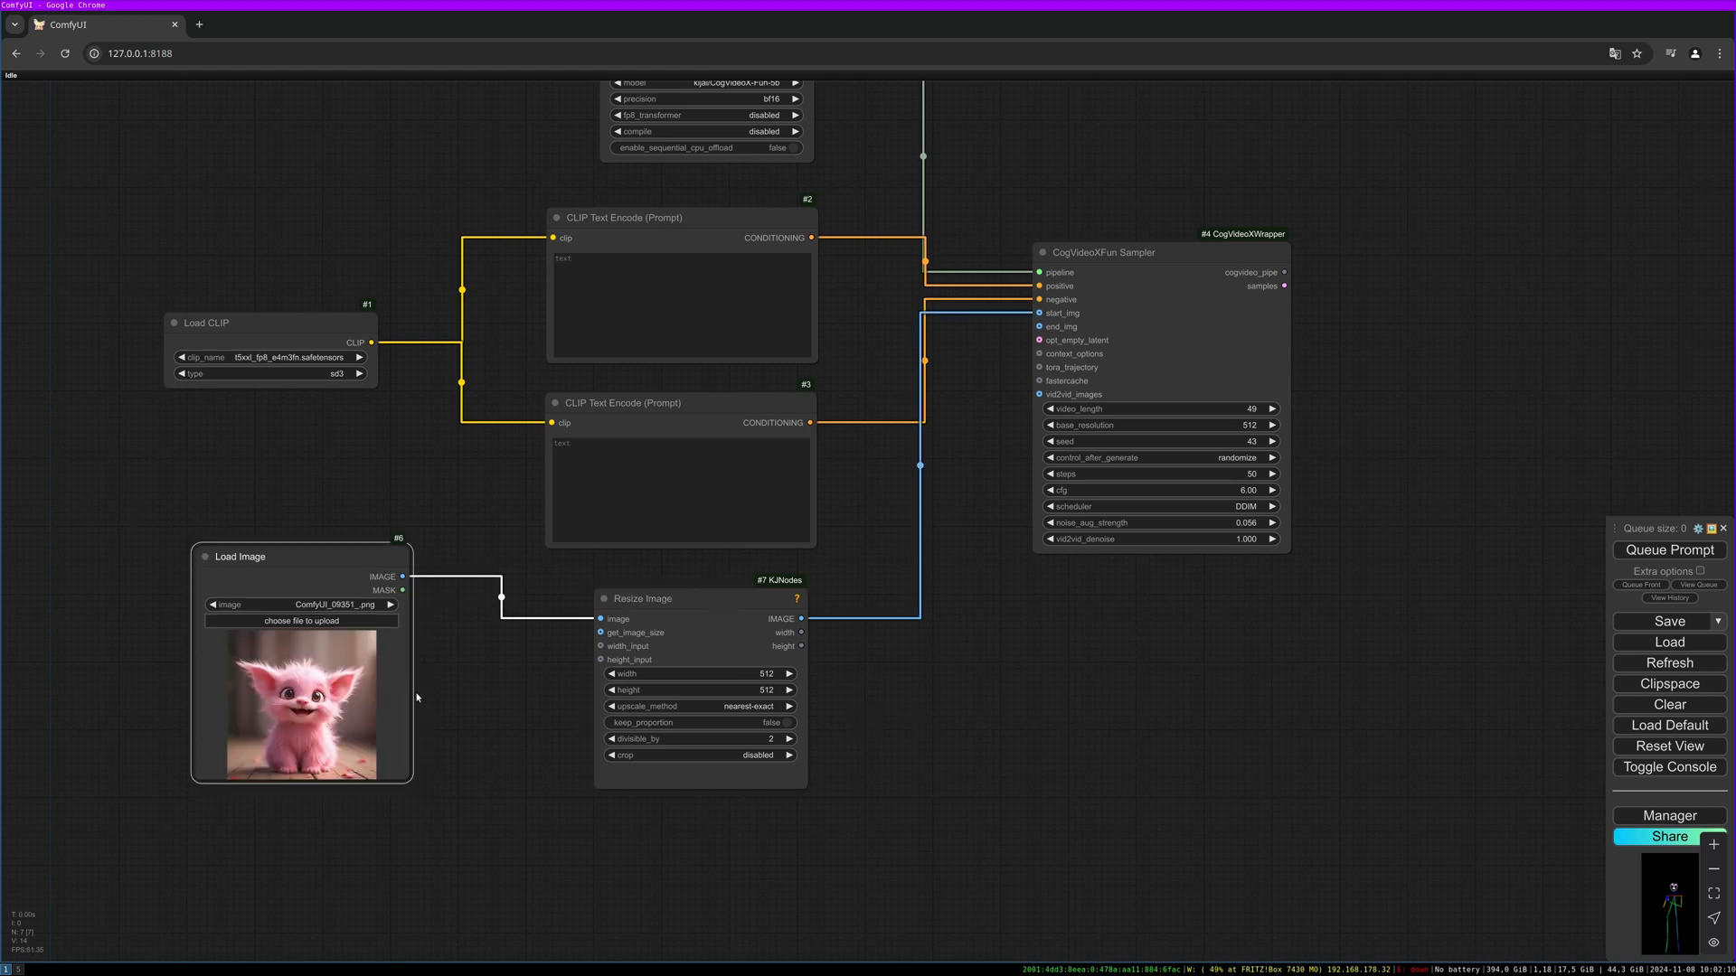
mouse_move(282, 640)
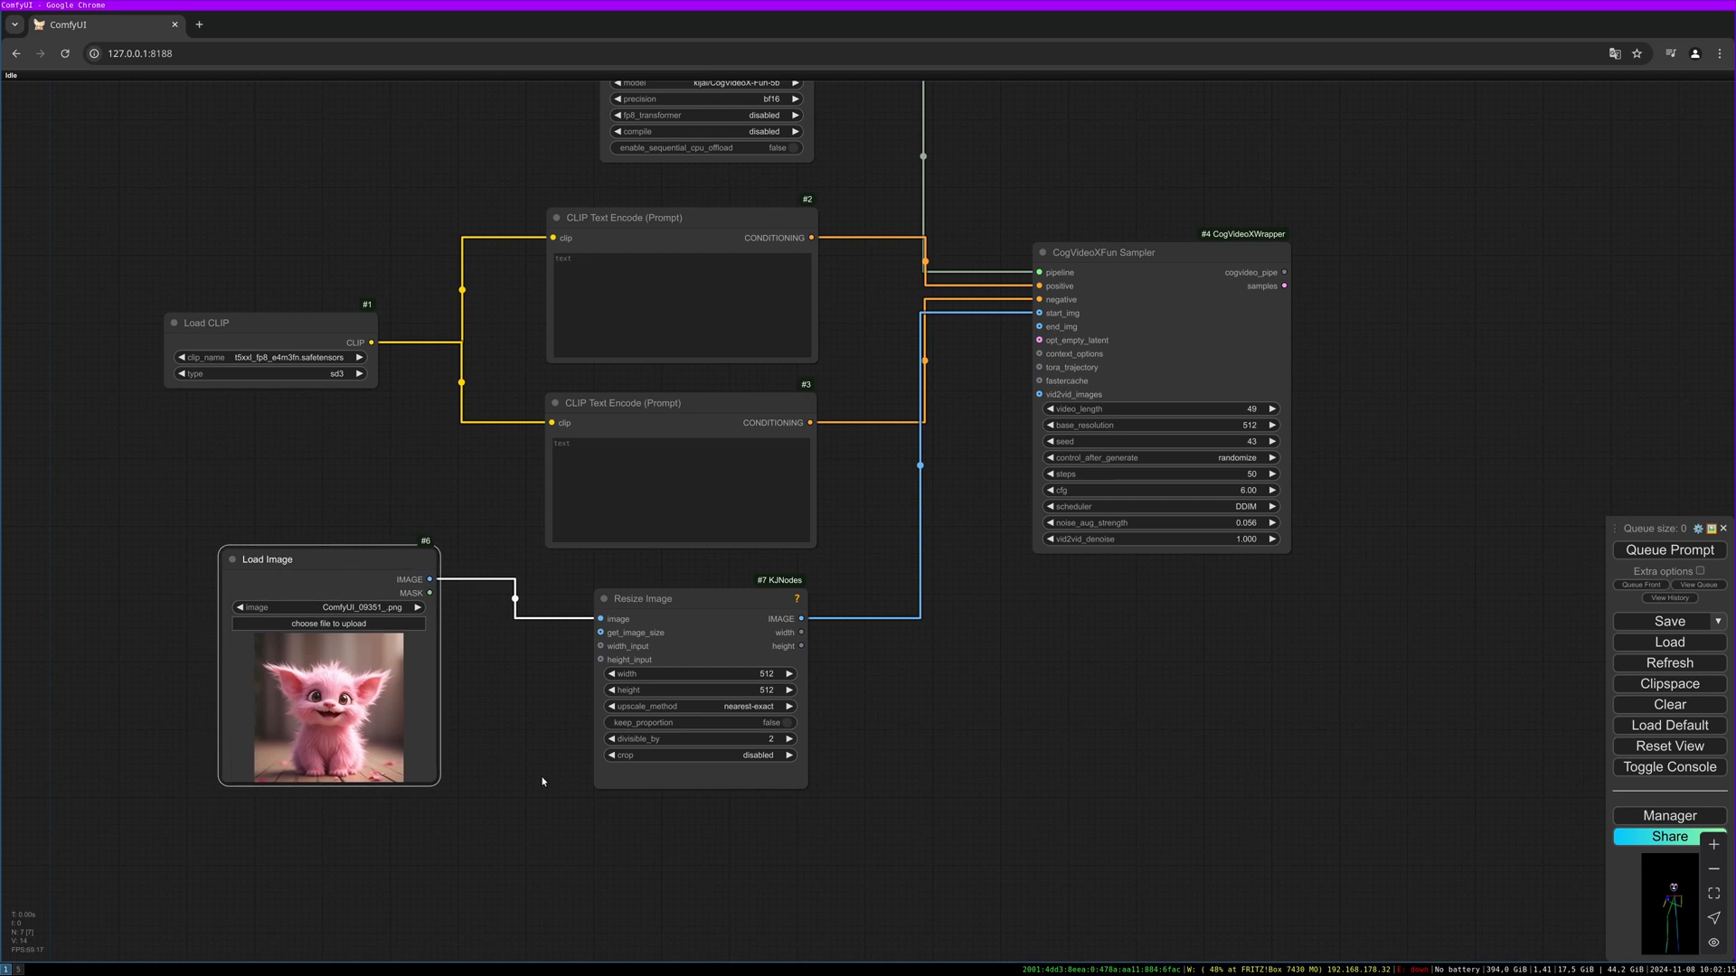
mouse_move(495, 692)
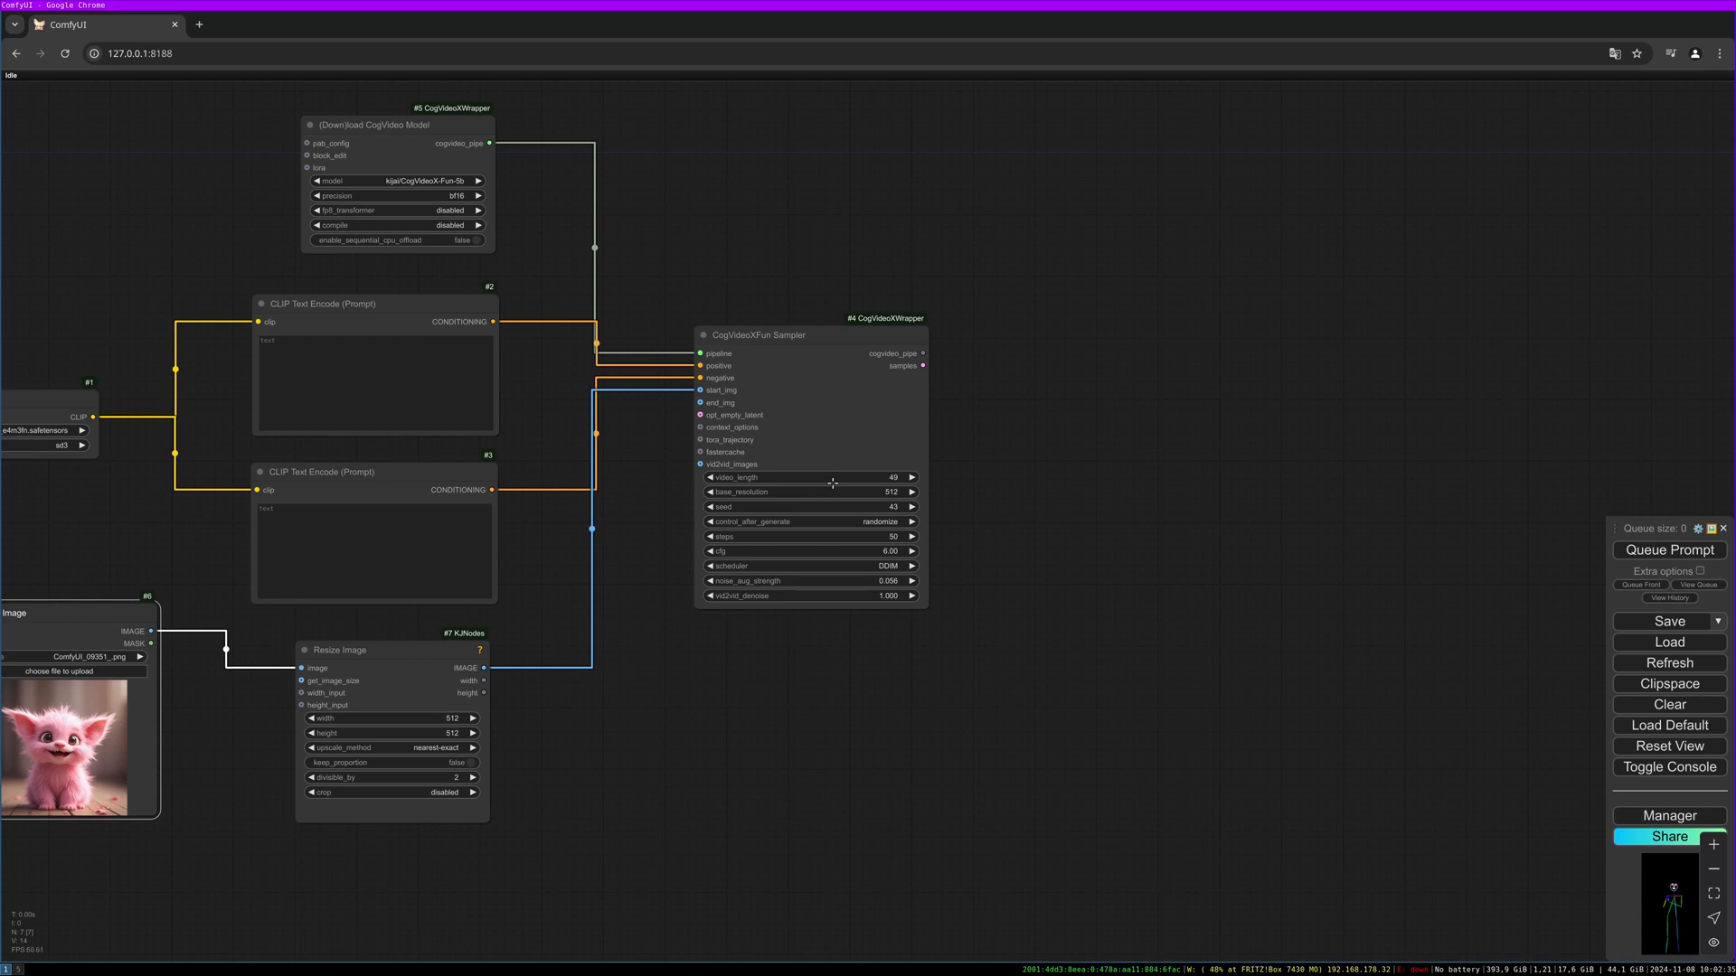
mouse_move(849, 519)
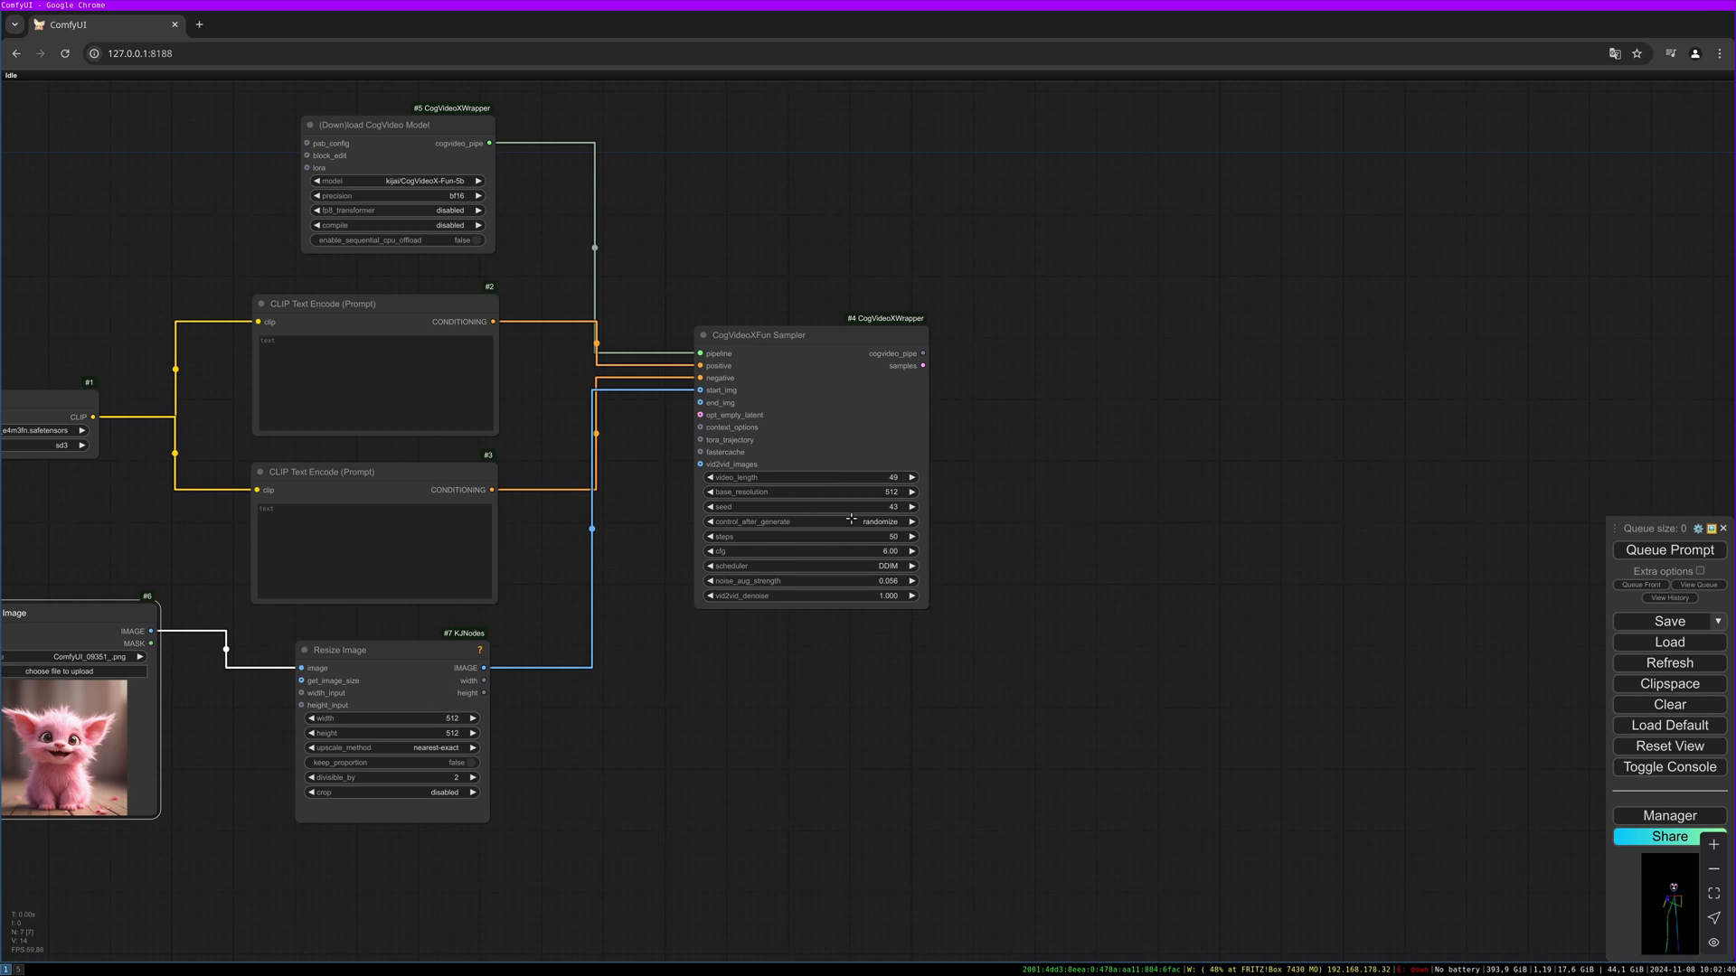
mouse_move(958, 525)
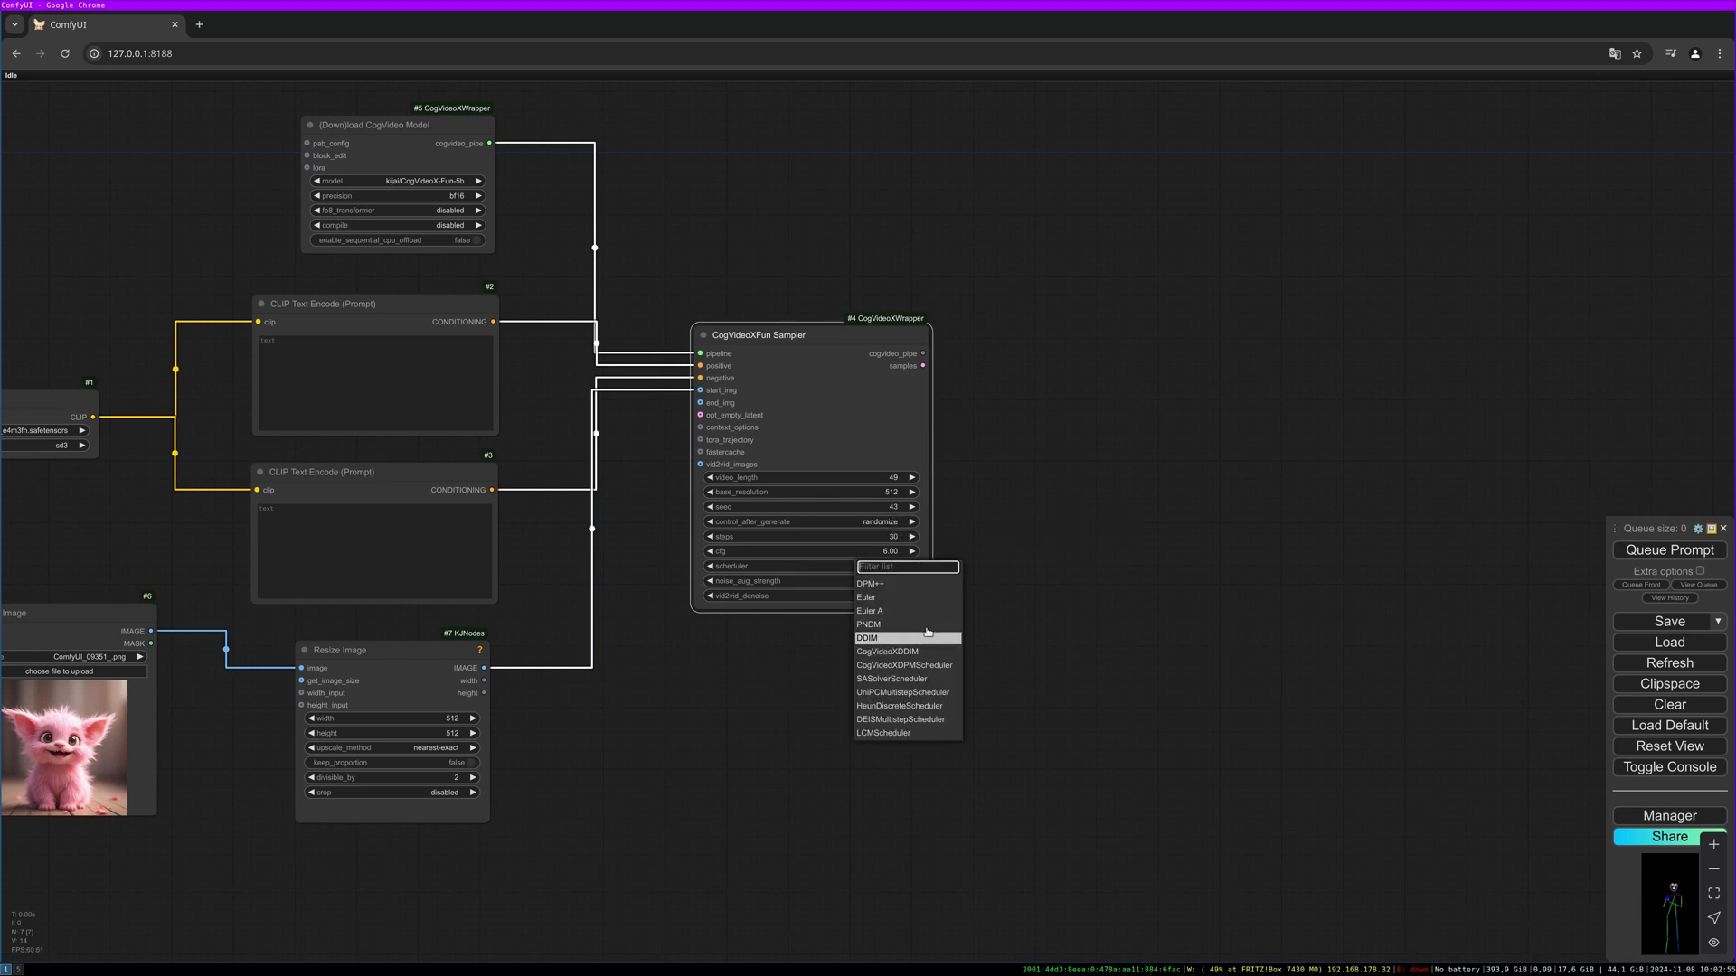
Set the sampler's scheduler to DPM++ with 30 steps
left_click(871, 584)
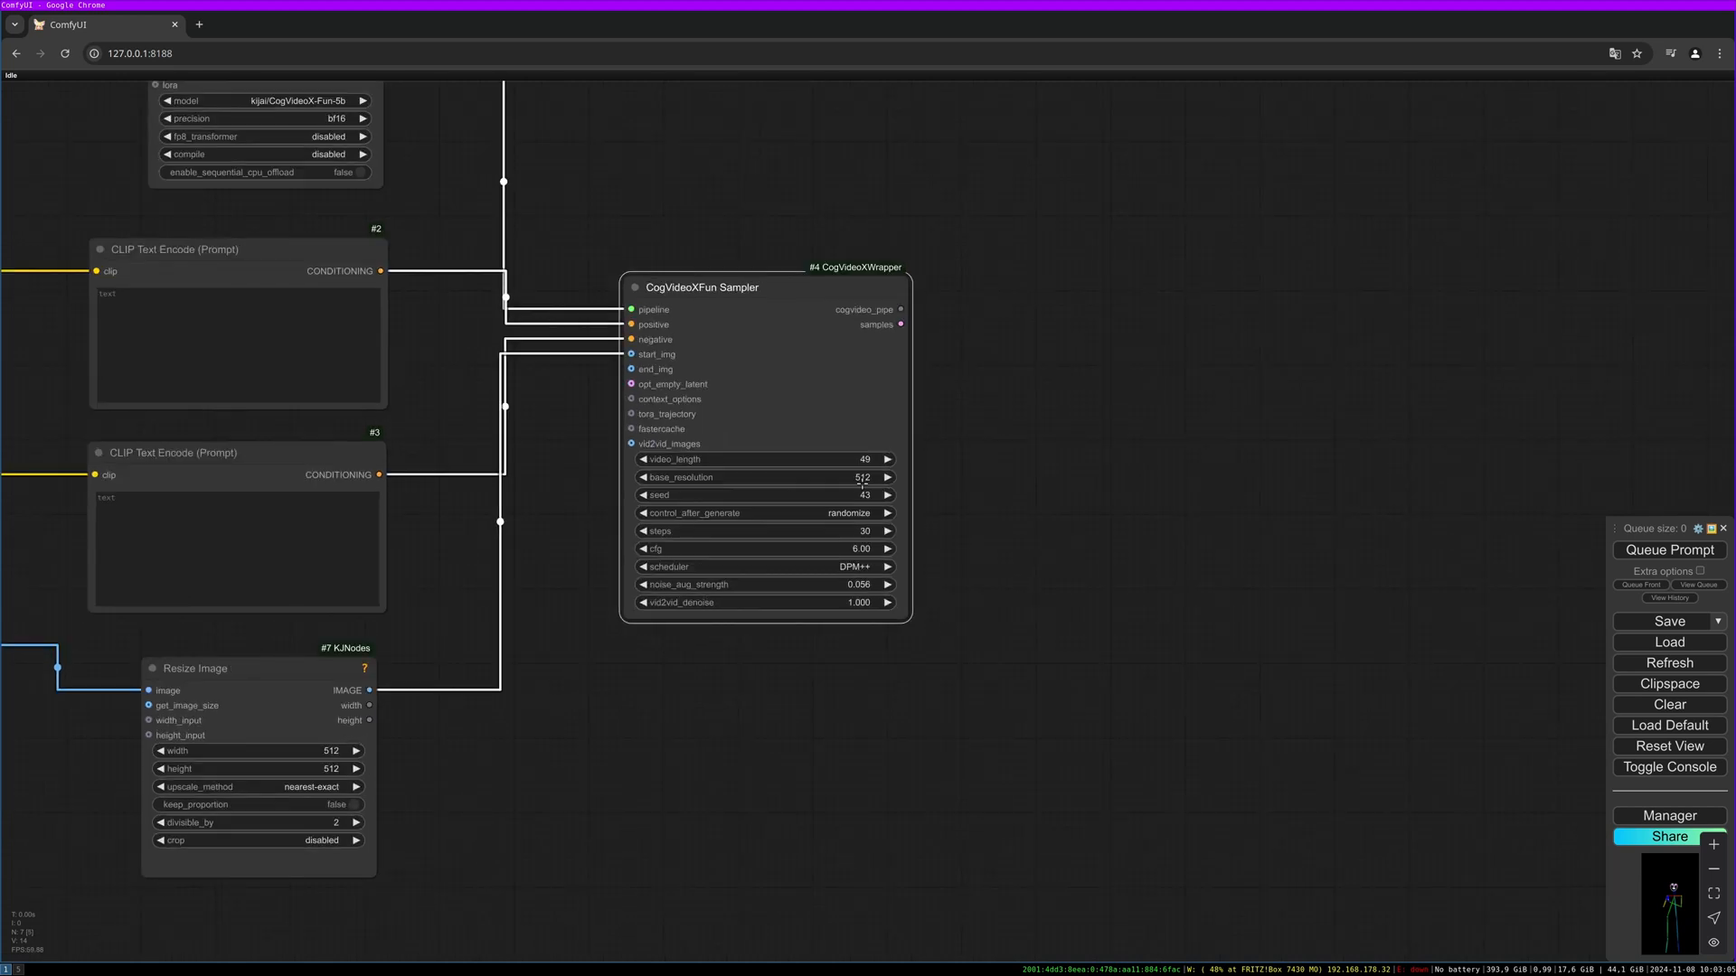
scroll("down", 3)
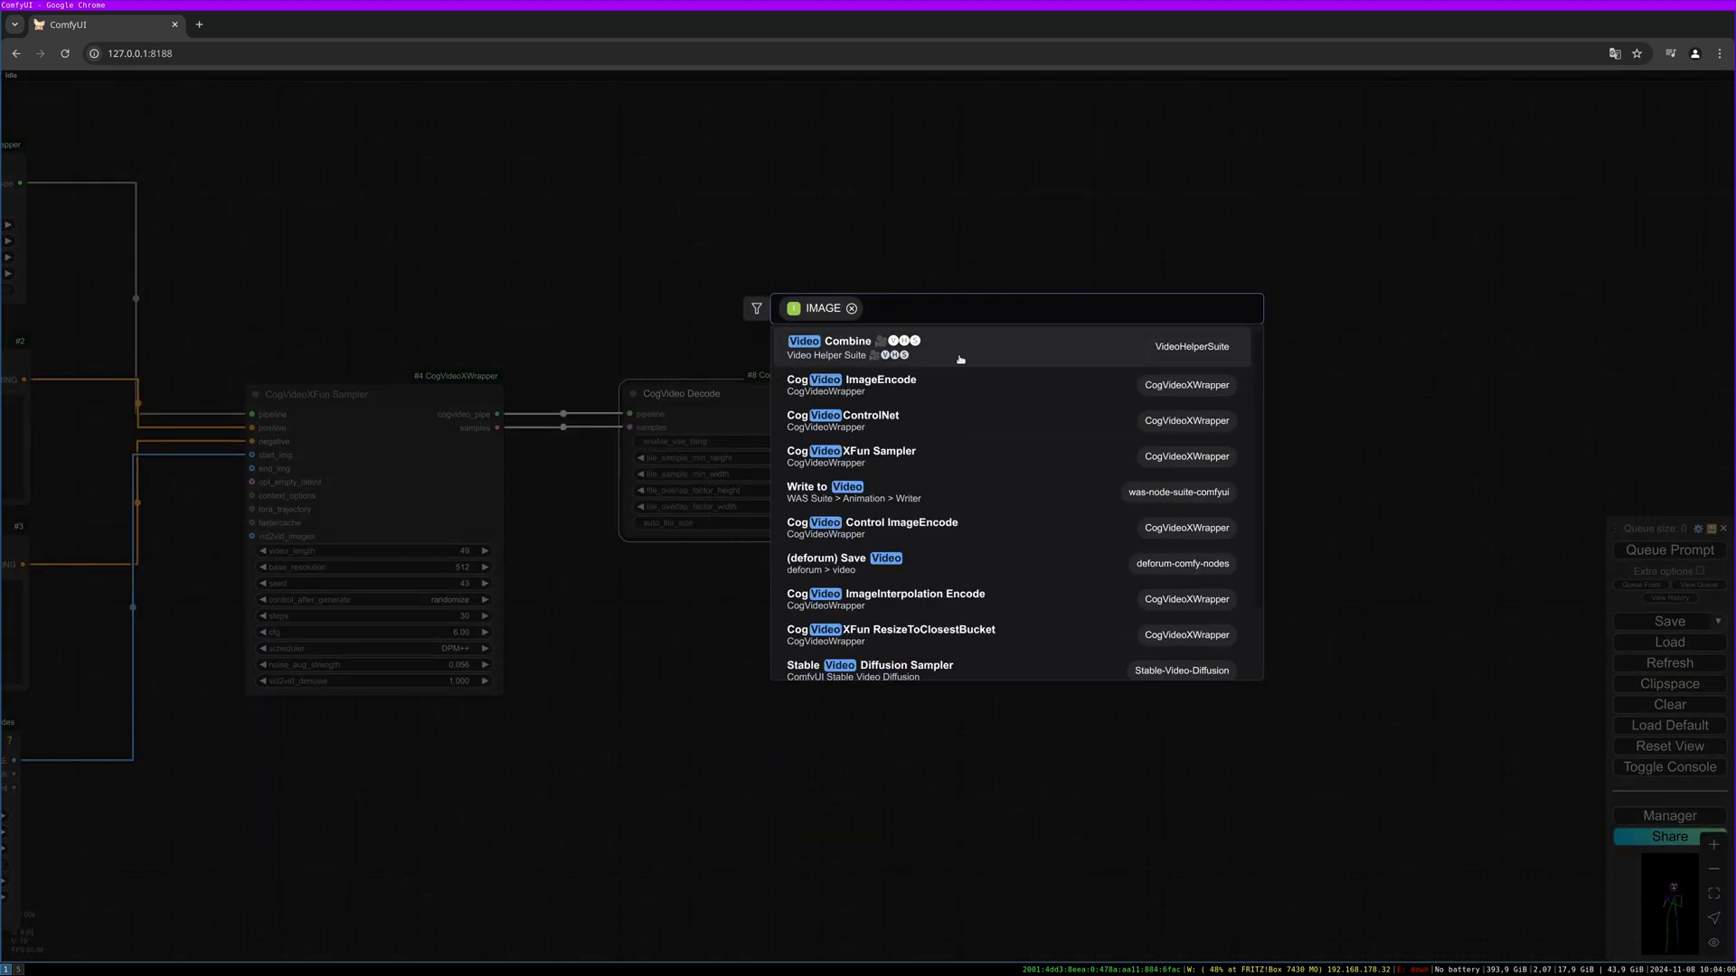
Add a Video Combine node for the decoded frames with filename prefix cogvideox
left_click(848, 345)
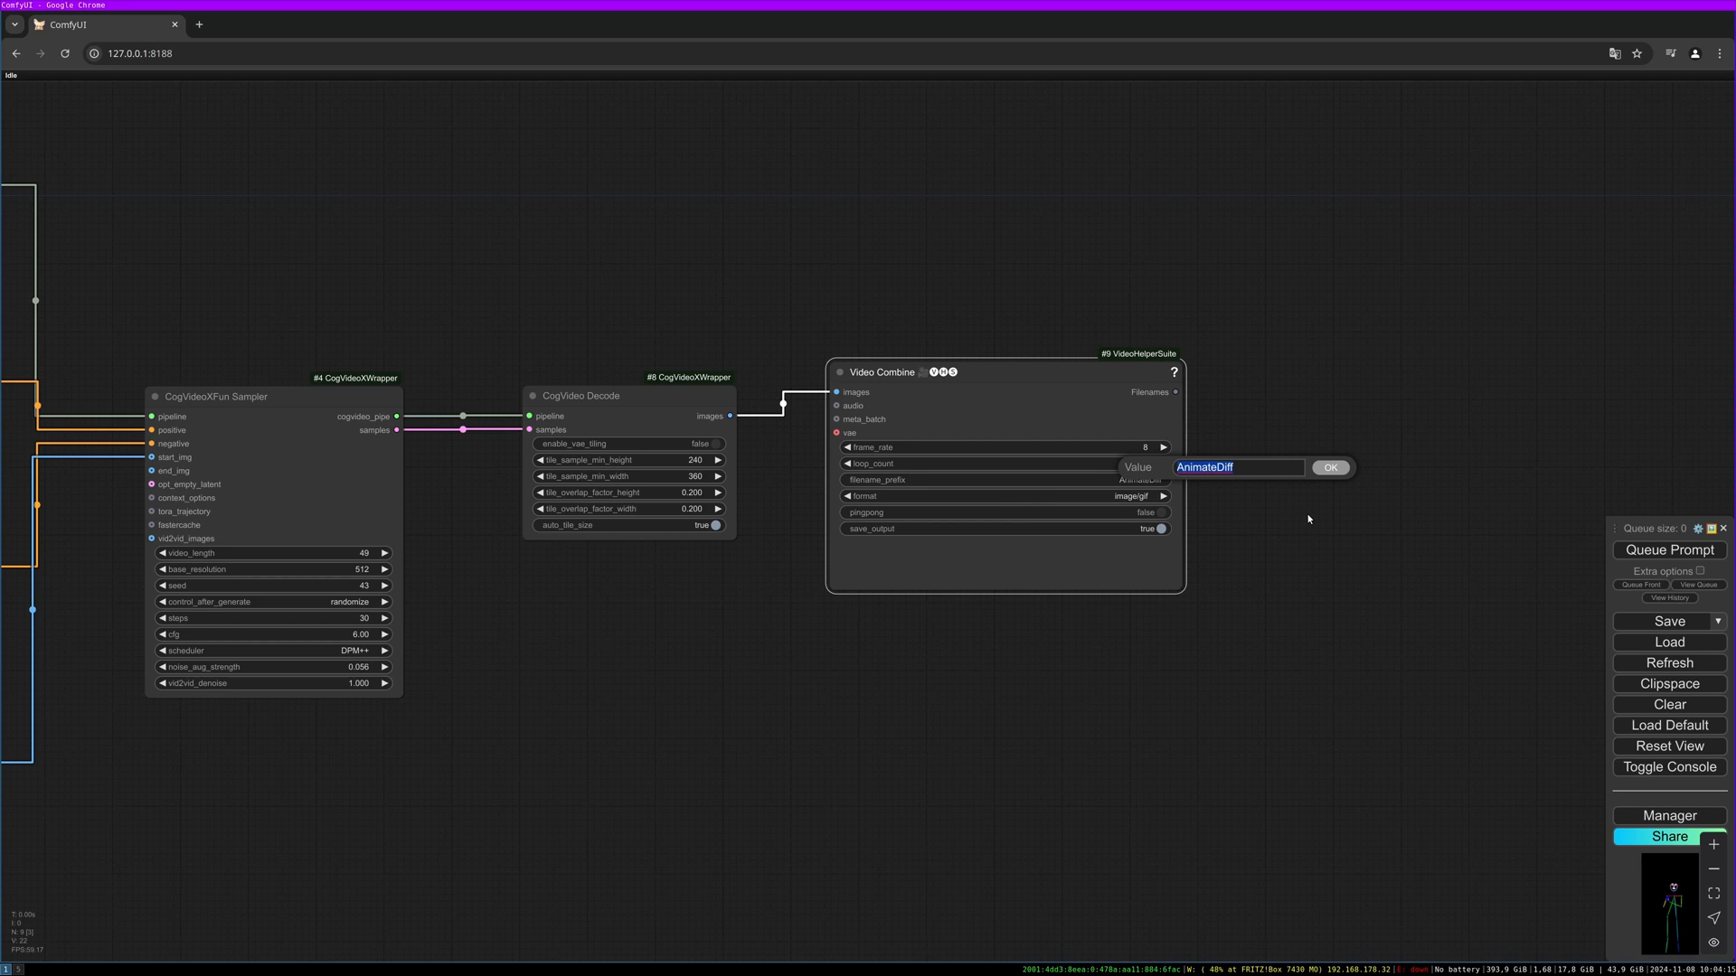
type("cog")
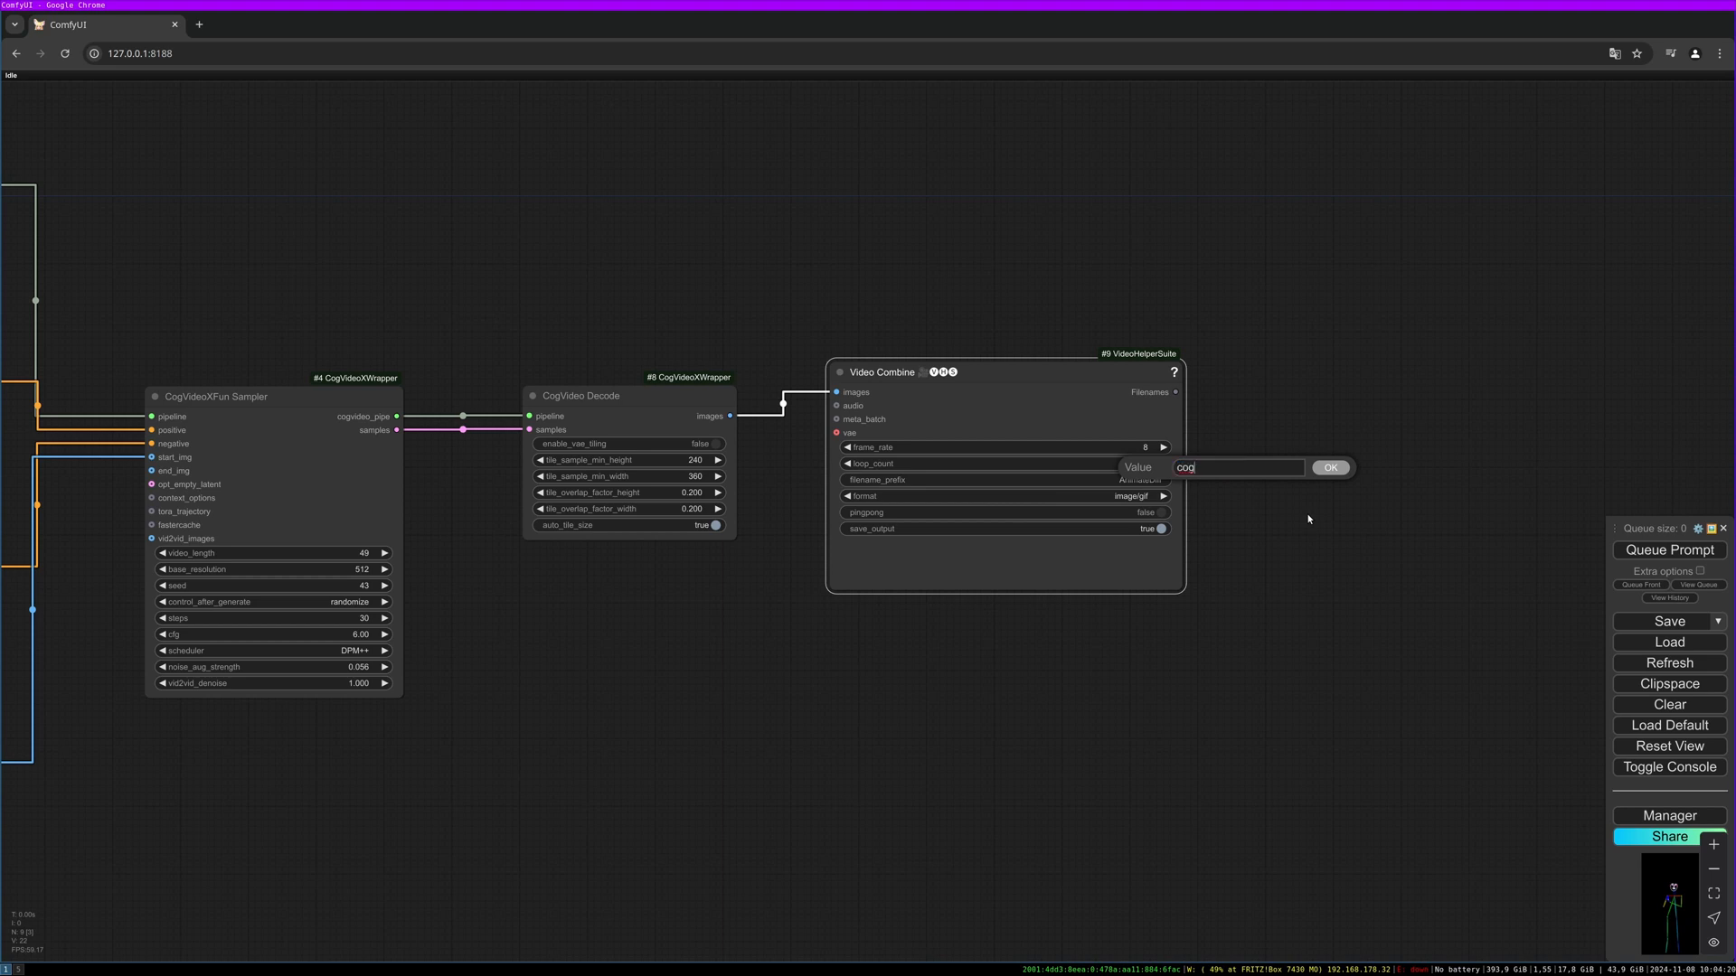
type("videox")
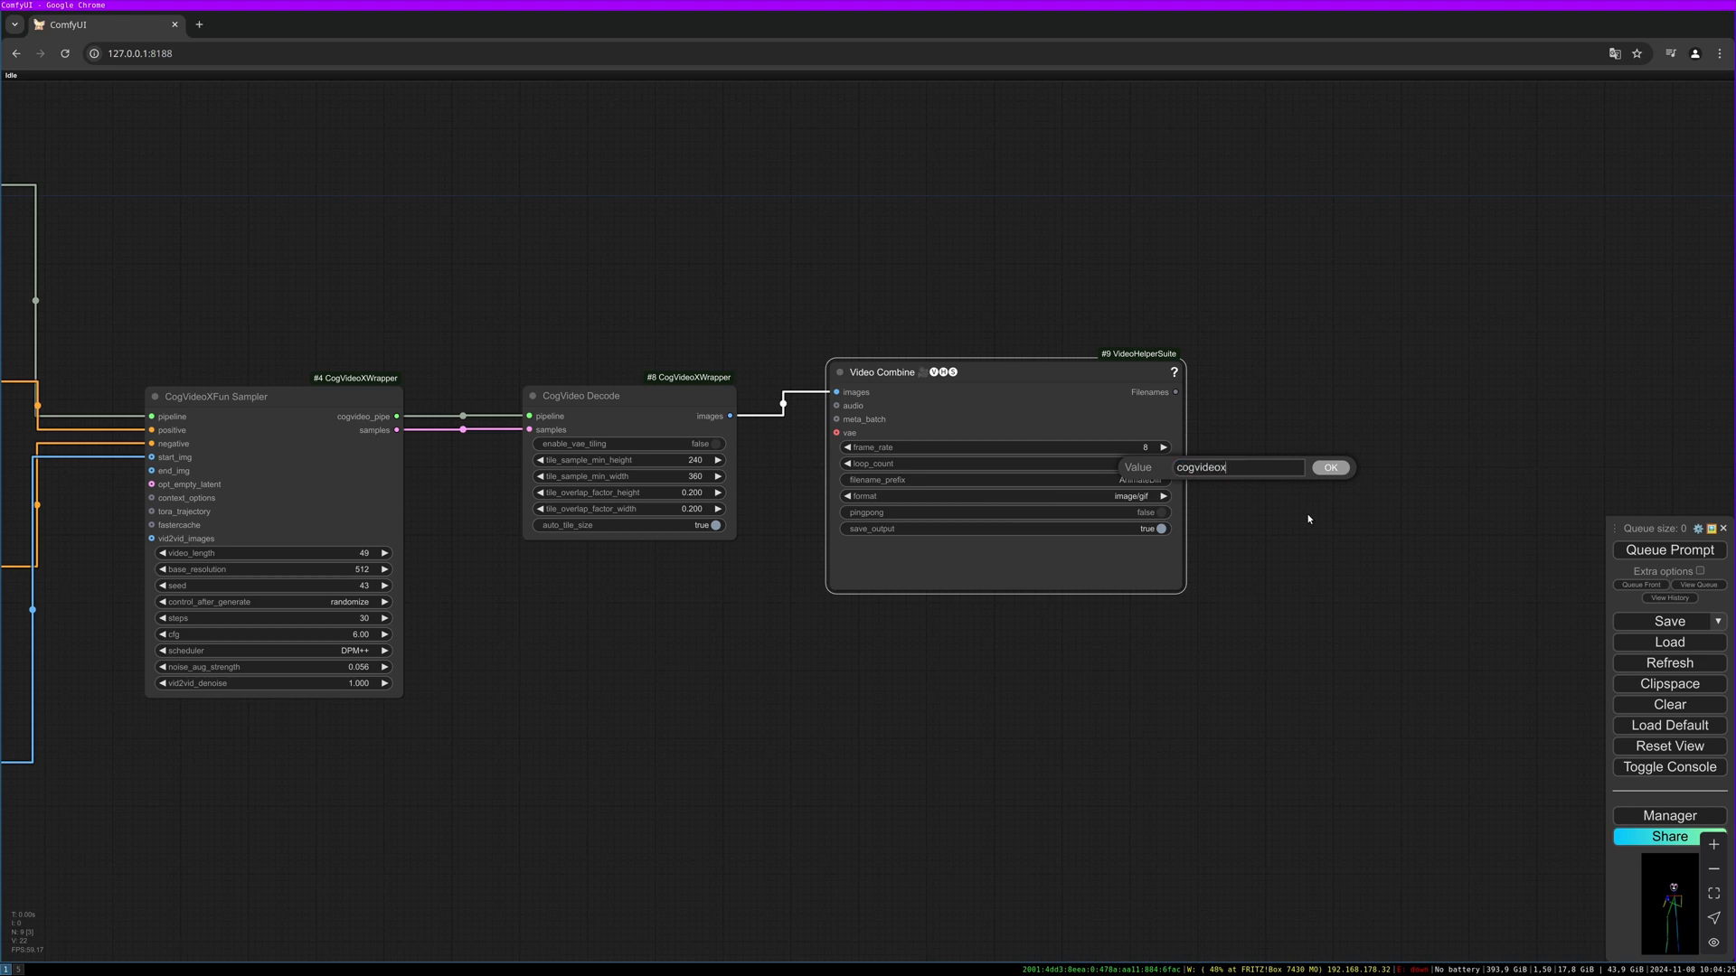
left_click(1329, 467)
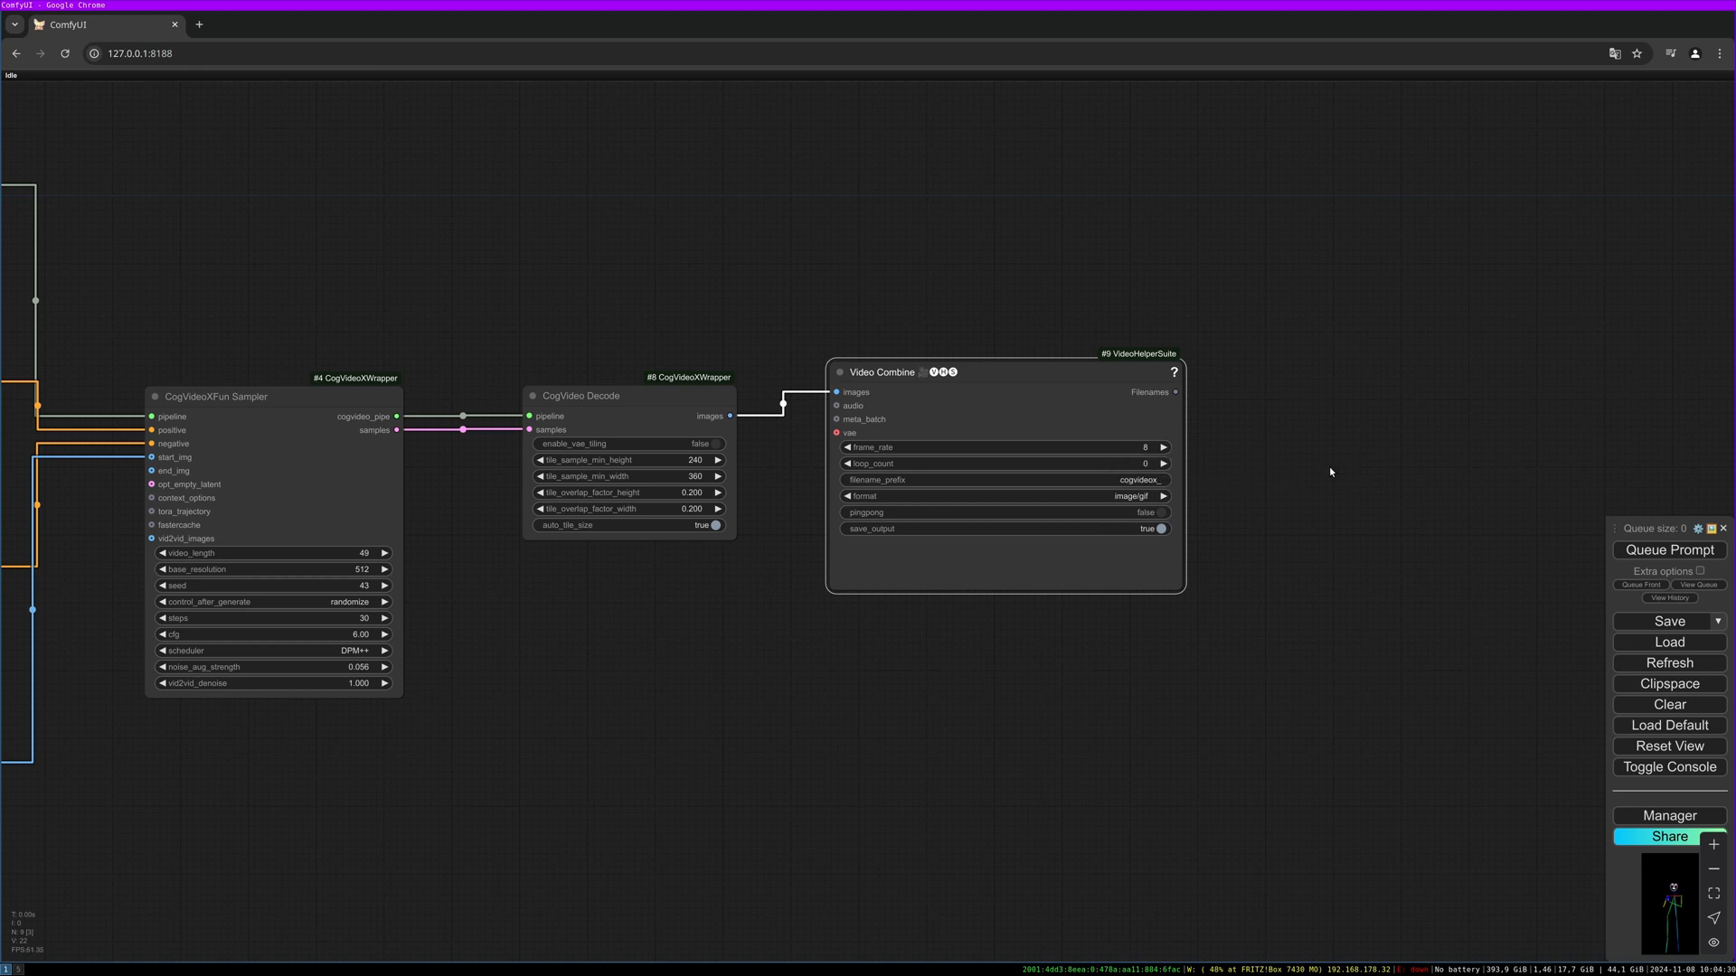
mouse_move(1063, 412)
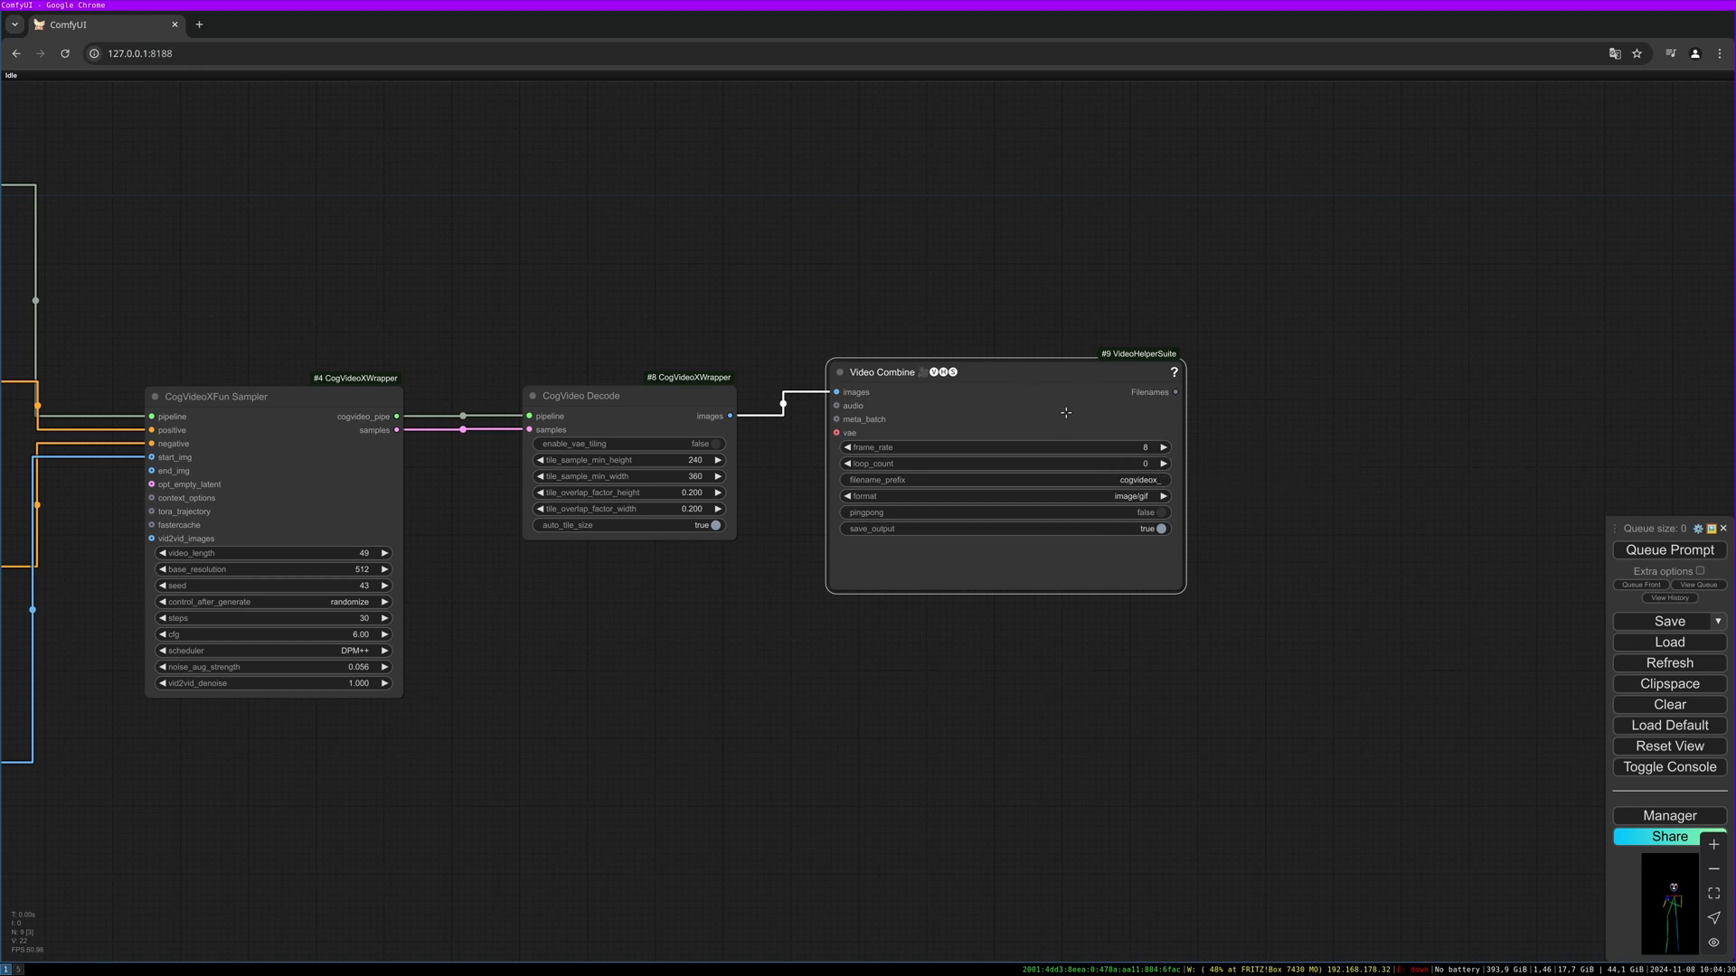
mouse_move(1219, 629)
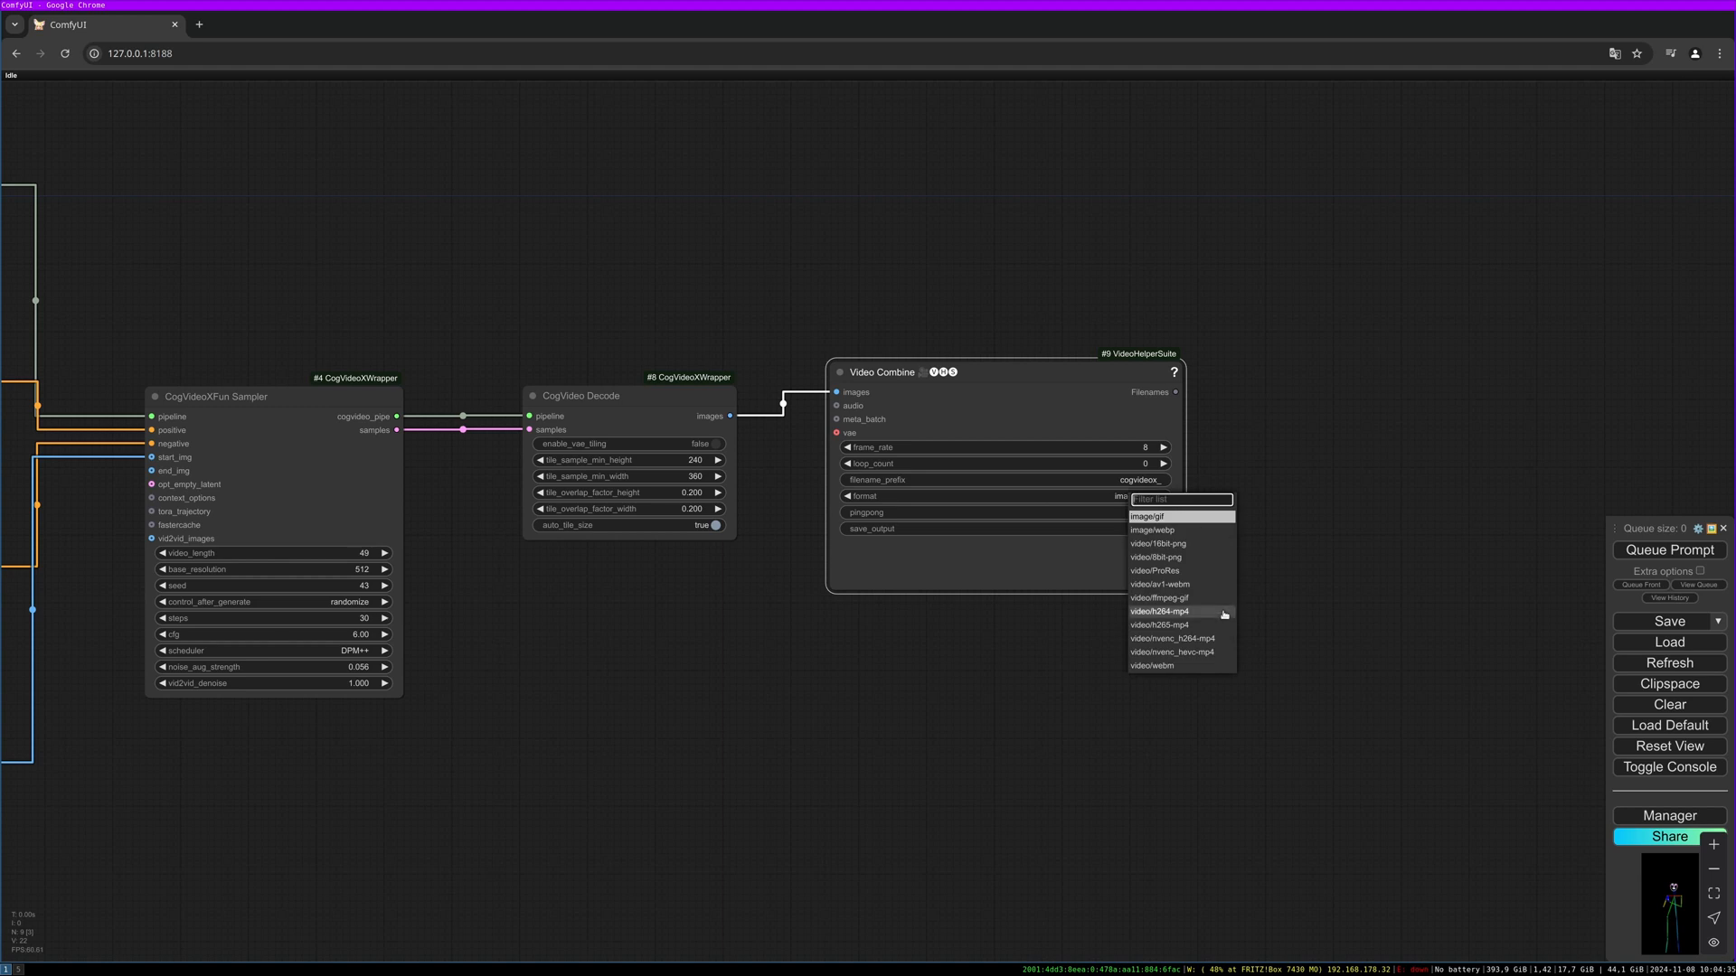
mouse_move(1224, 613)
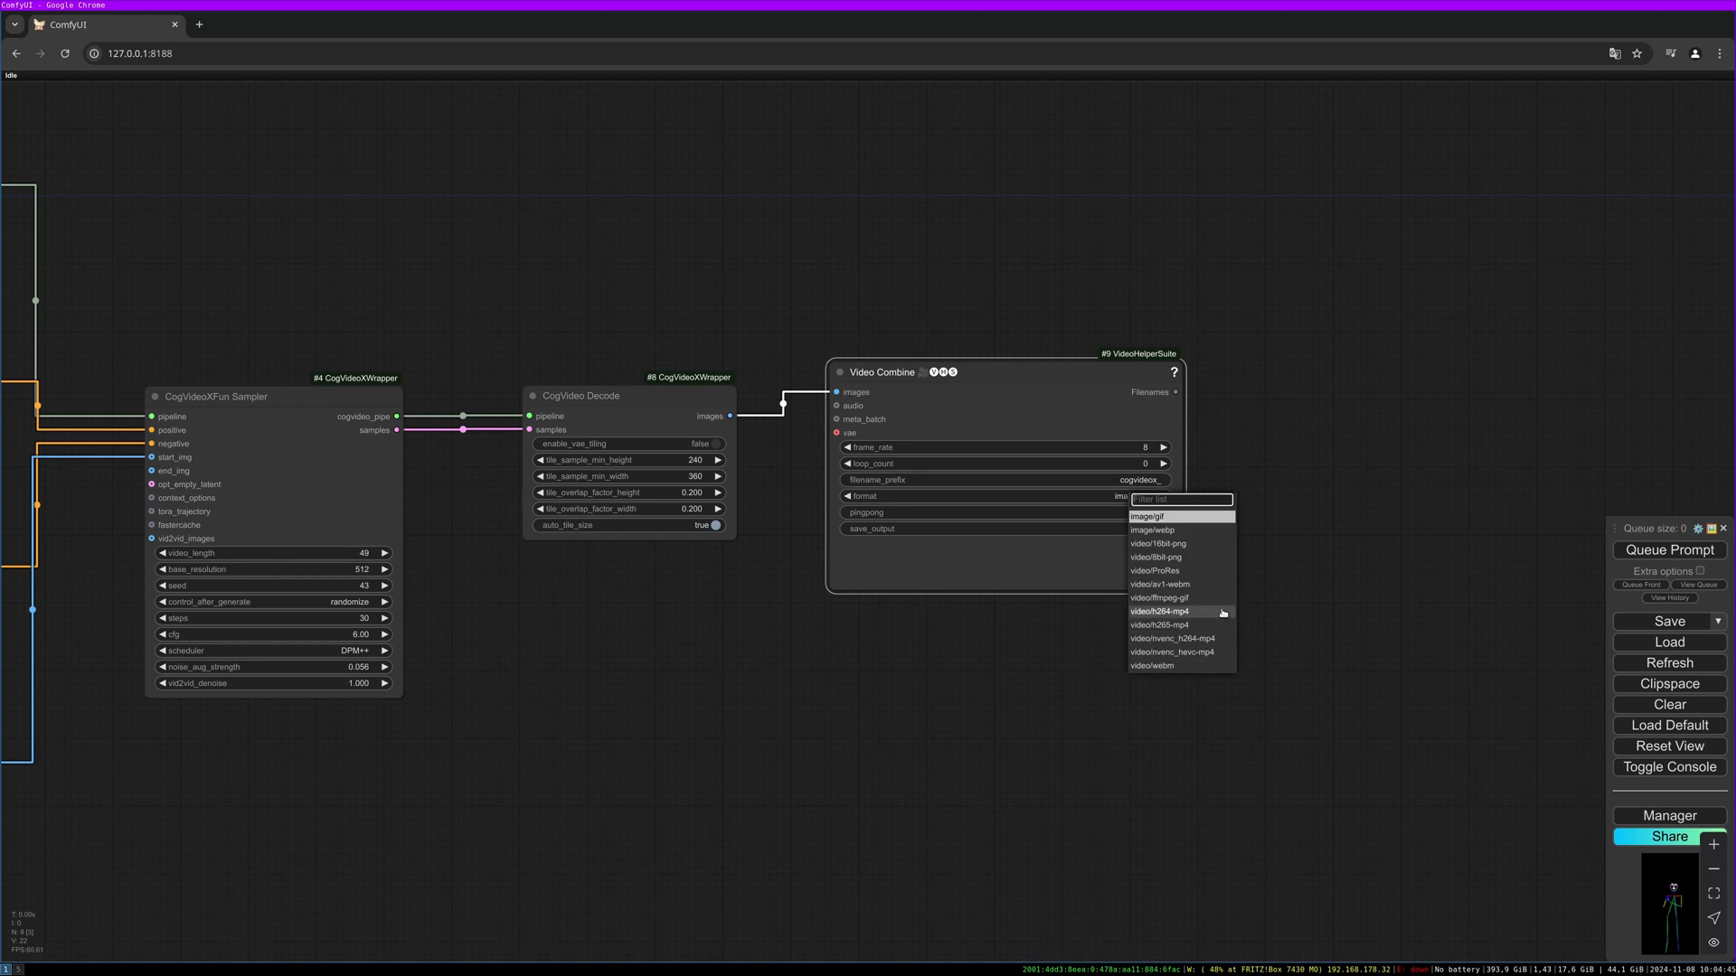
Set the Video Combine output format to video/h264-mp4
left_click(1159, 613)
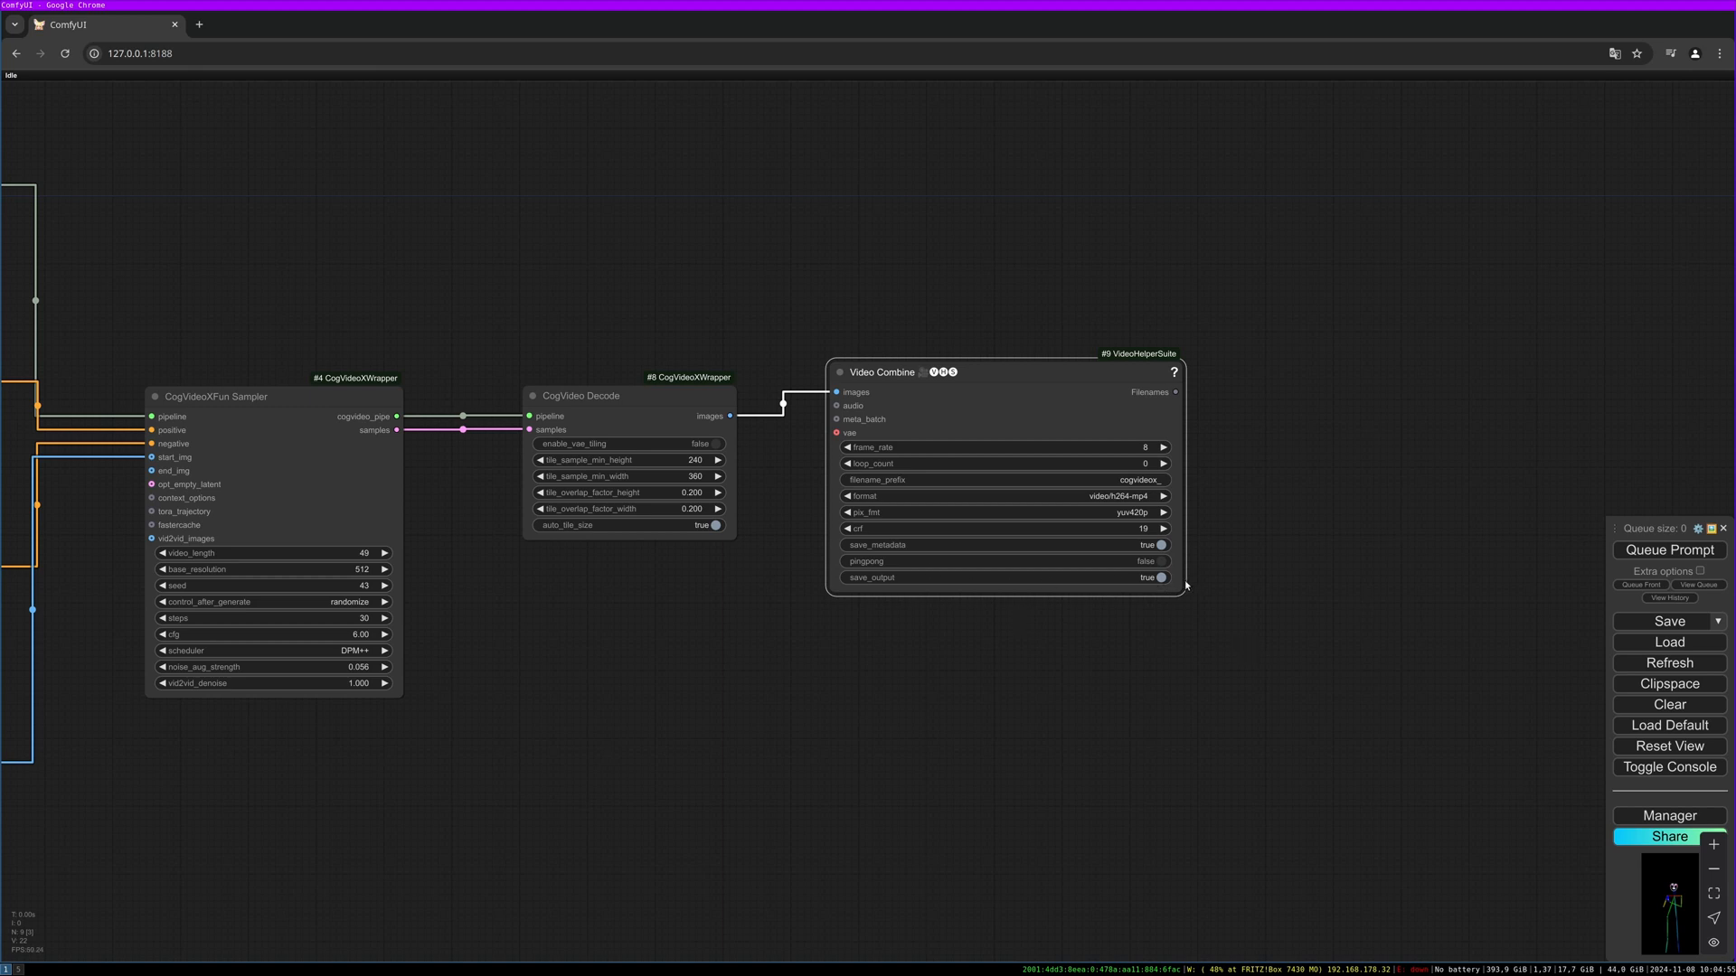
mouse_move(1302, 651)
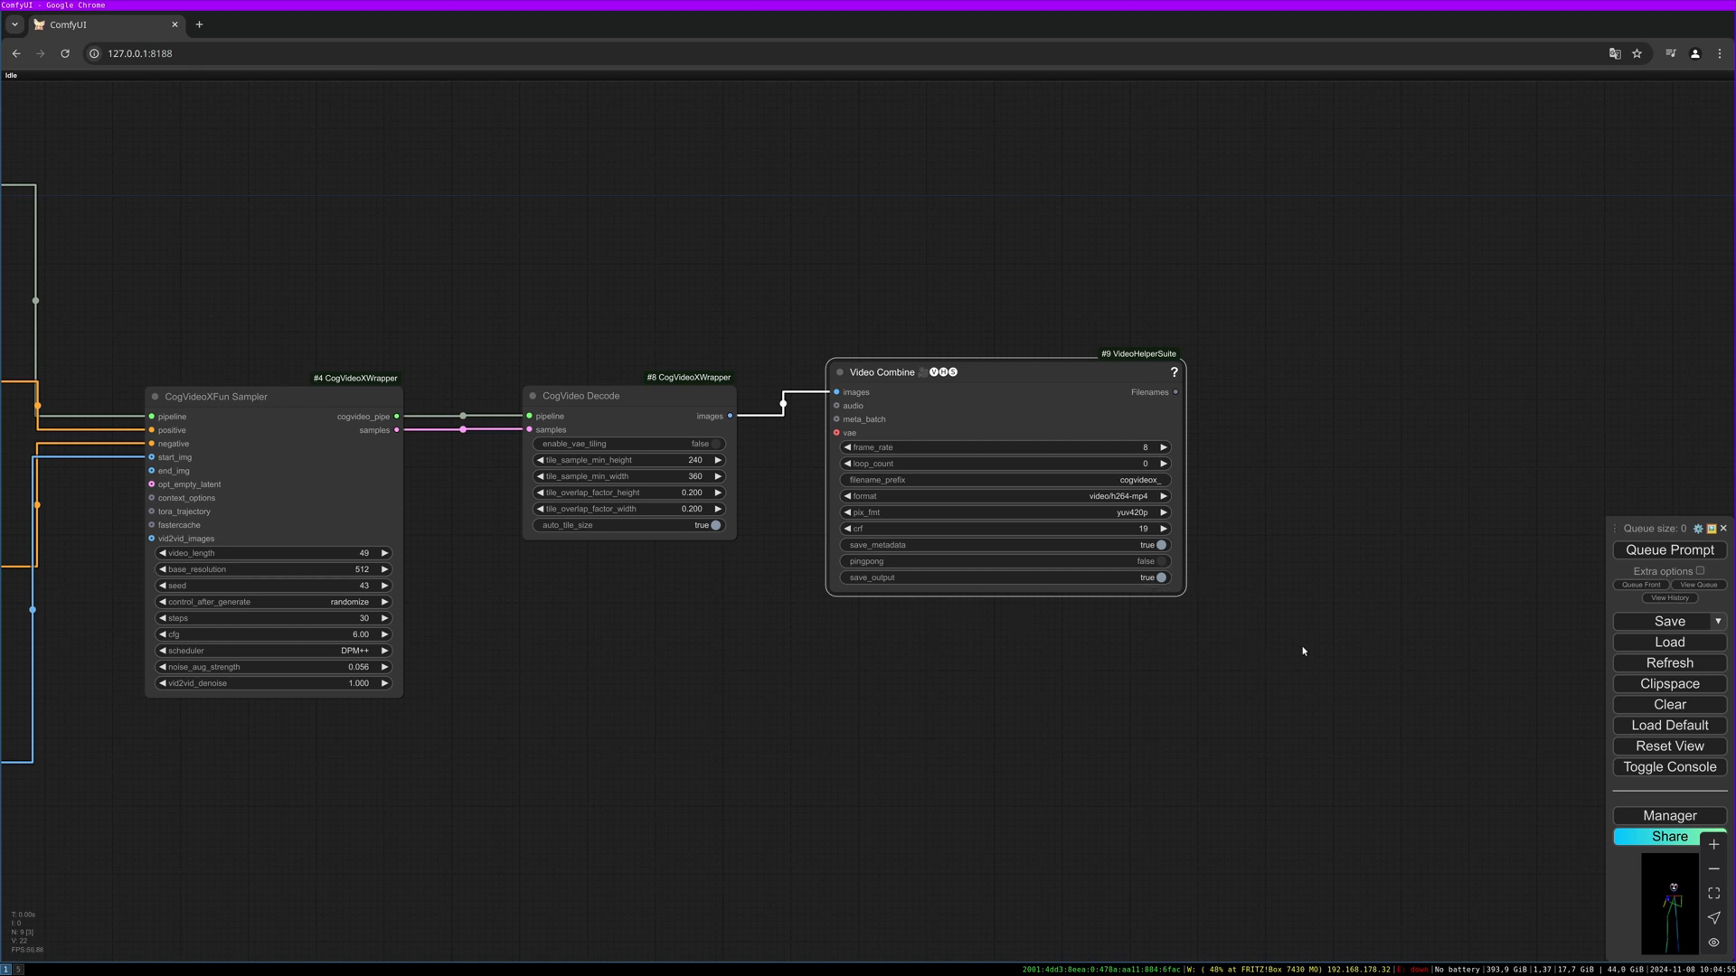
scroll("down", 3)
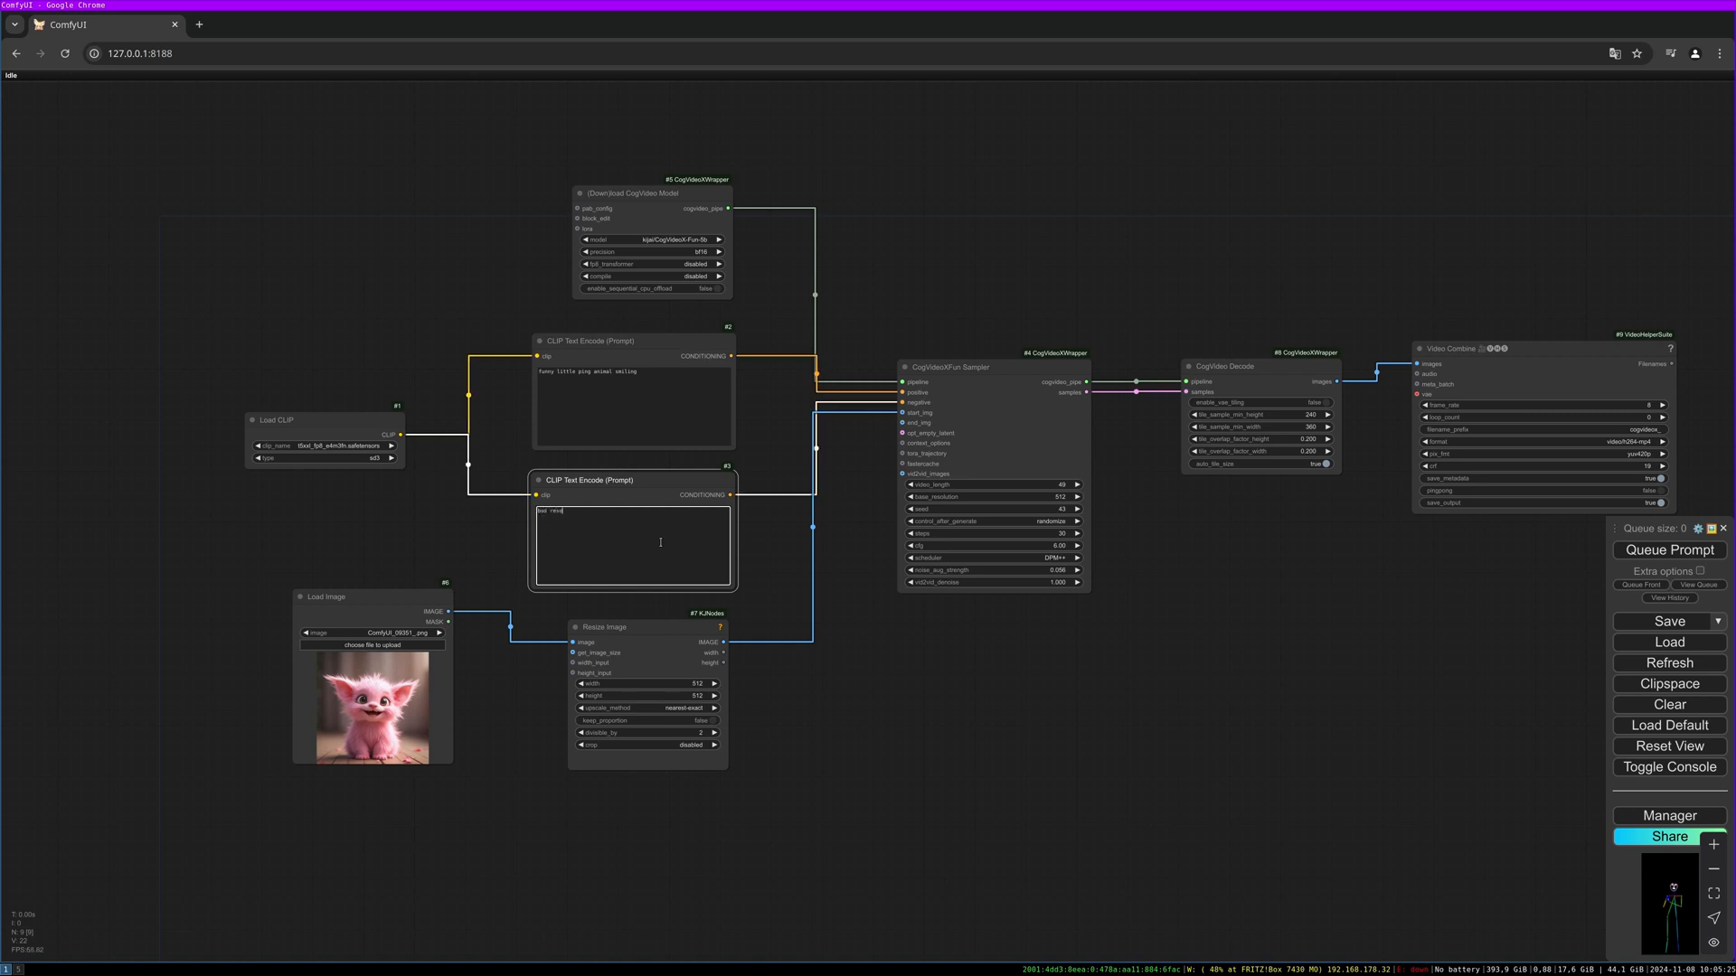
Enter the pink animal positive and 'bad resolution' negative prompts and queue the run
scroll("up", 3)
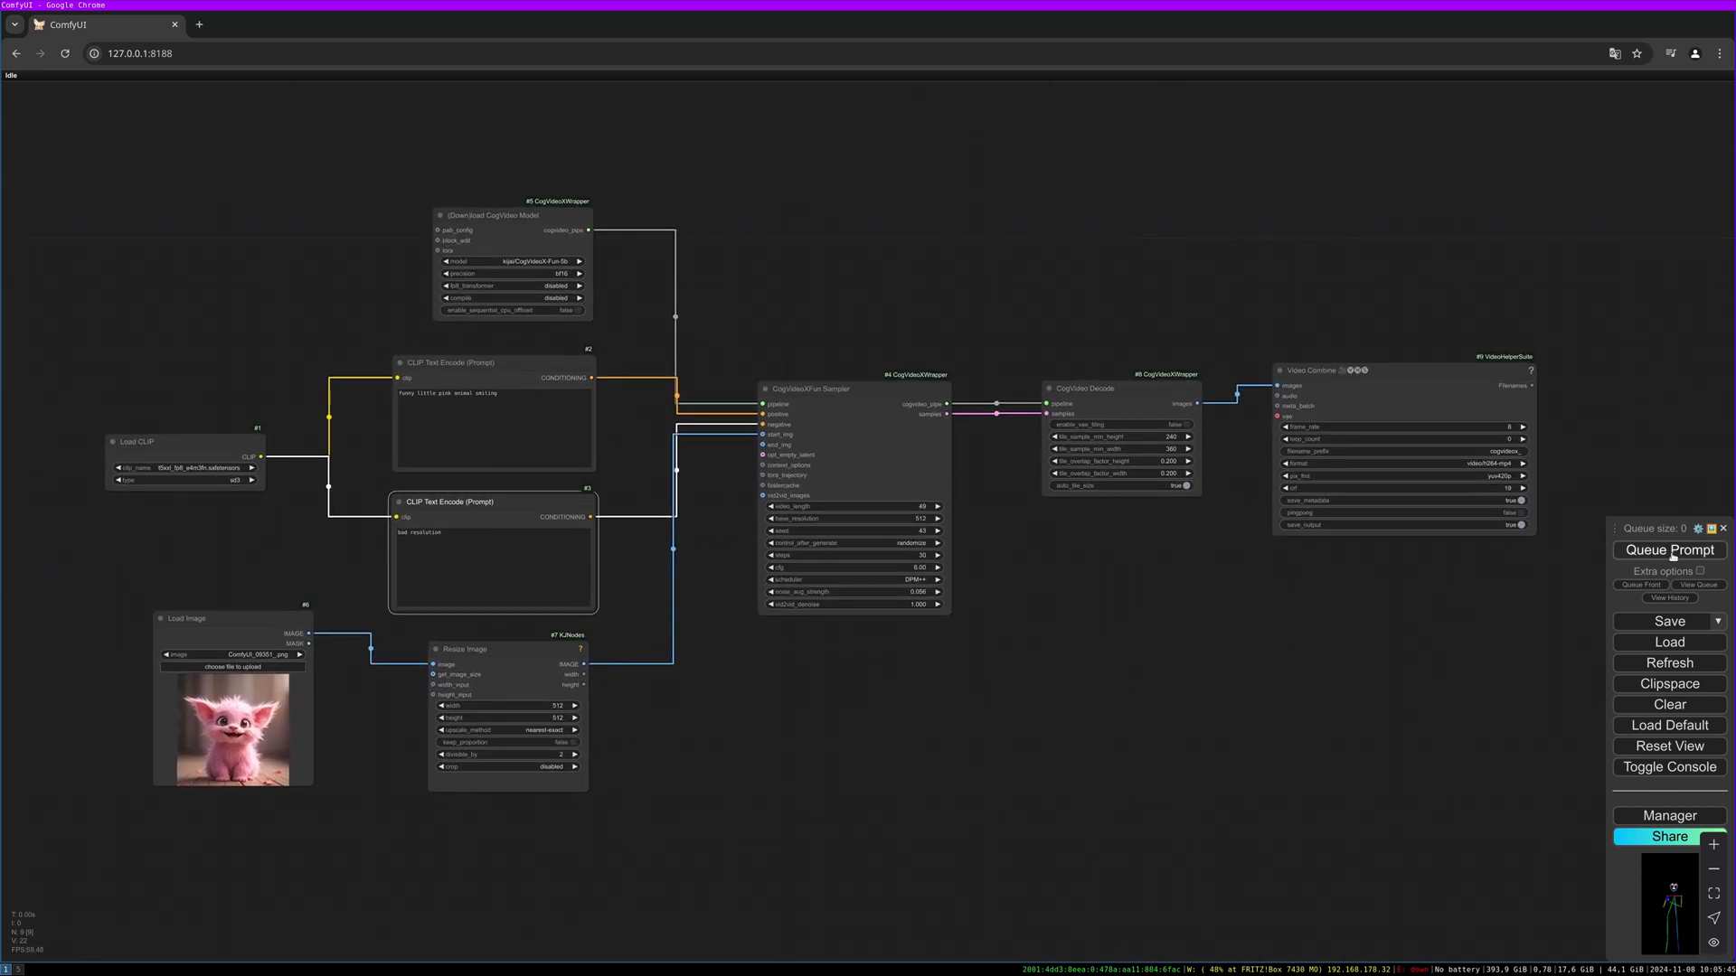
left_click(1667, 550)
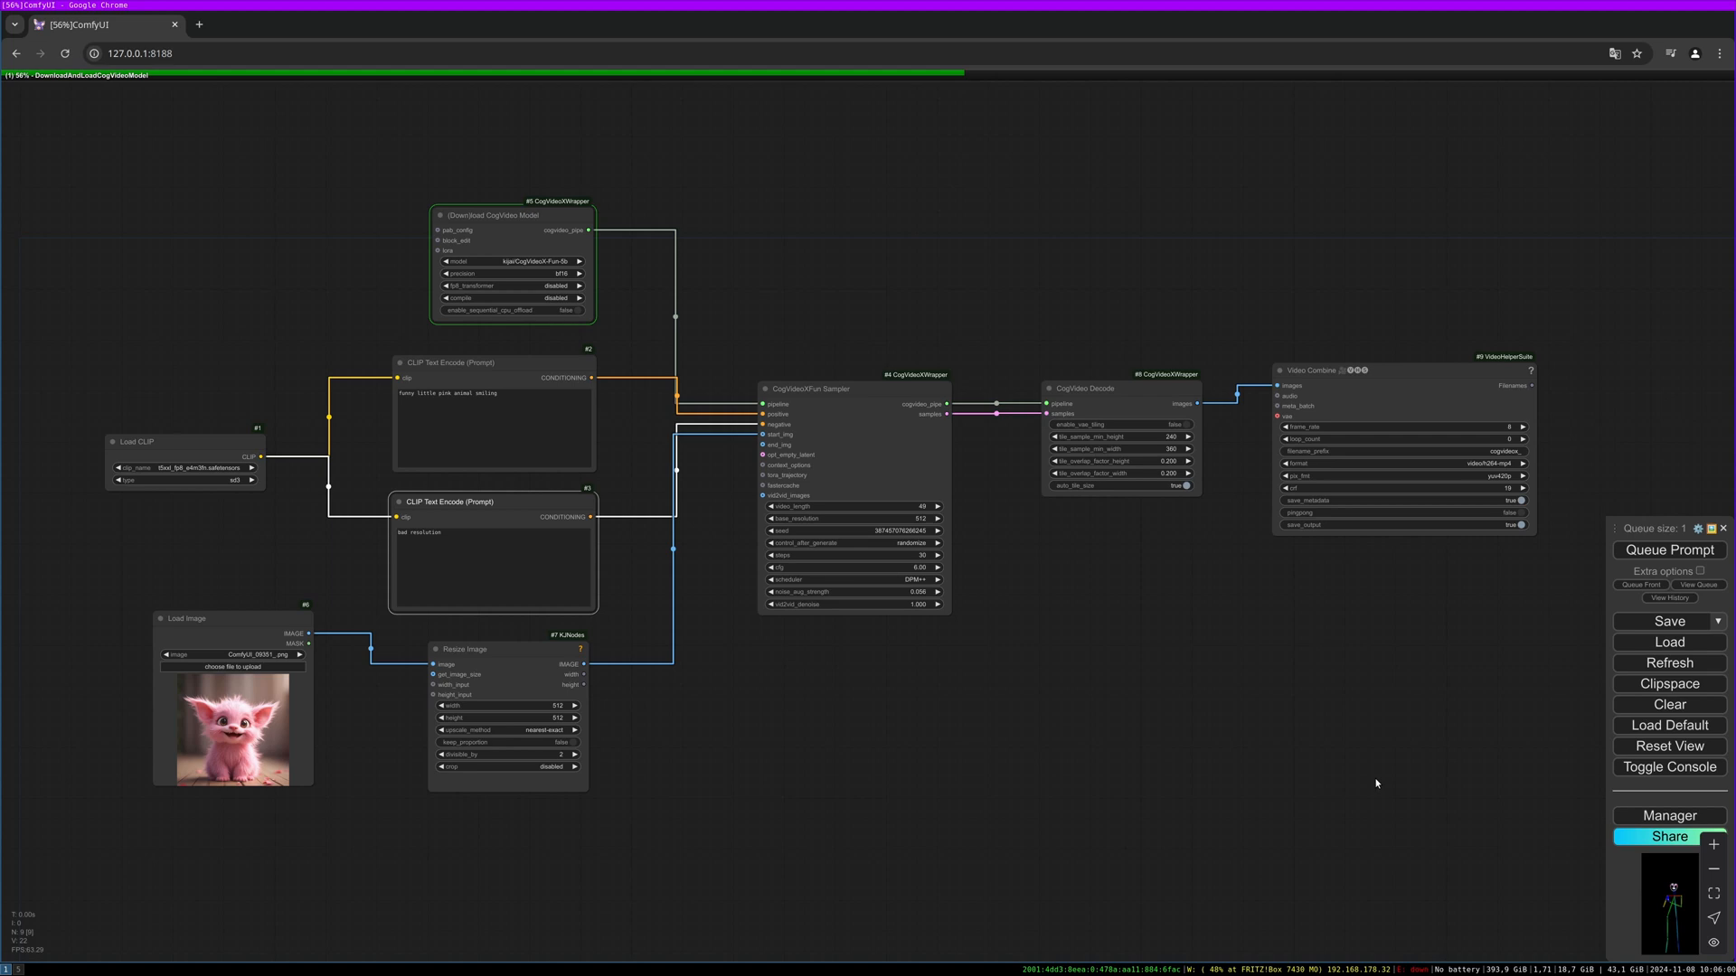
Queue the workflow so the CogVideo model starts loading
left_click(1669, 549)
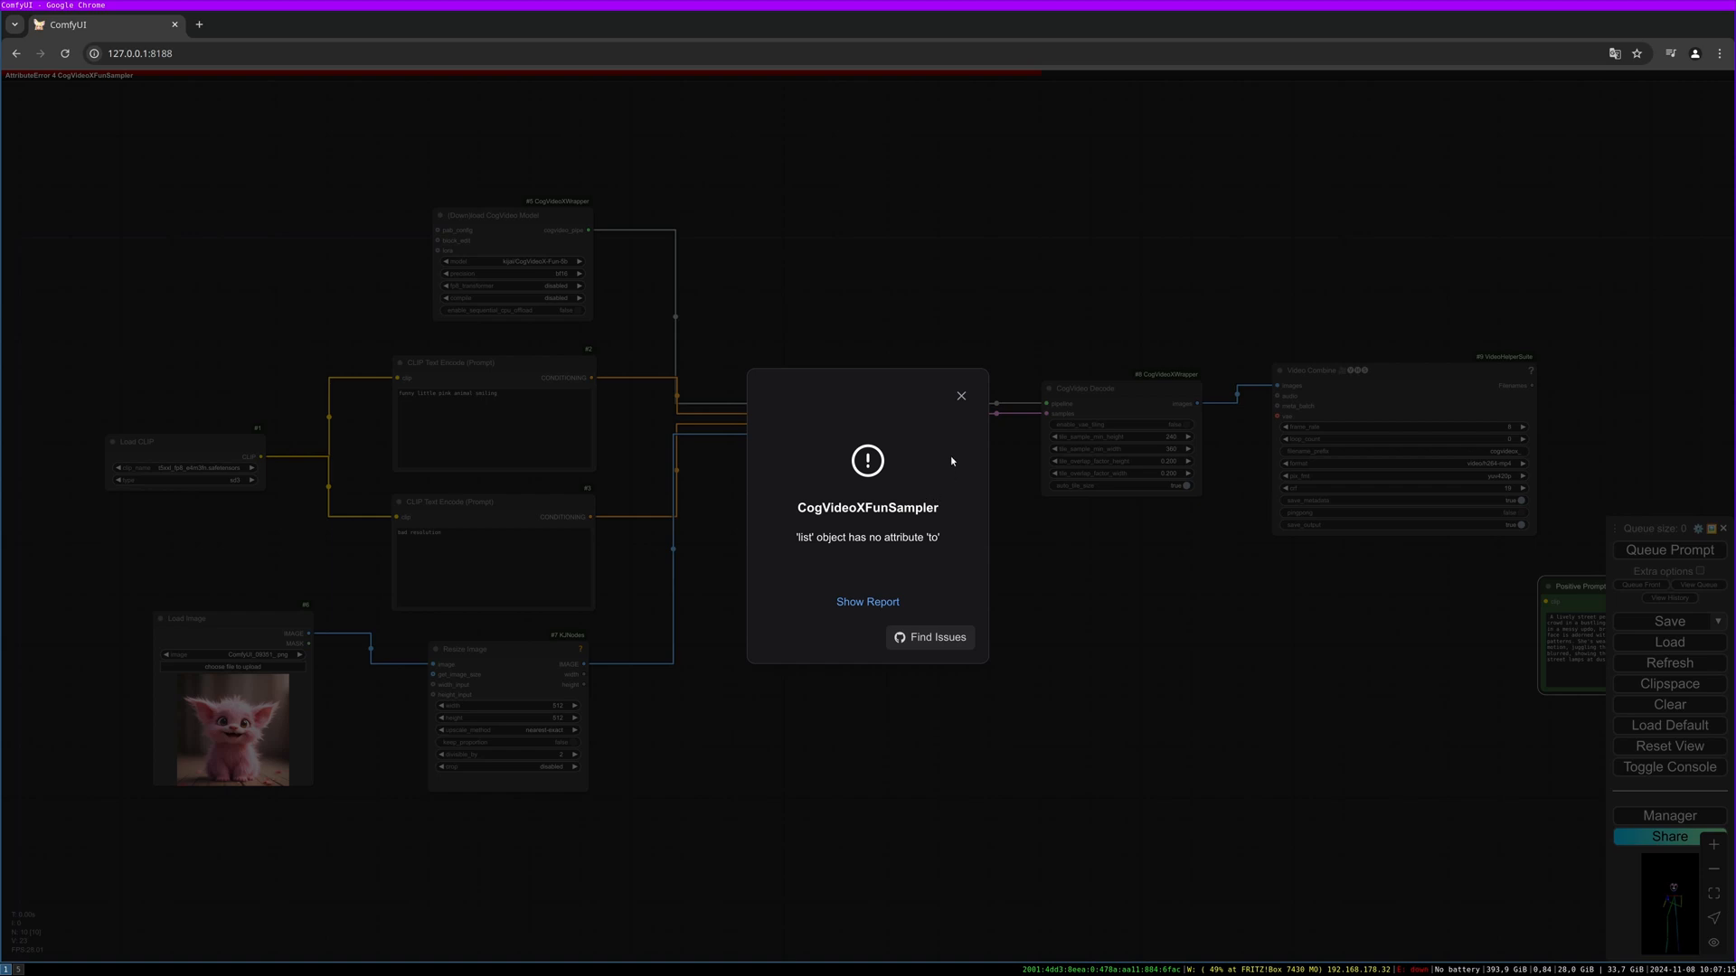
mouse_move(929, 558)
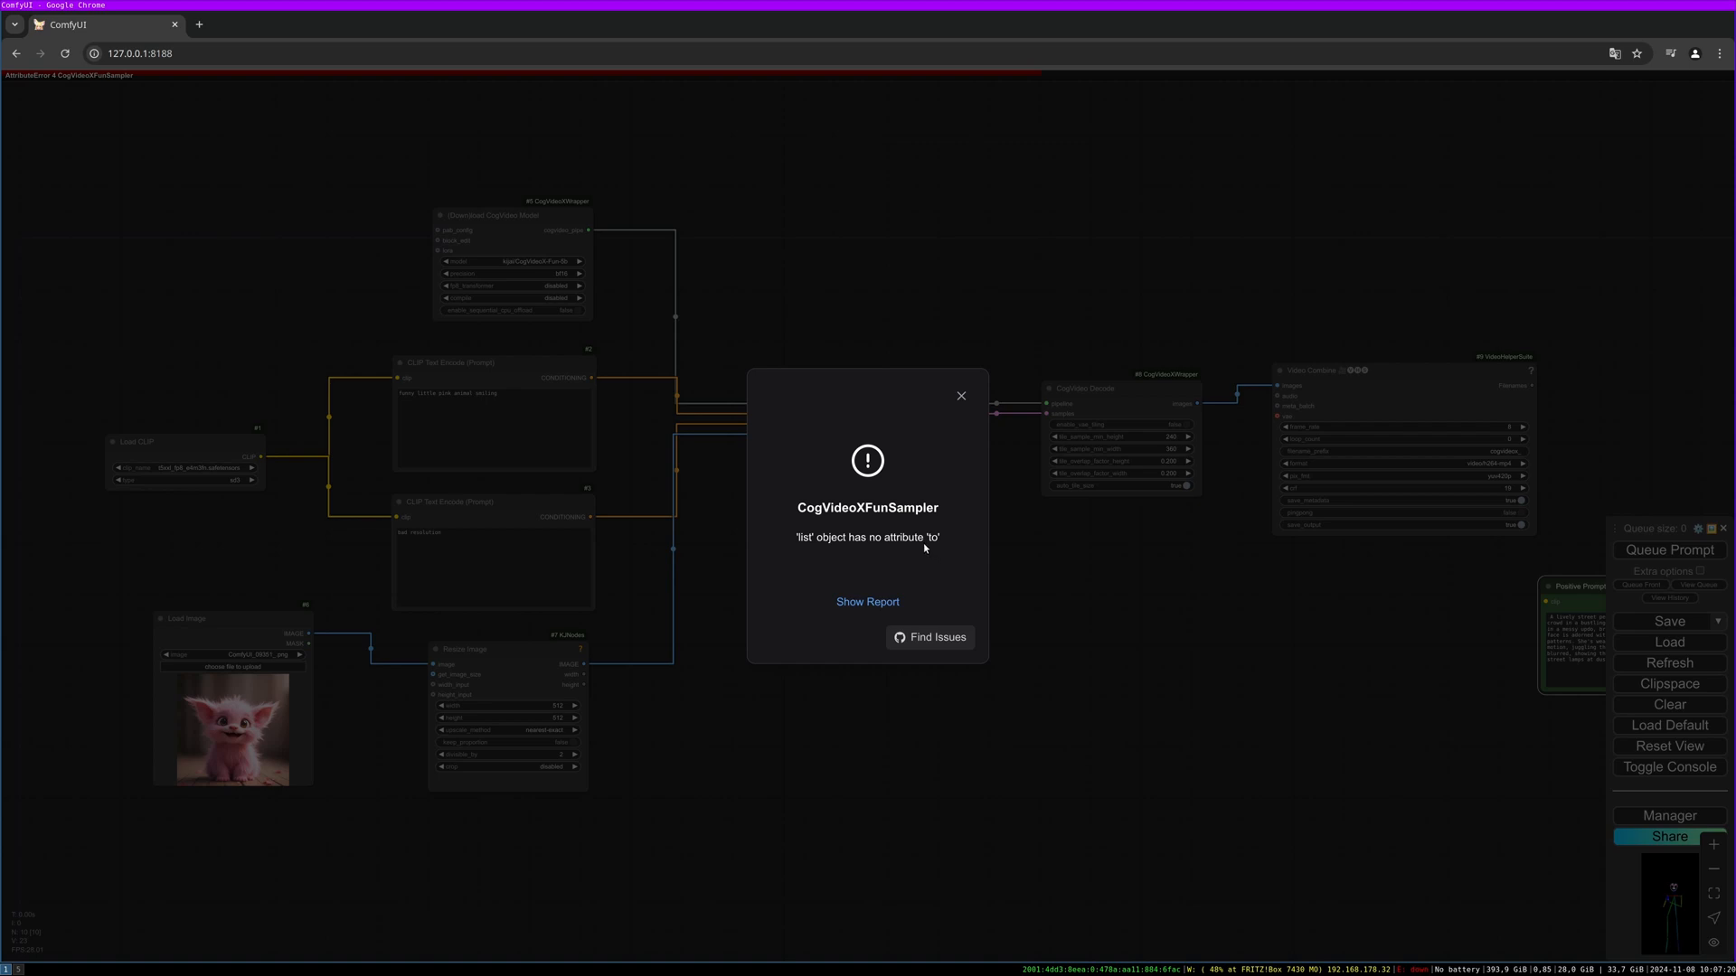
mouse_move(945, 477)
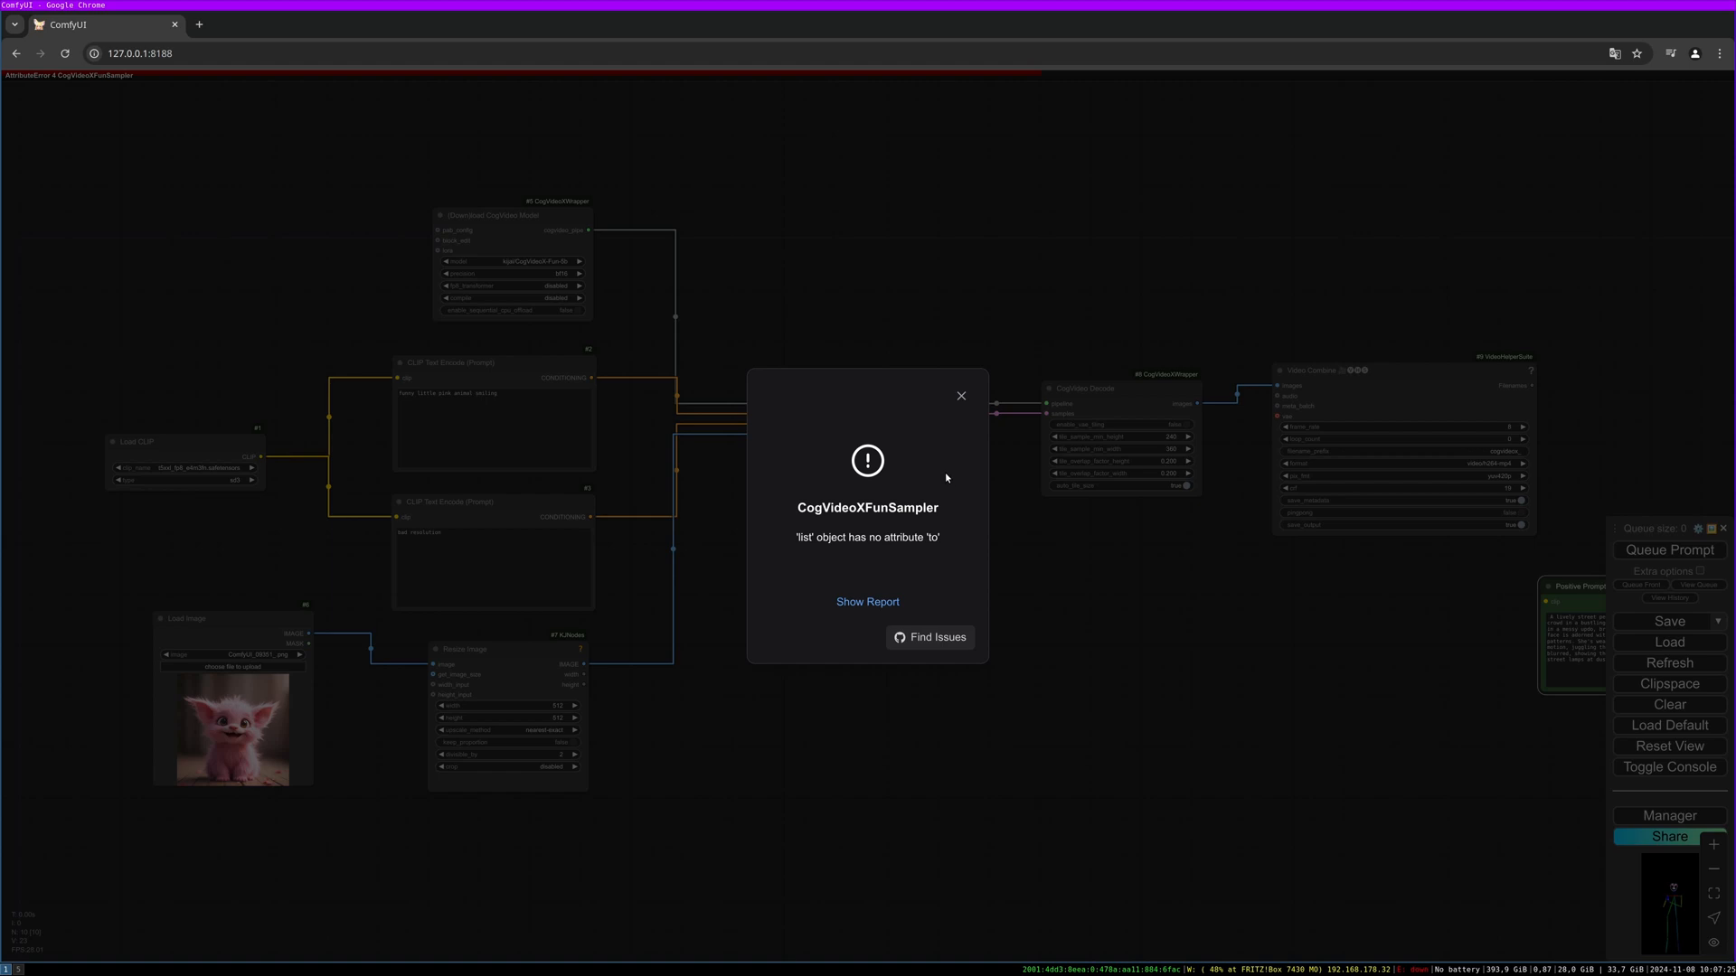
mouse_move(953, 427)
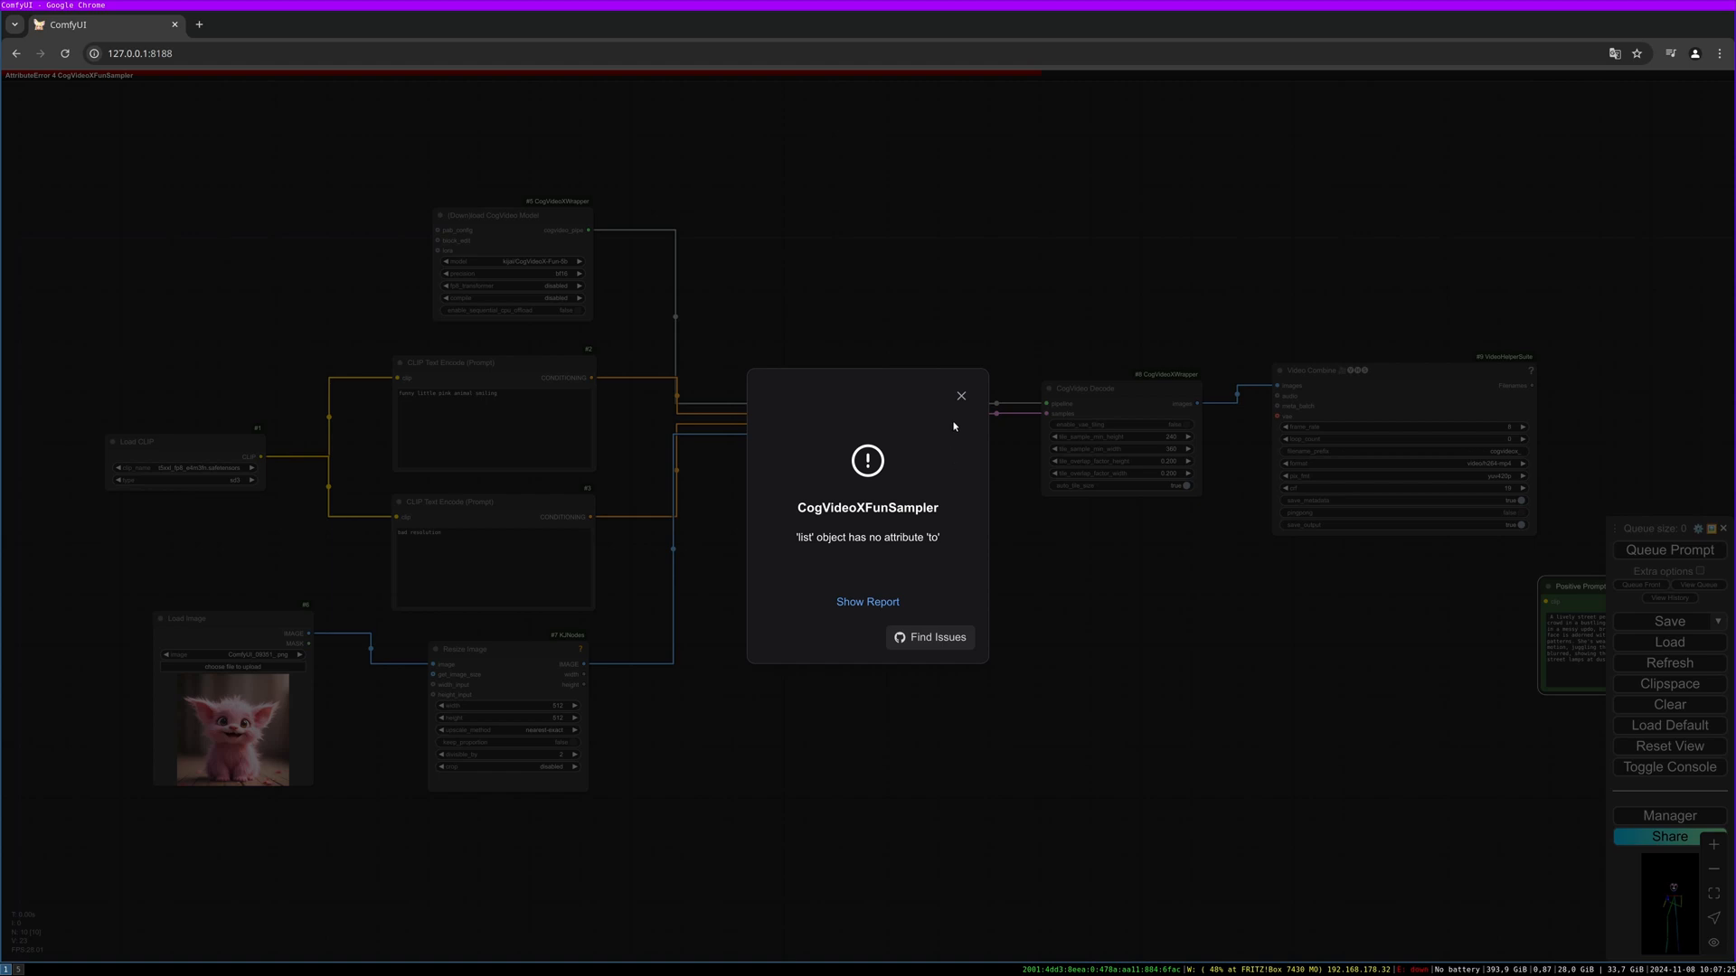
mouse_move(949, 445)
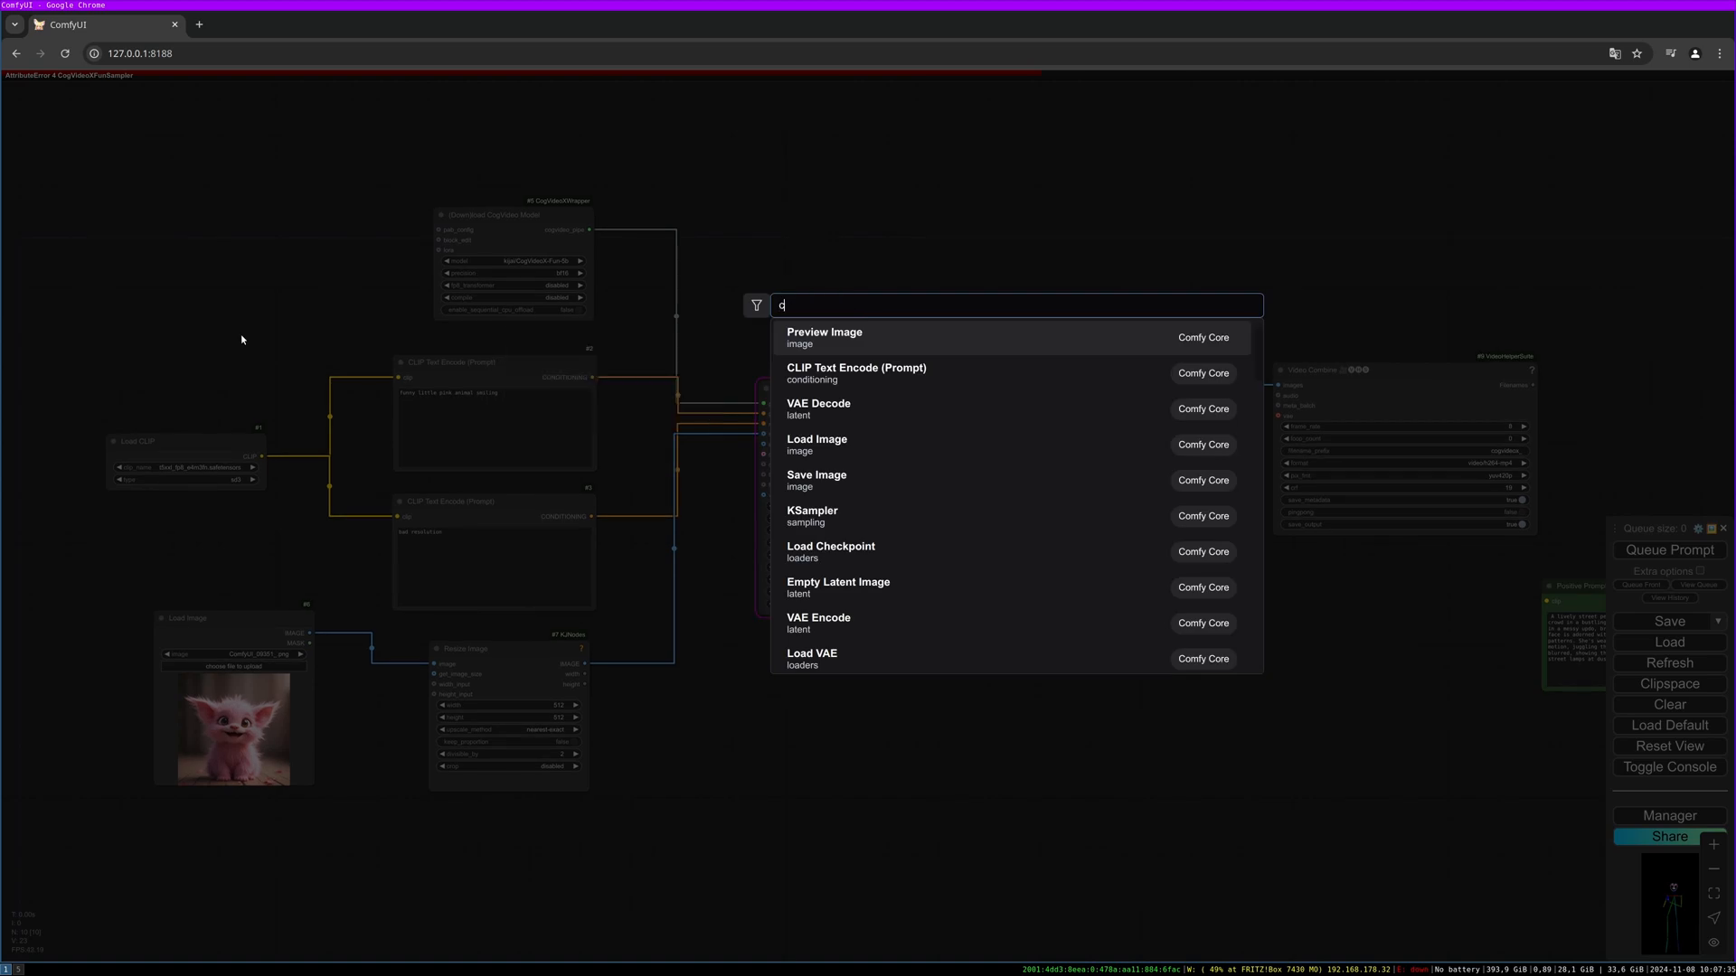
Swap in CogVideo TextEncode nodes with the pink animal and 'bad resolution' prompts and queue the run
type("ogvideo")
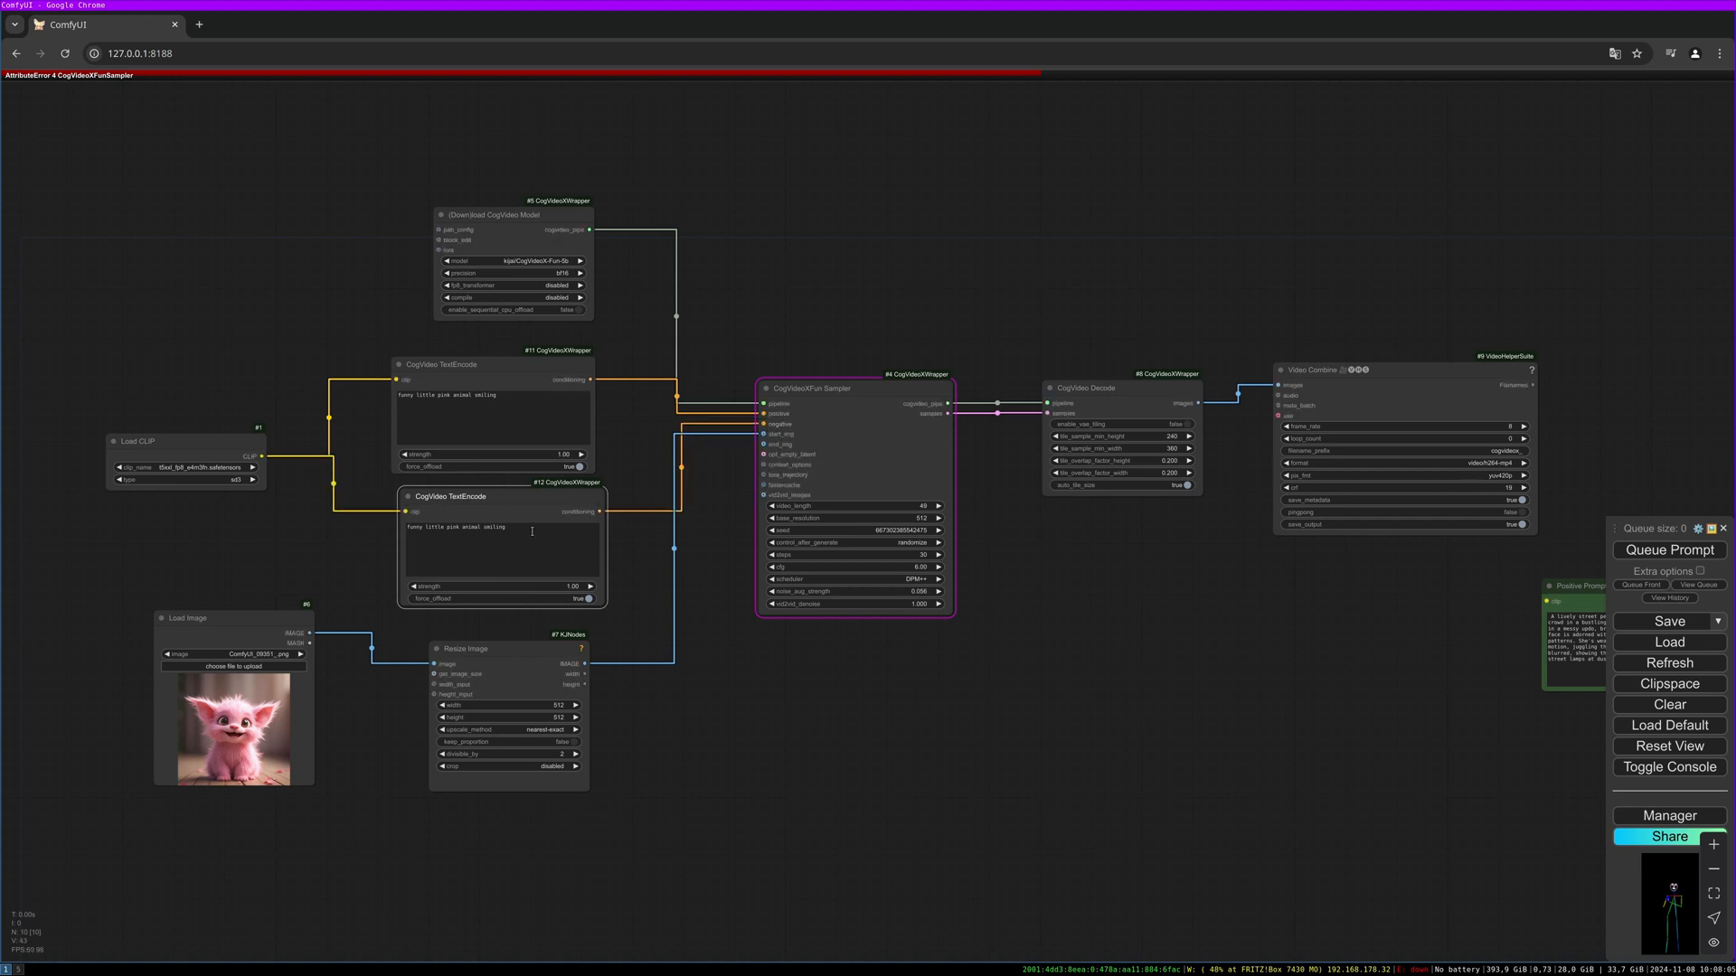
triple_click(499, 527)
type("low resolution")
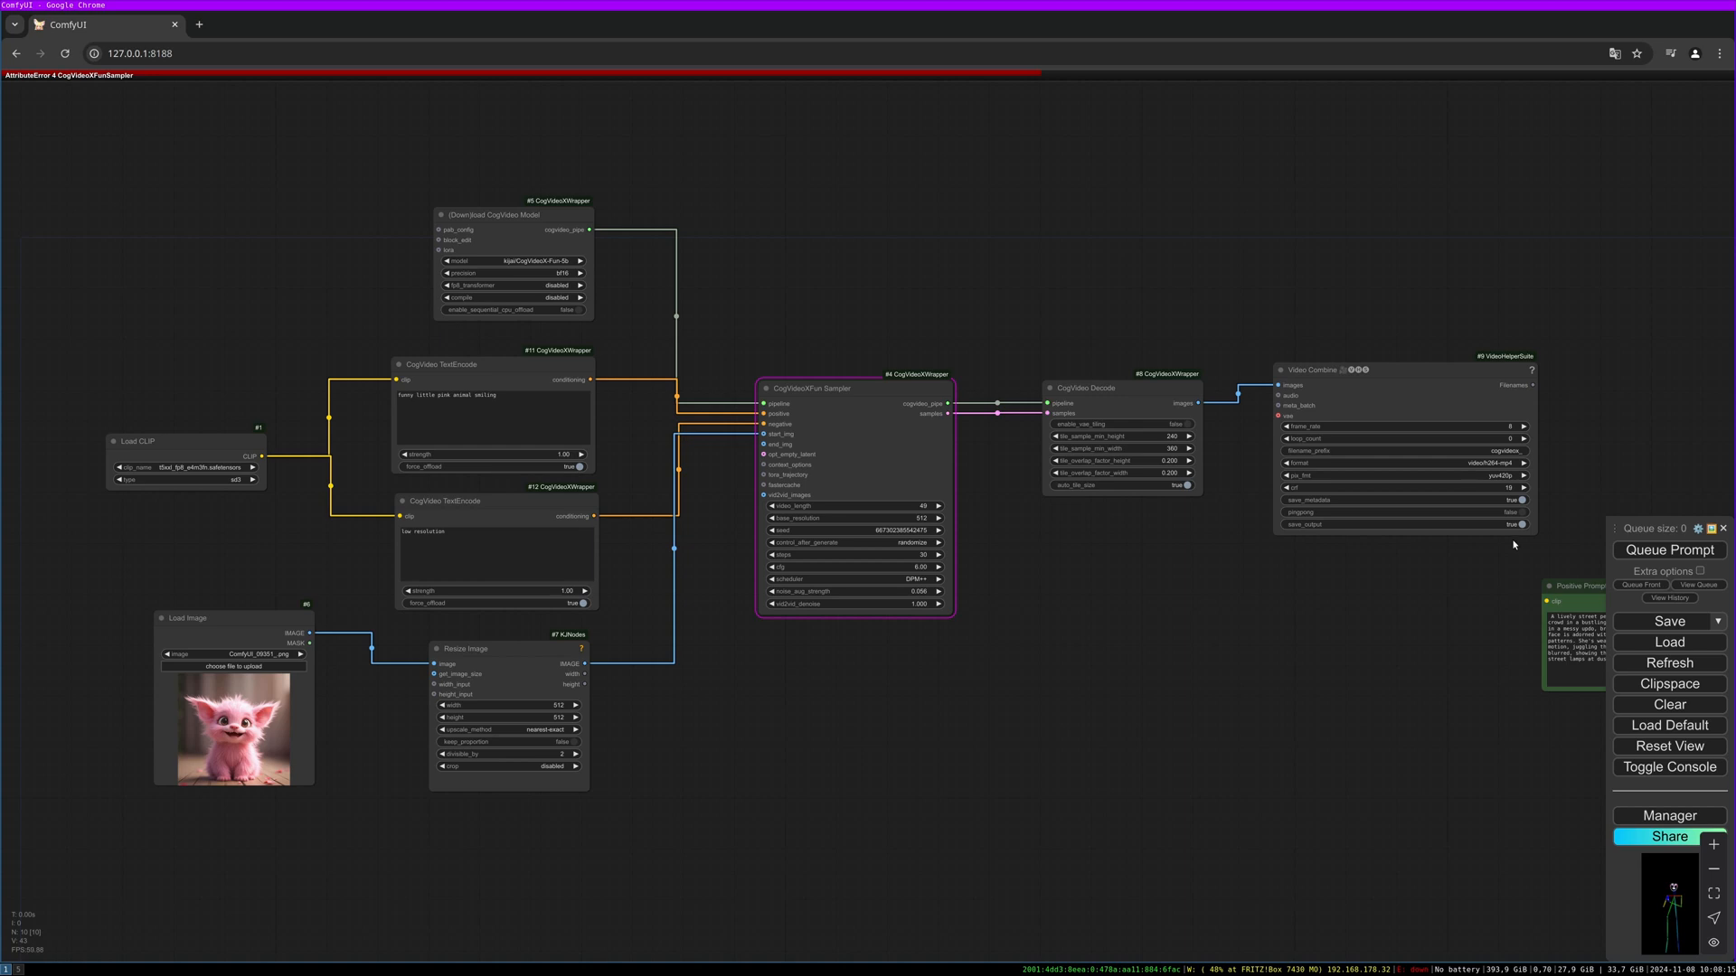
left_click(1668, 550)
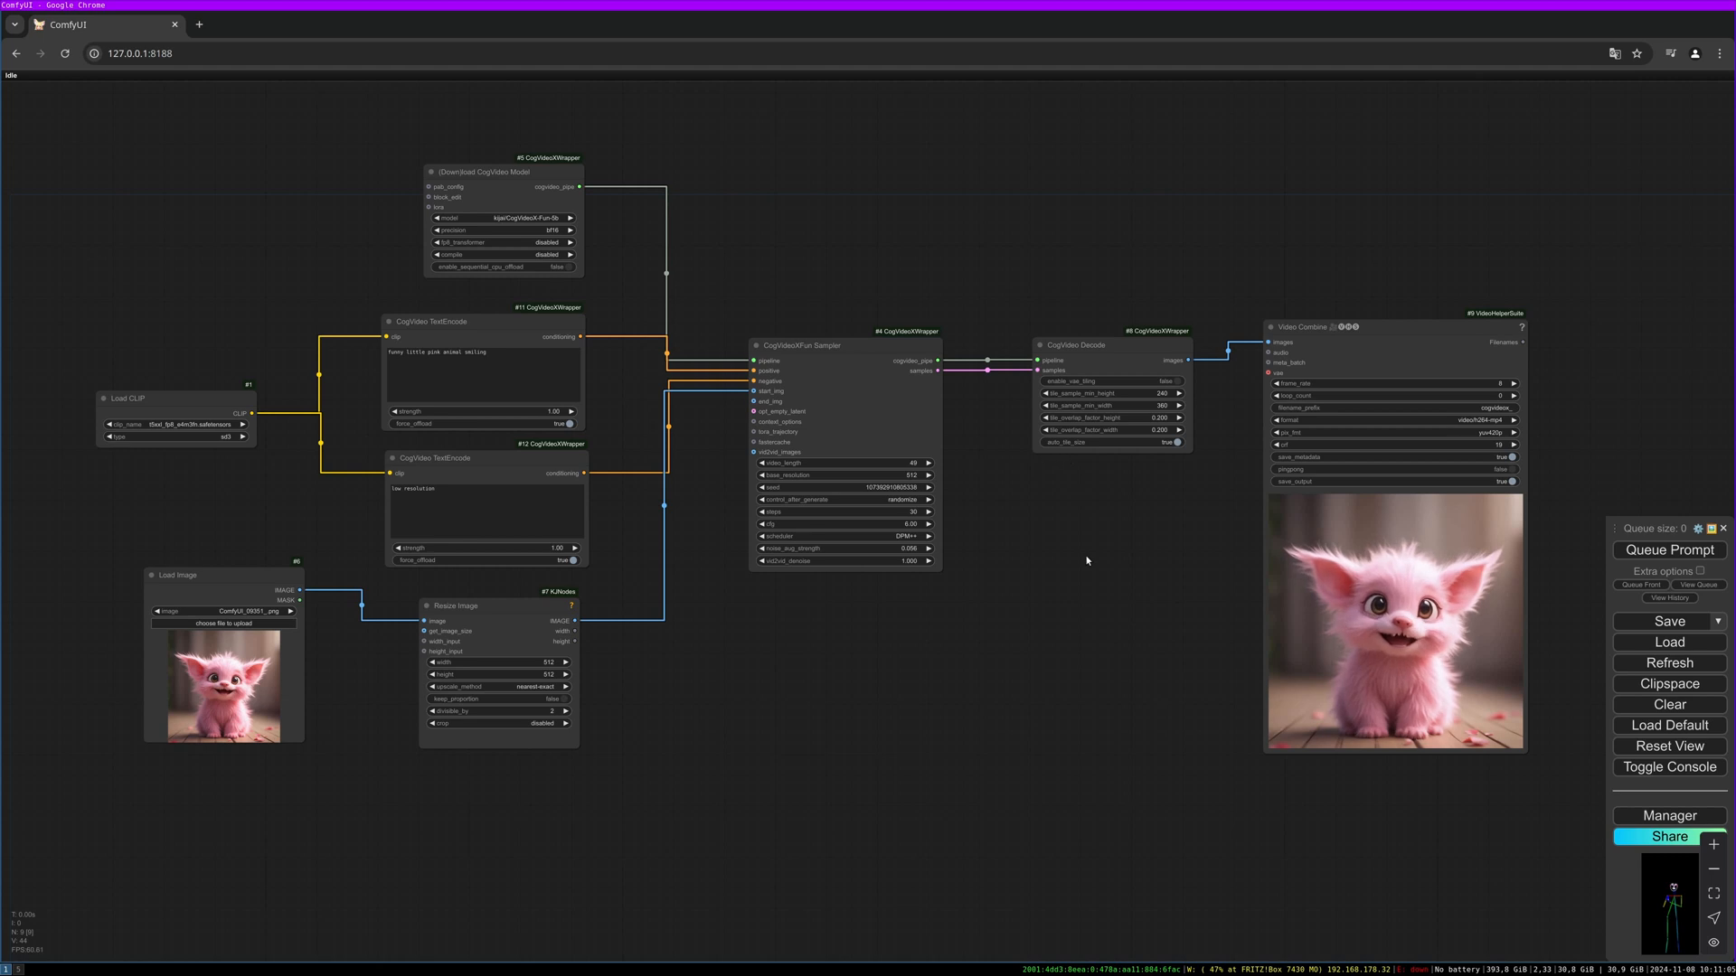
mouse_move(1146, 576)
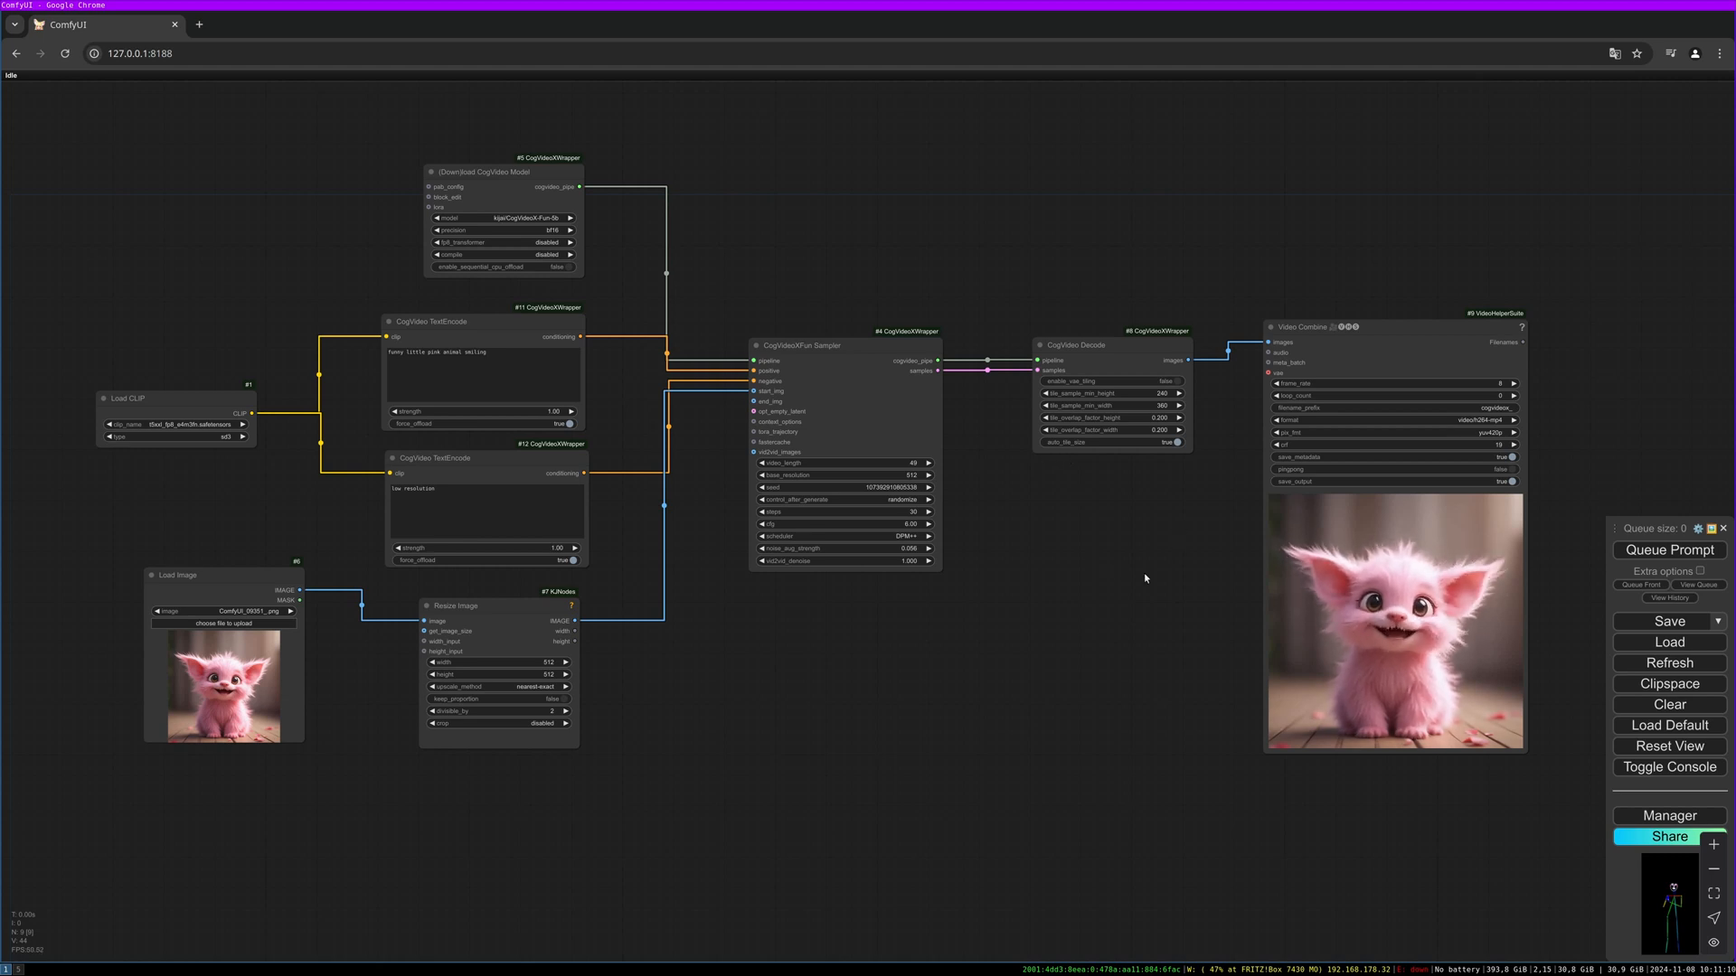